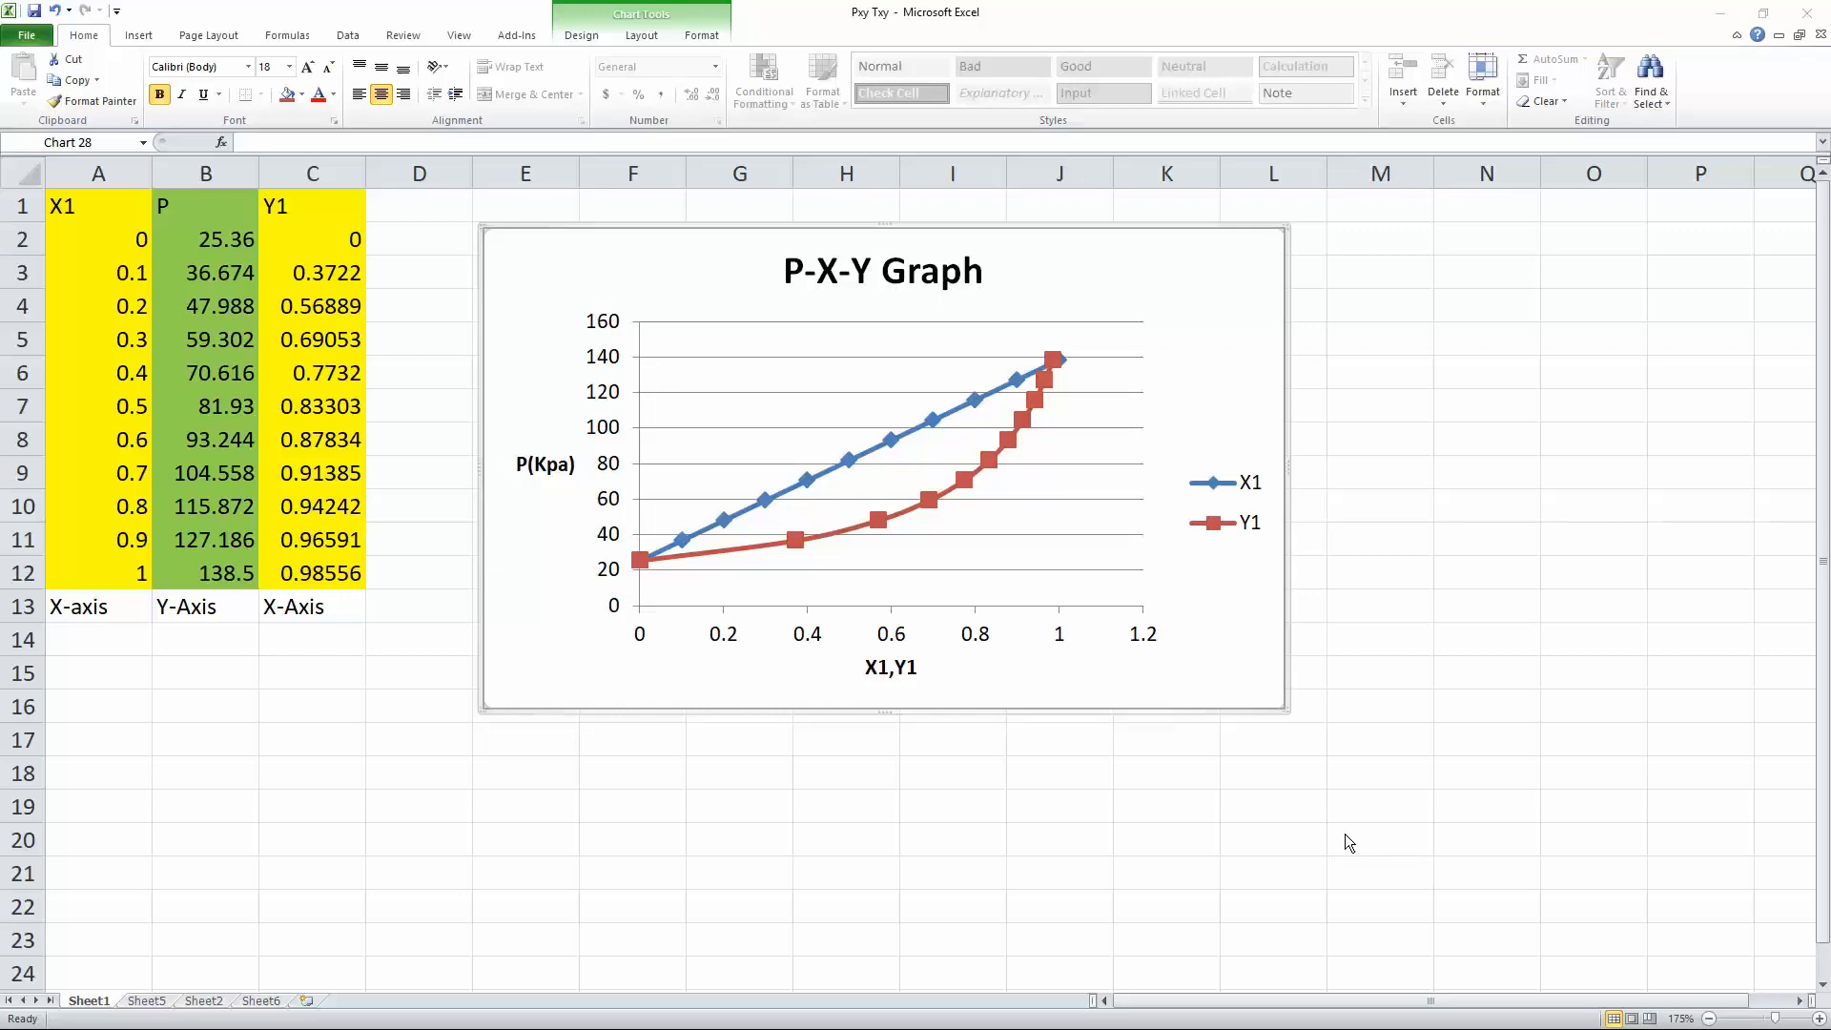
{"action": "mouse_move", "coordinate": [264, 545]}
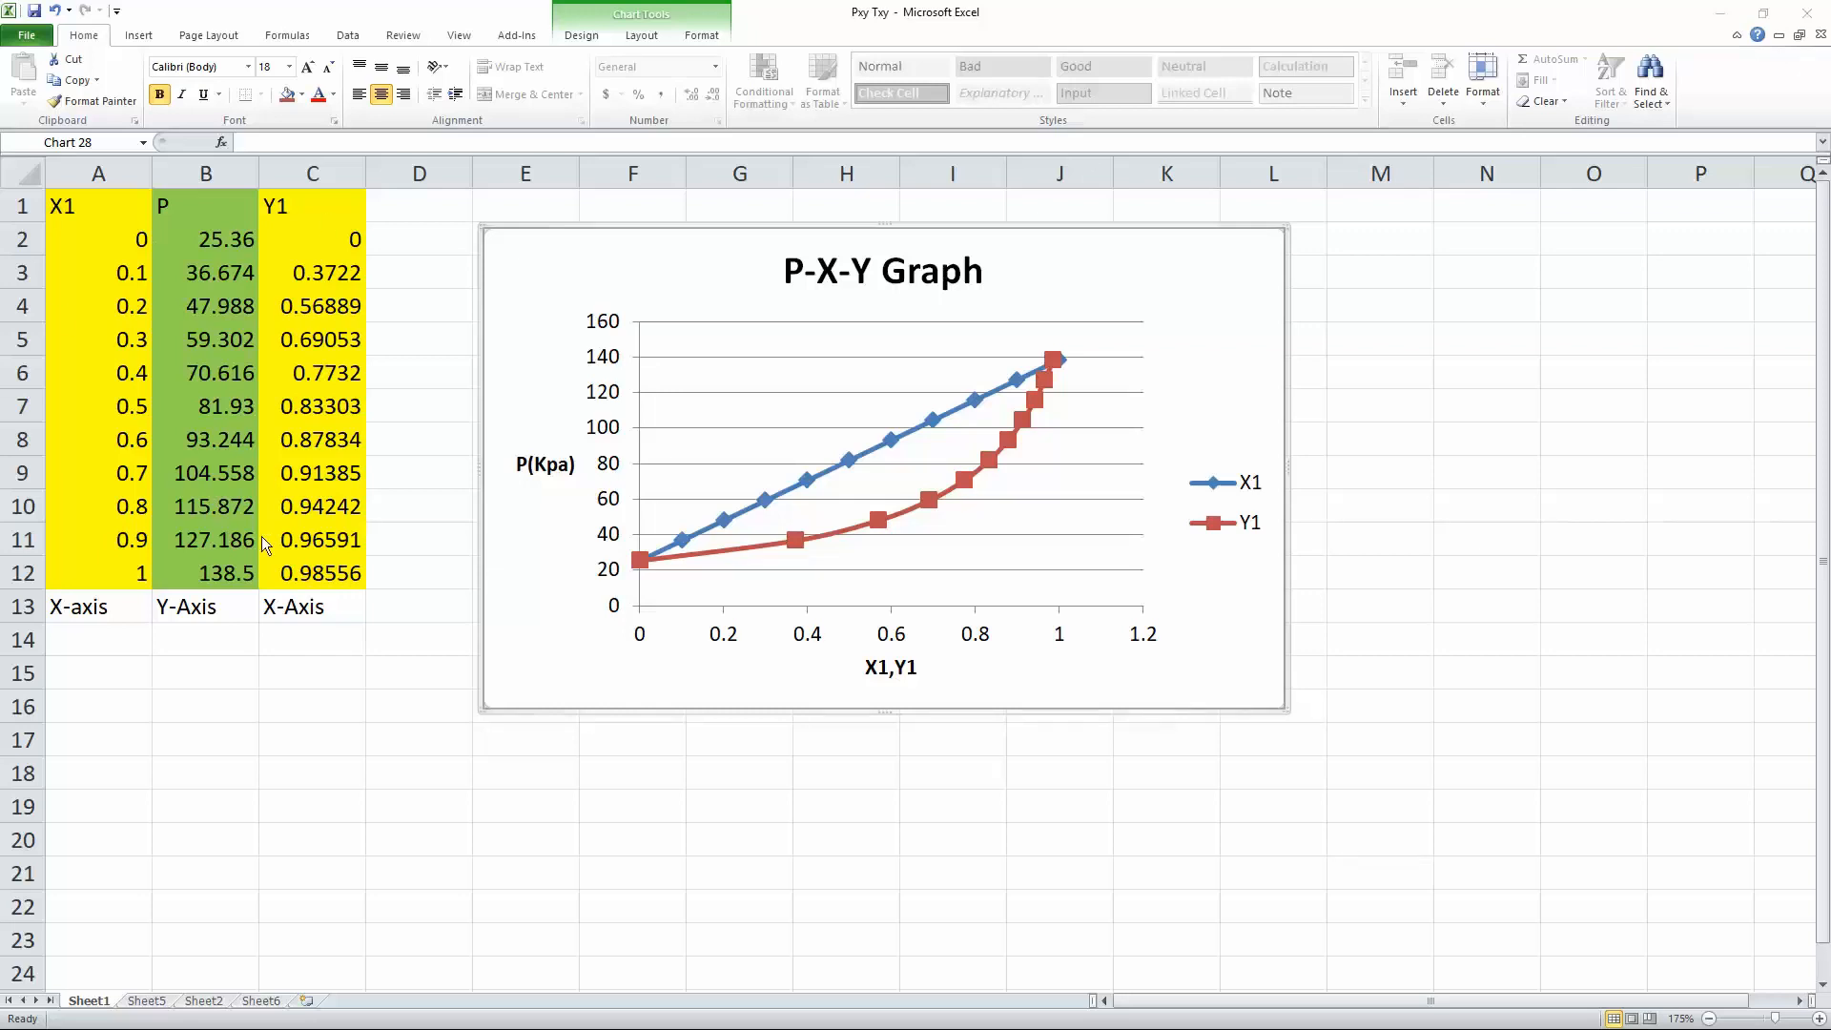
{"action": "mouse_move", "coordinate": [1154, 519]}
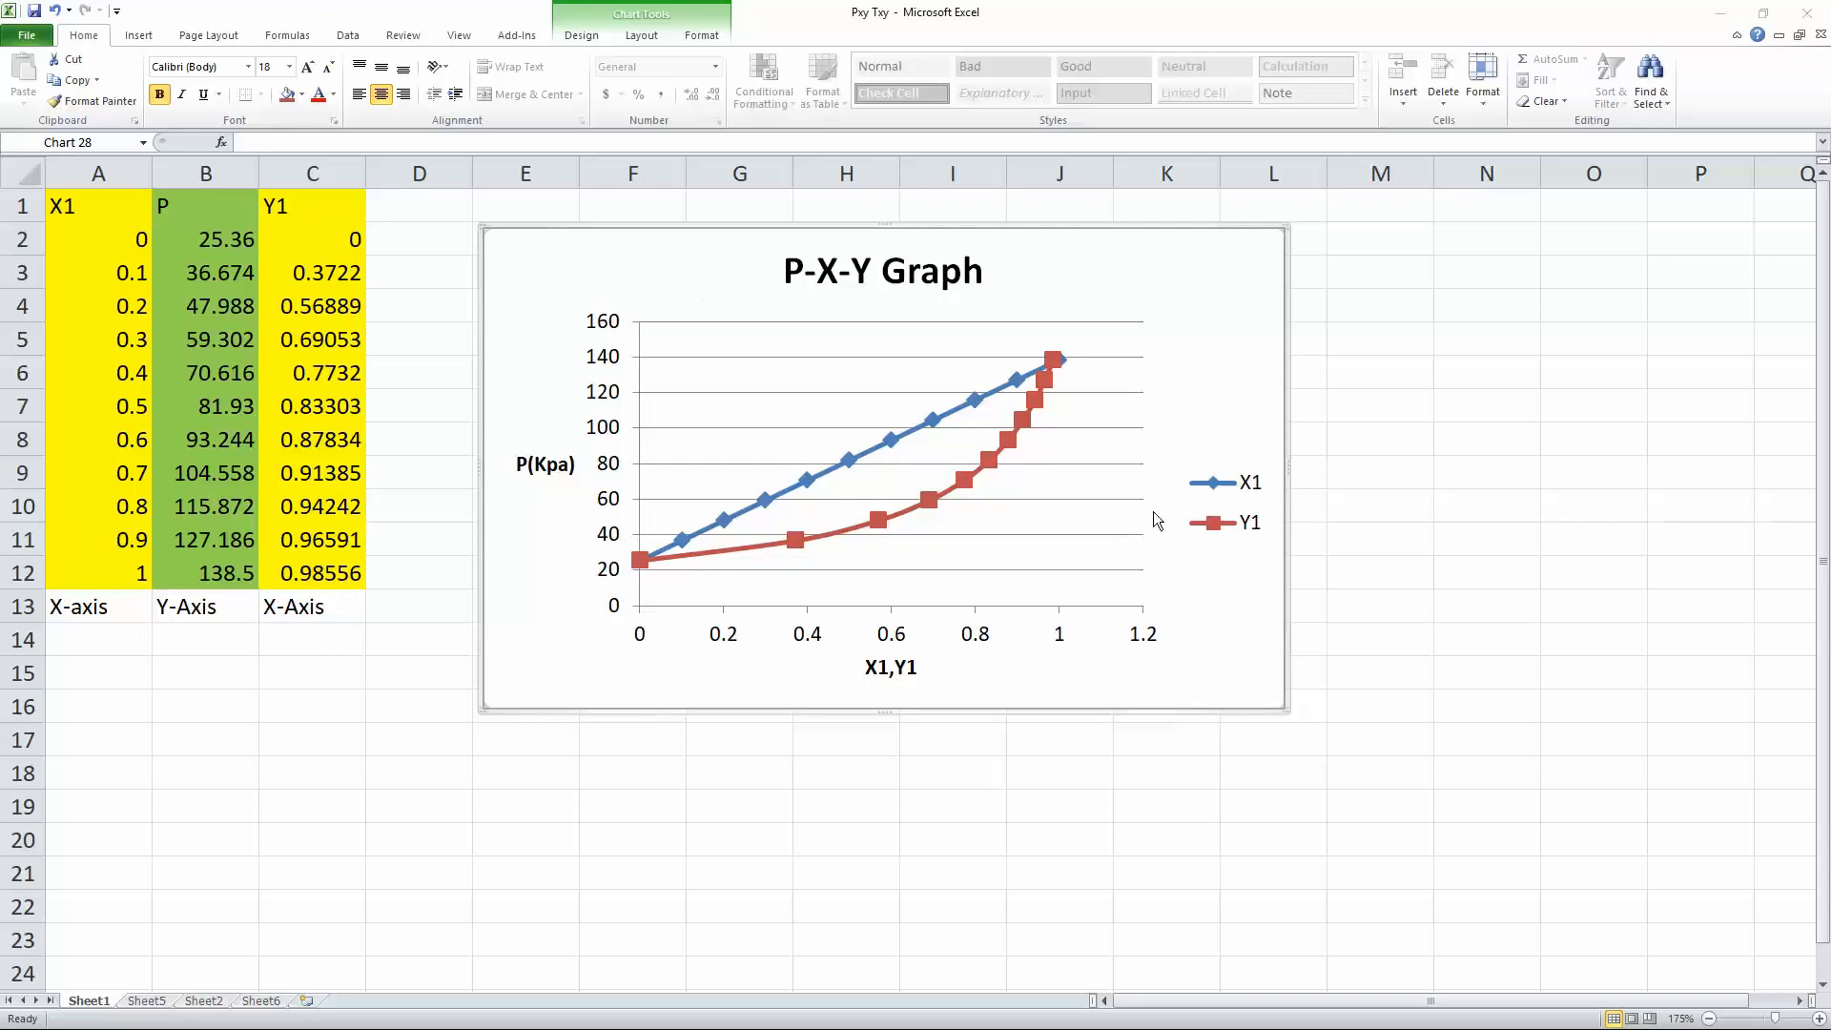
{"action": "mouse_move", "coordinate": [1021, 650]}
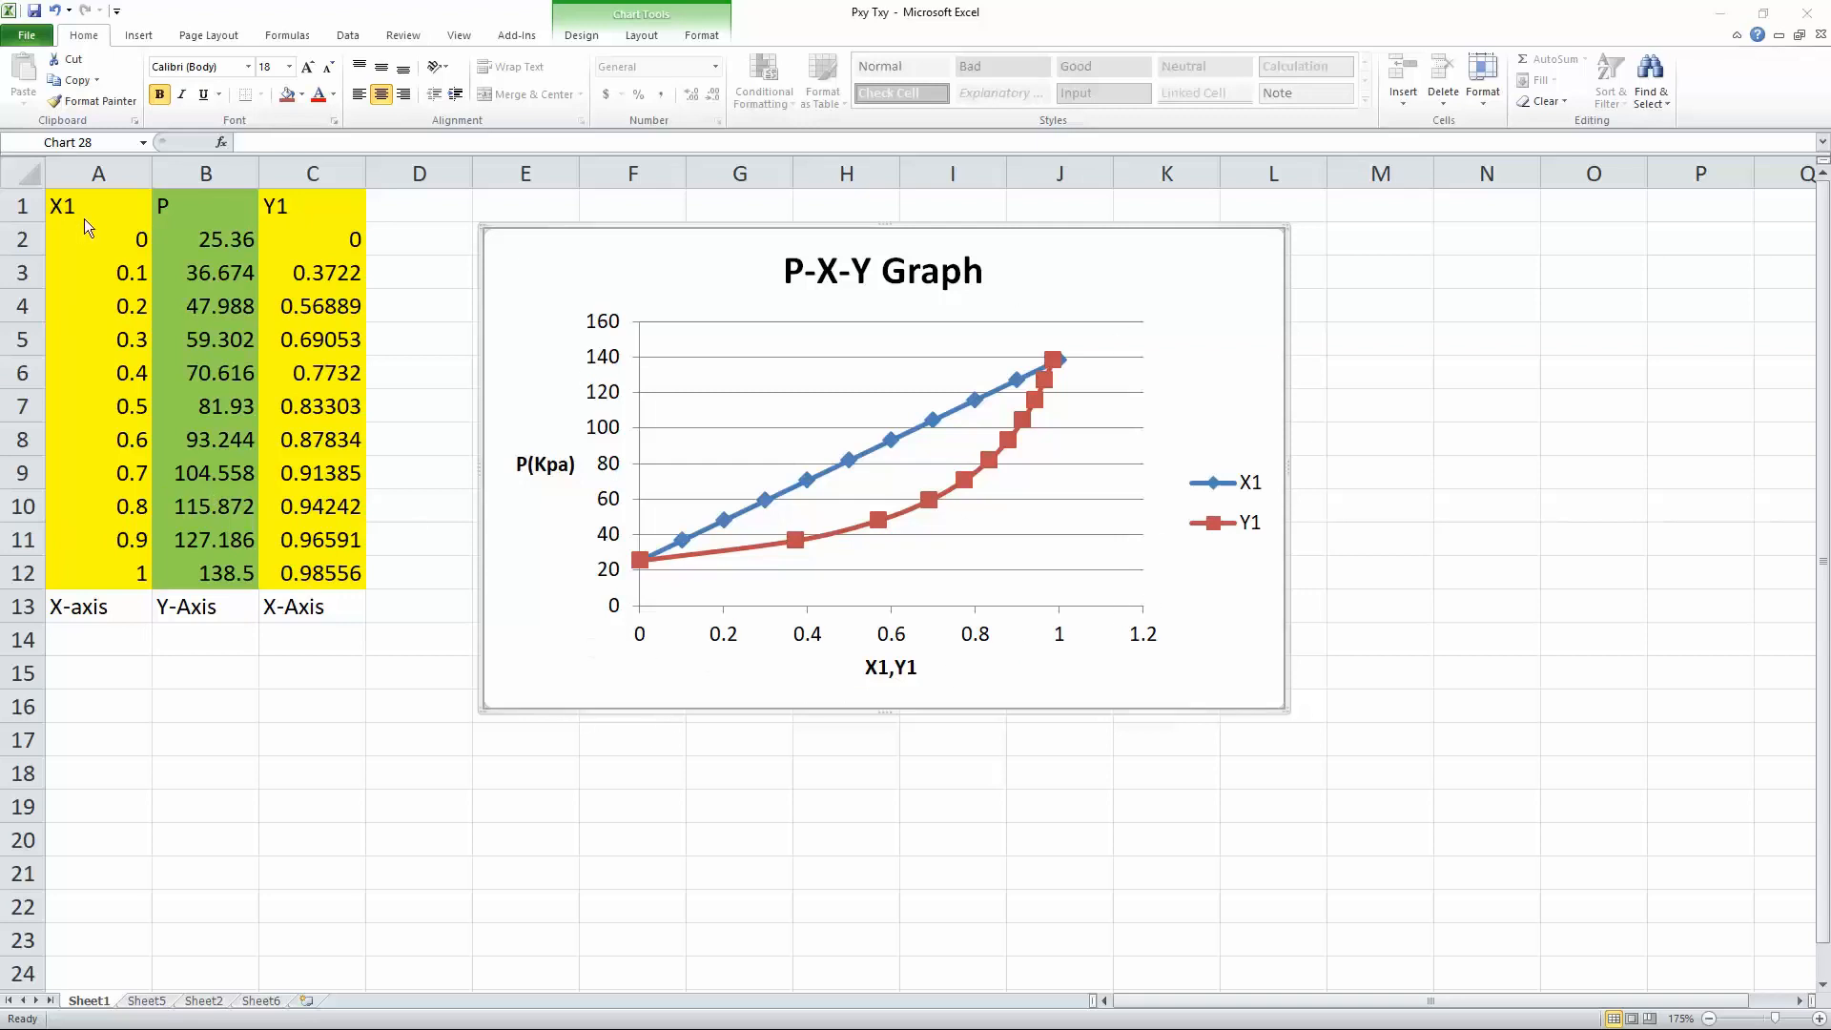
{"action": "mouse_move", "coordinate": [323, 350]}
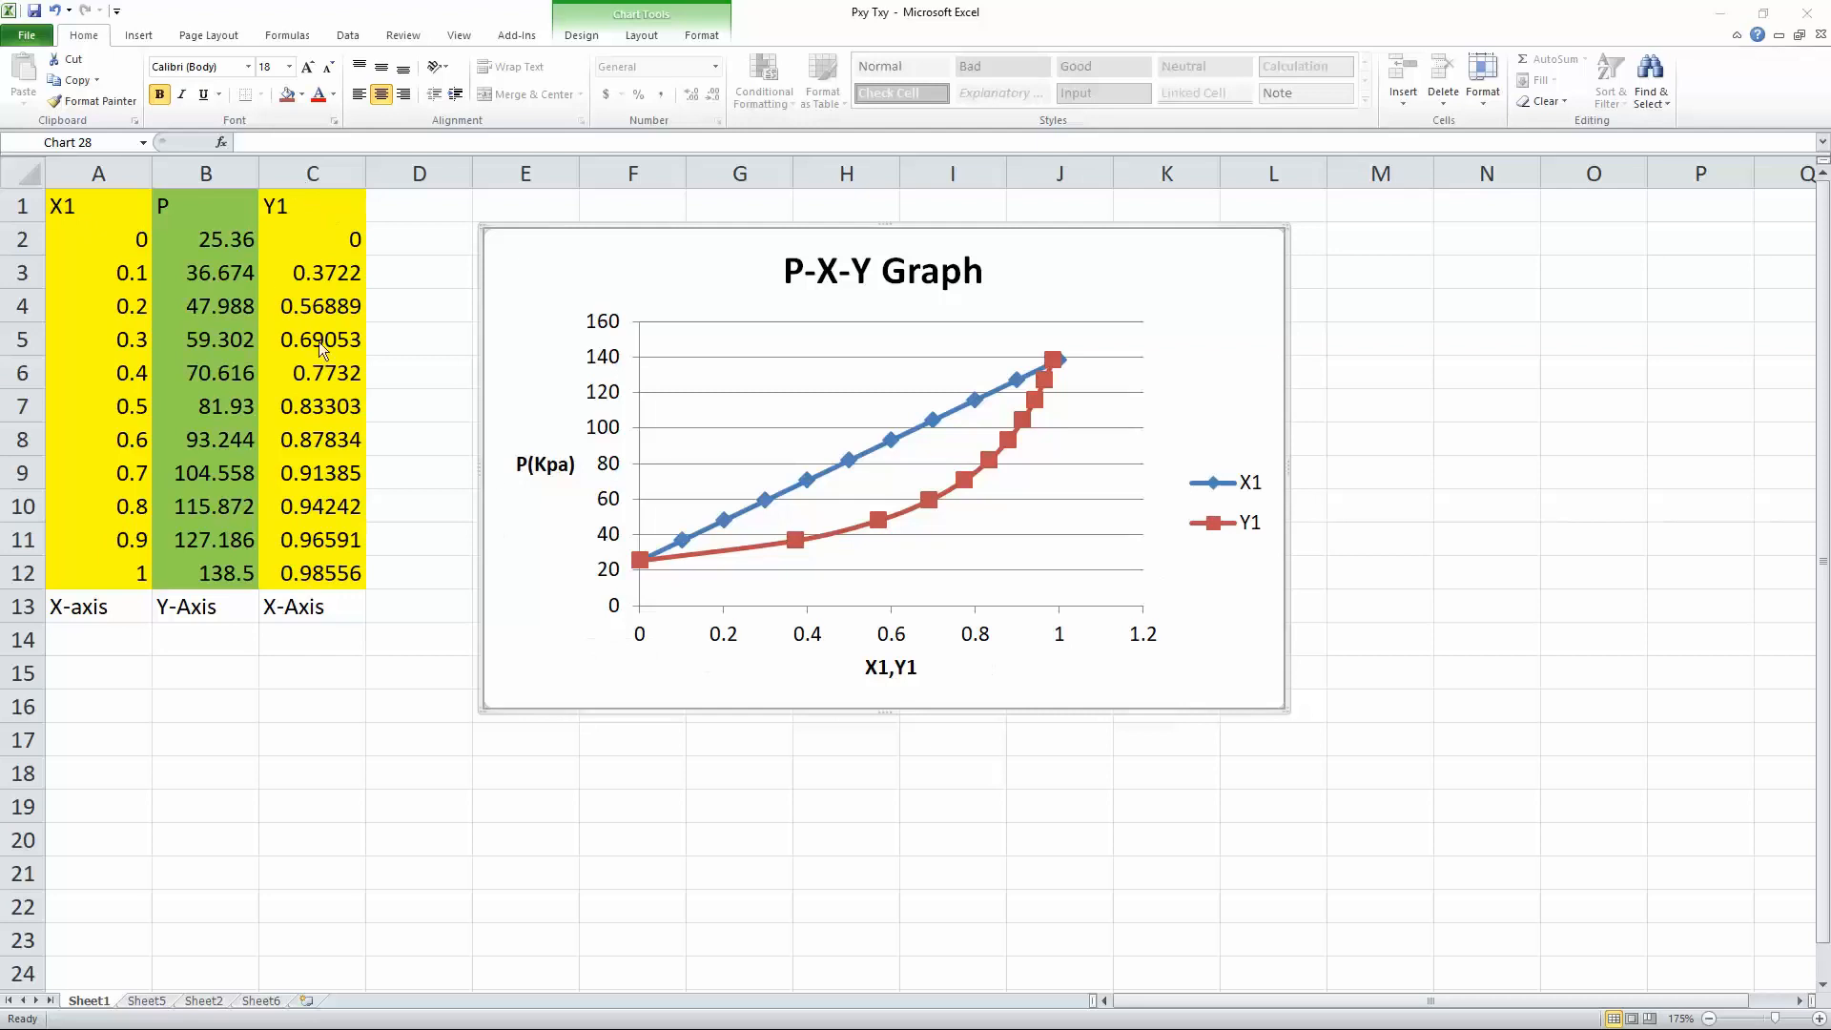
{"action": "mouse_move", "coordinate": [636, 565]}
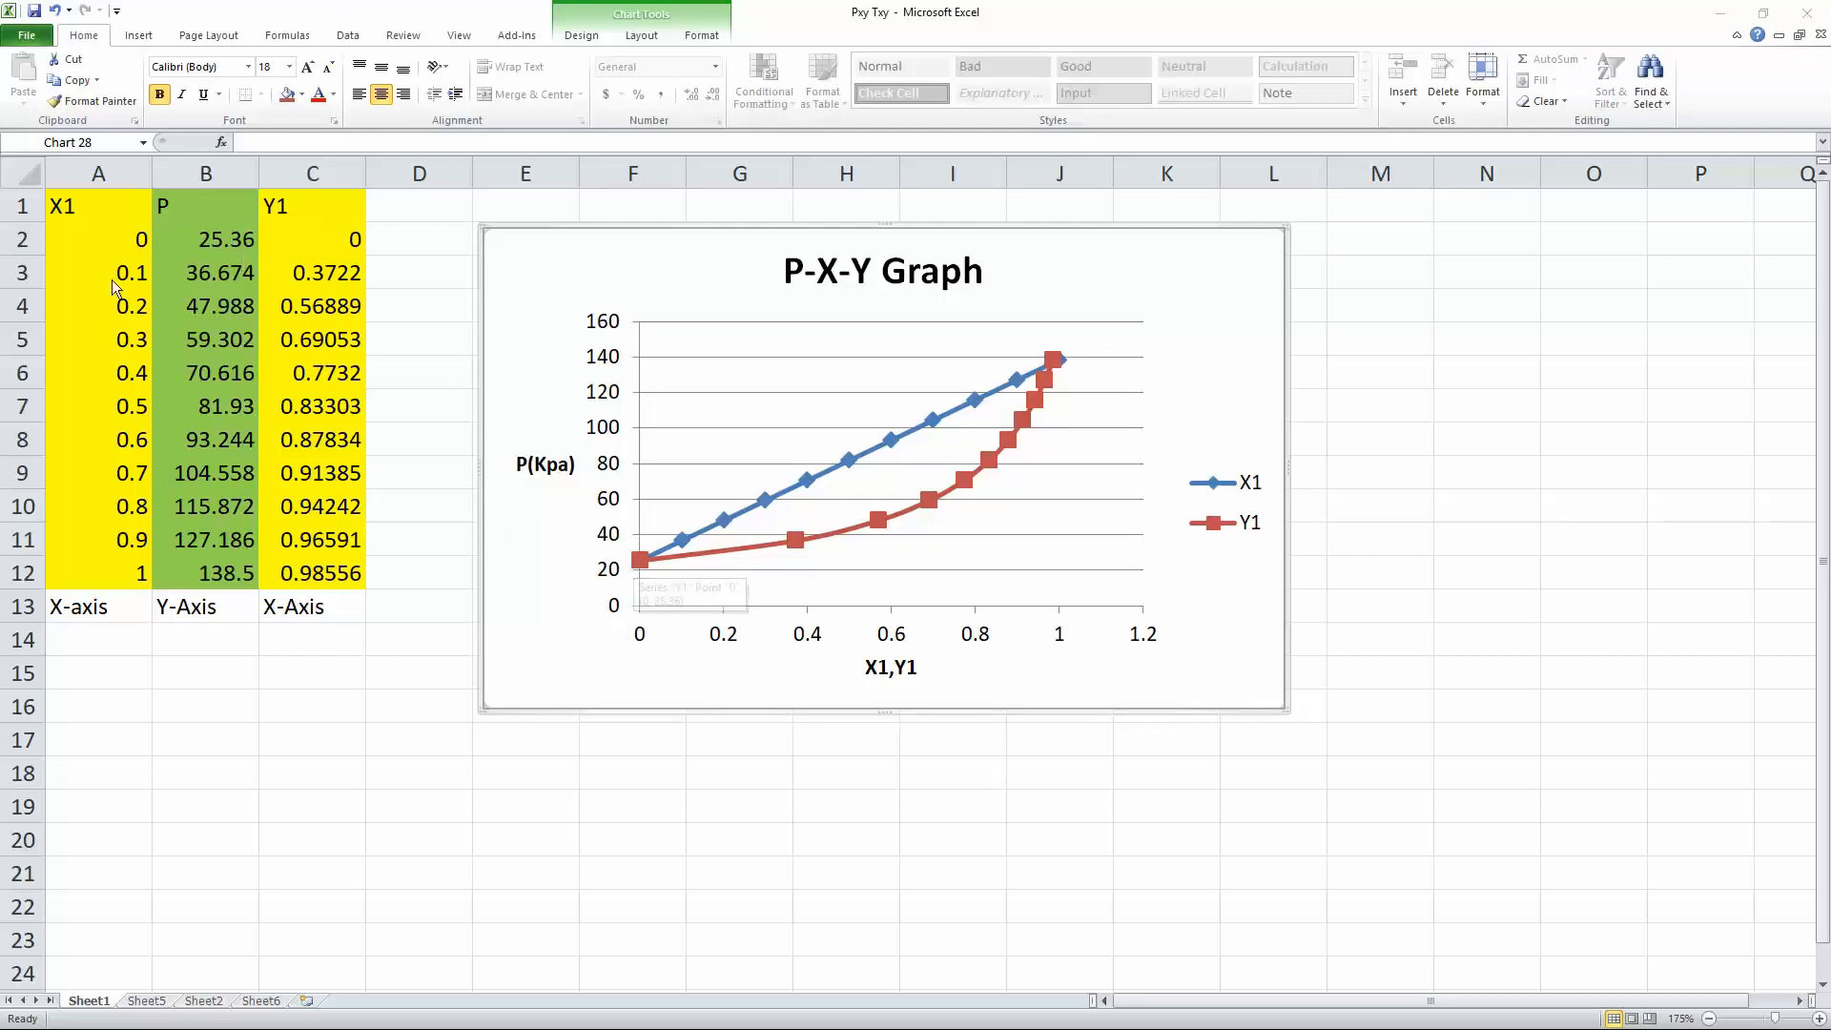
{"action": "mouse_move", "coordinate": [685, 610]}
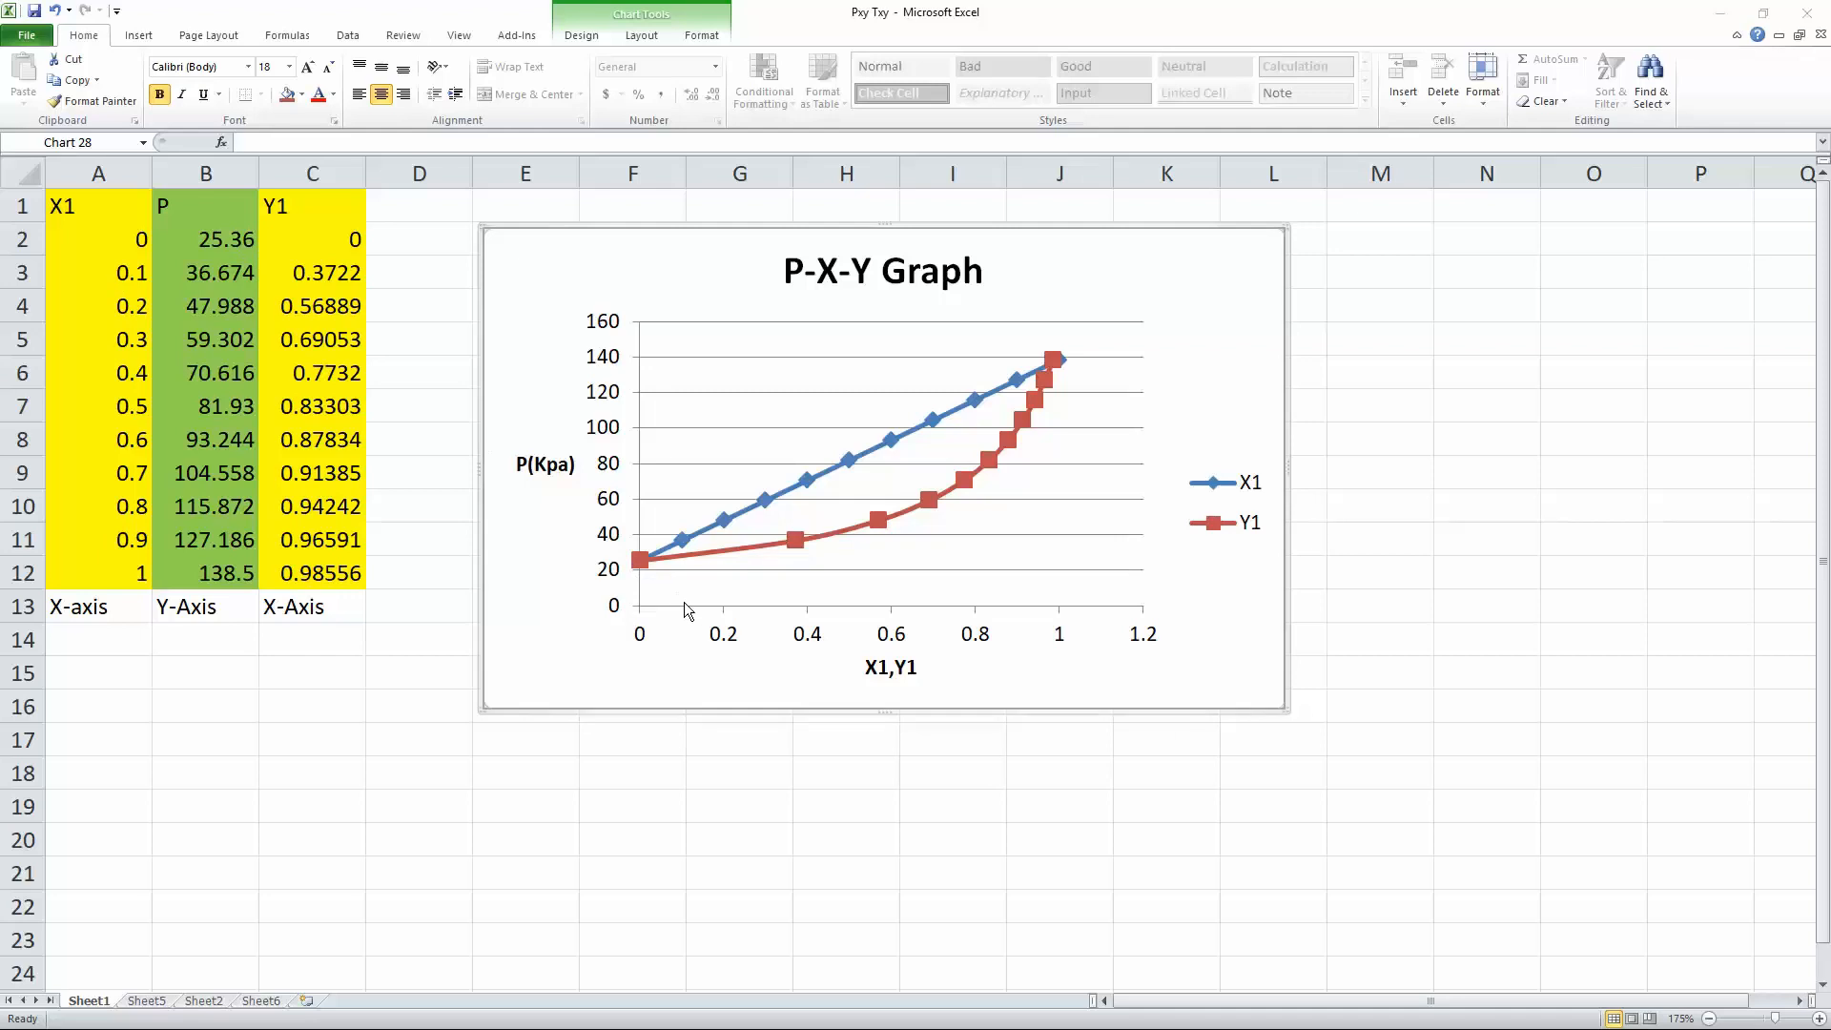
{"action": "mouse_move", "coordinate": [686, 612]}
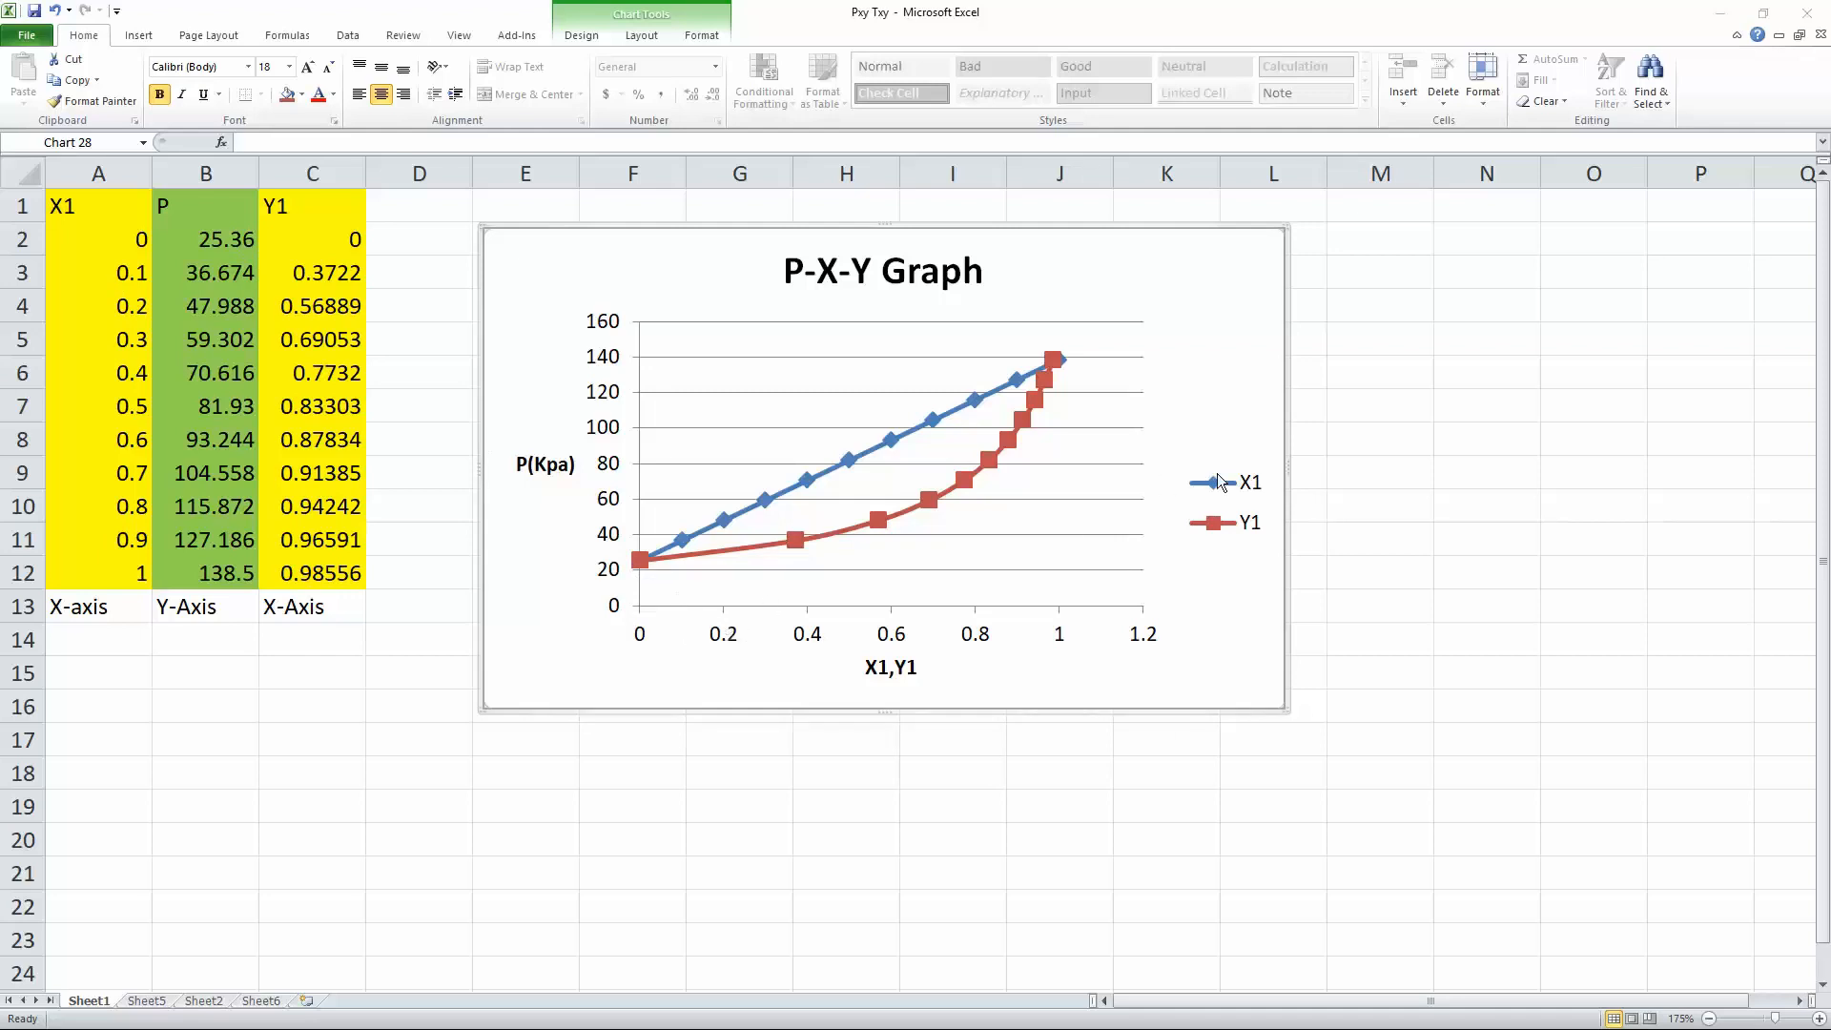
{"action": "mouse_move", "coordinate": [691, 617]}
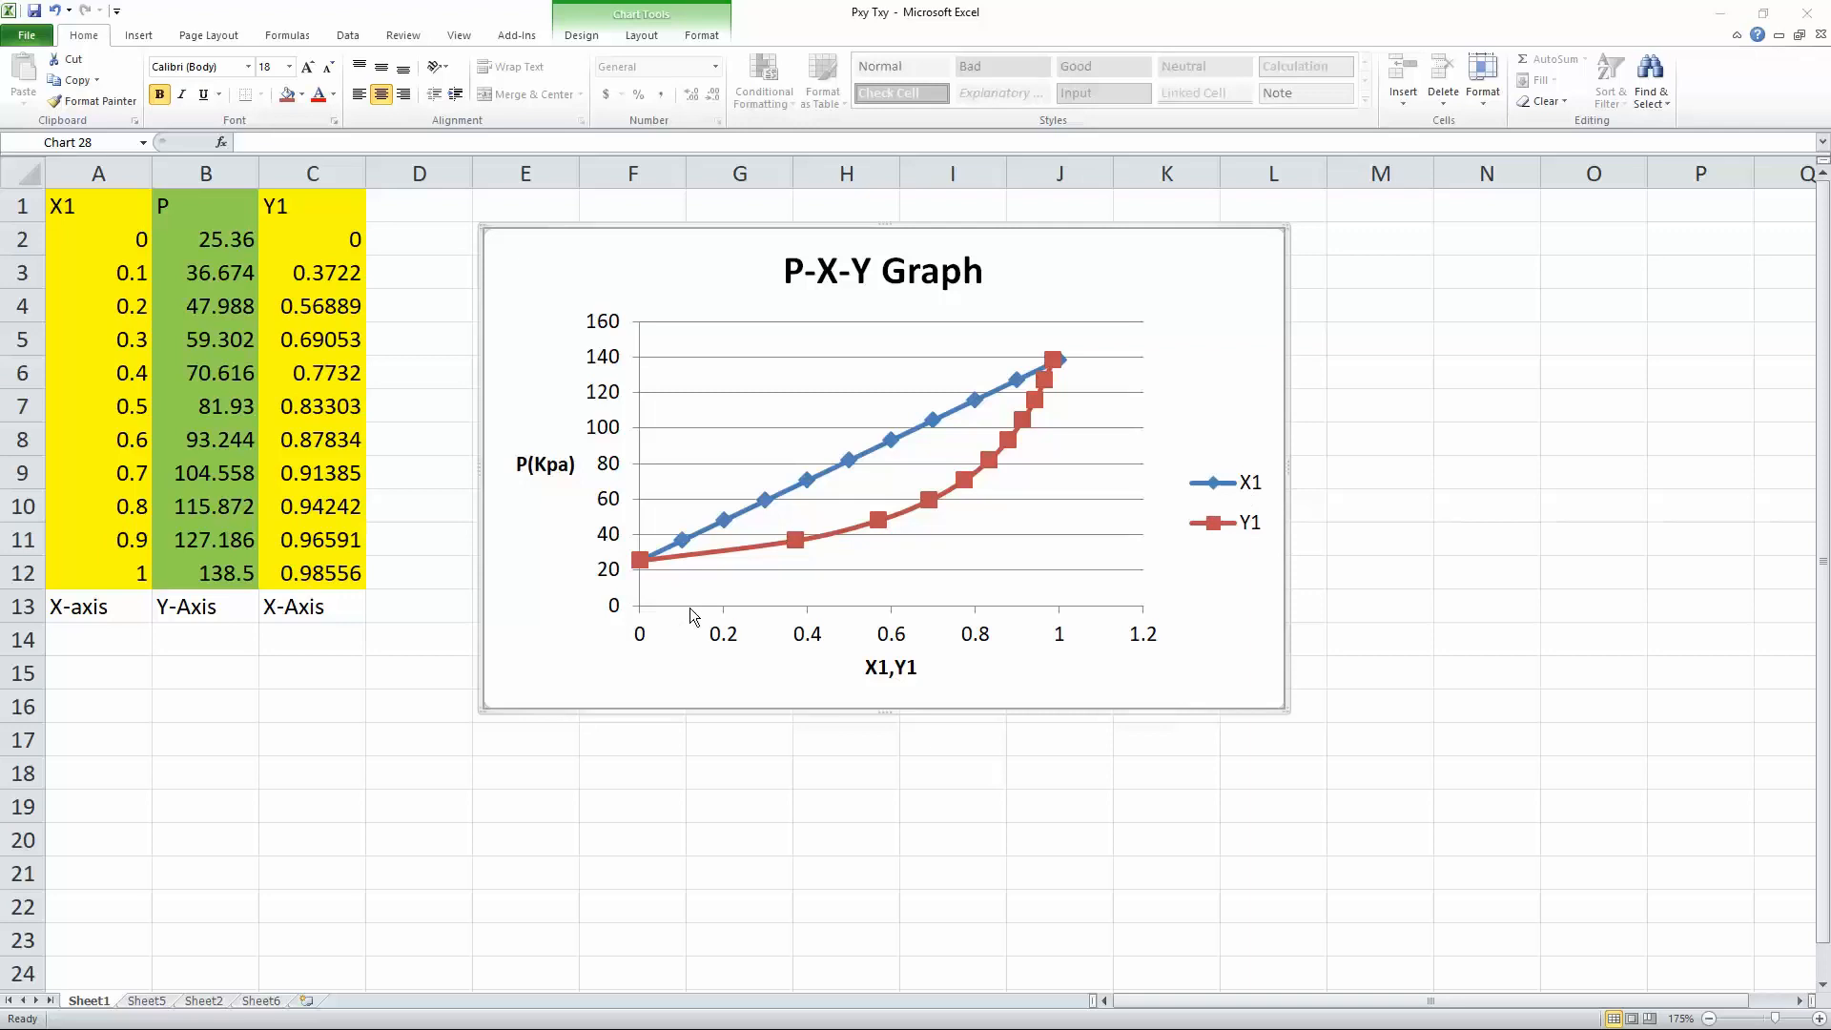
{"action": "mouse_move", "coordinate": [689, 615]}
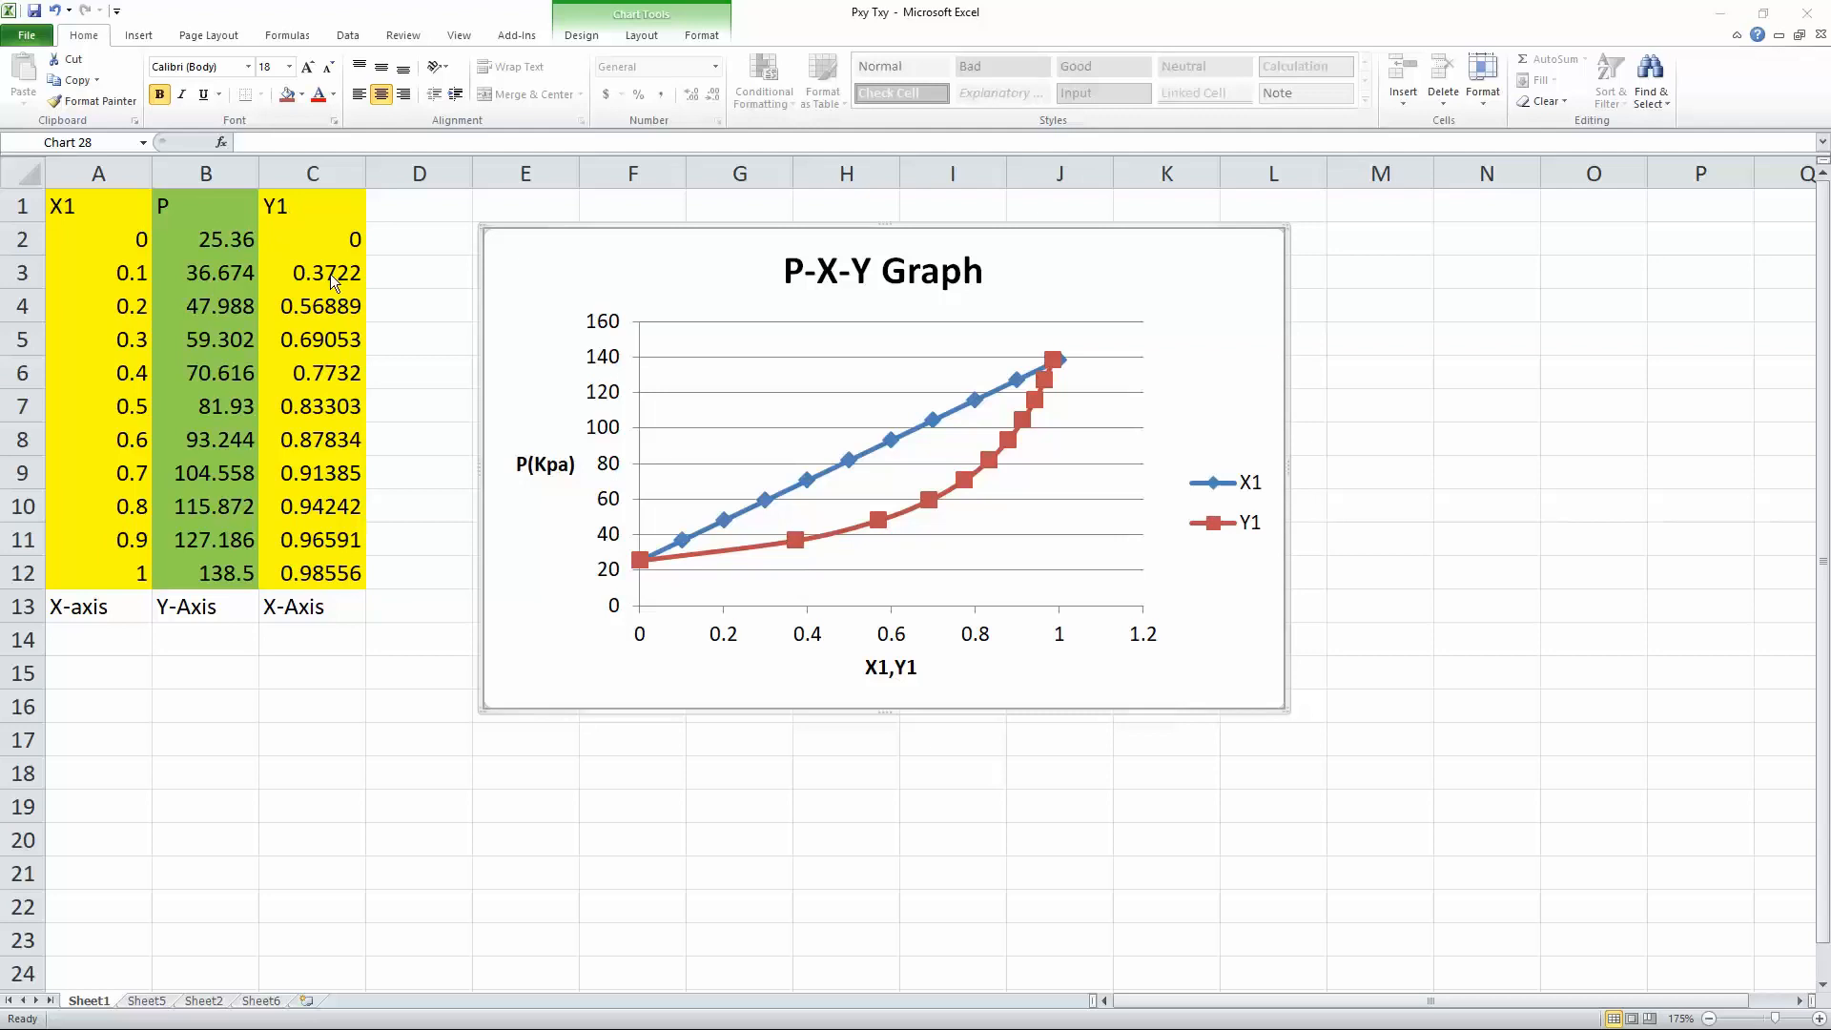
{"action": "mouse_move", "coordinate": [790, 617]}
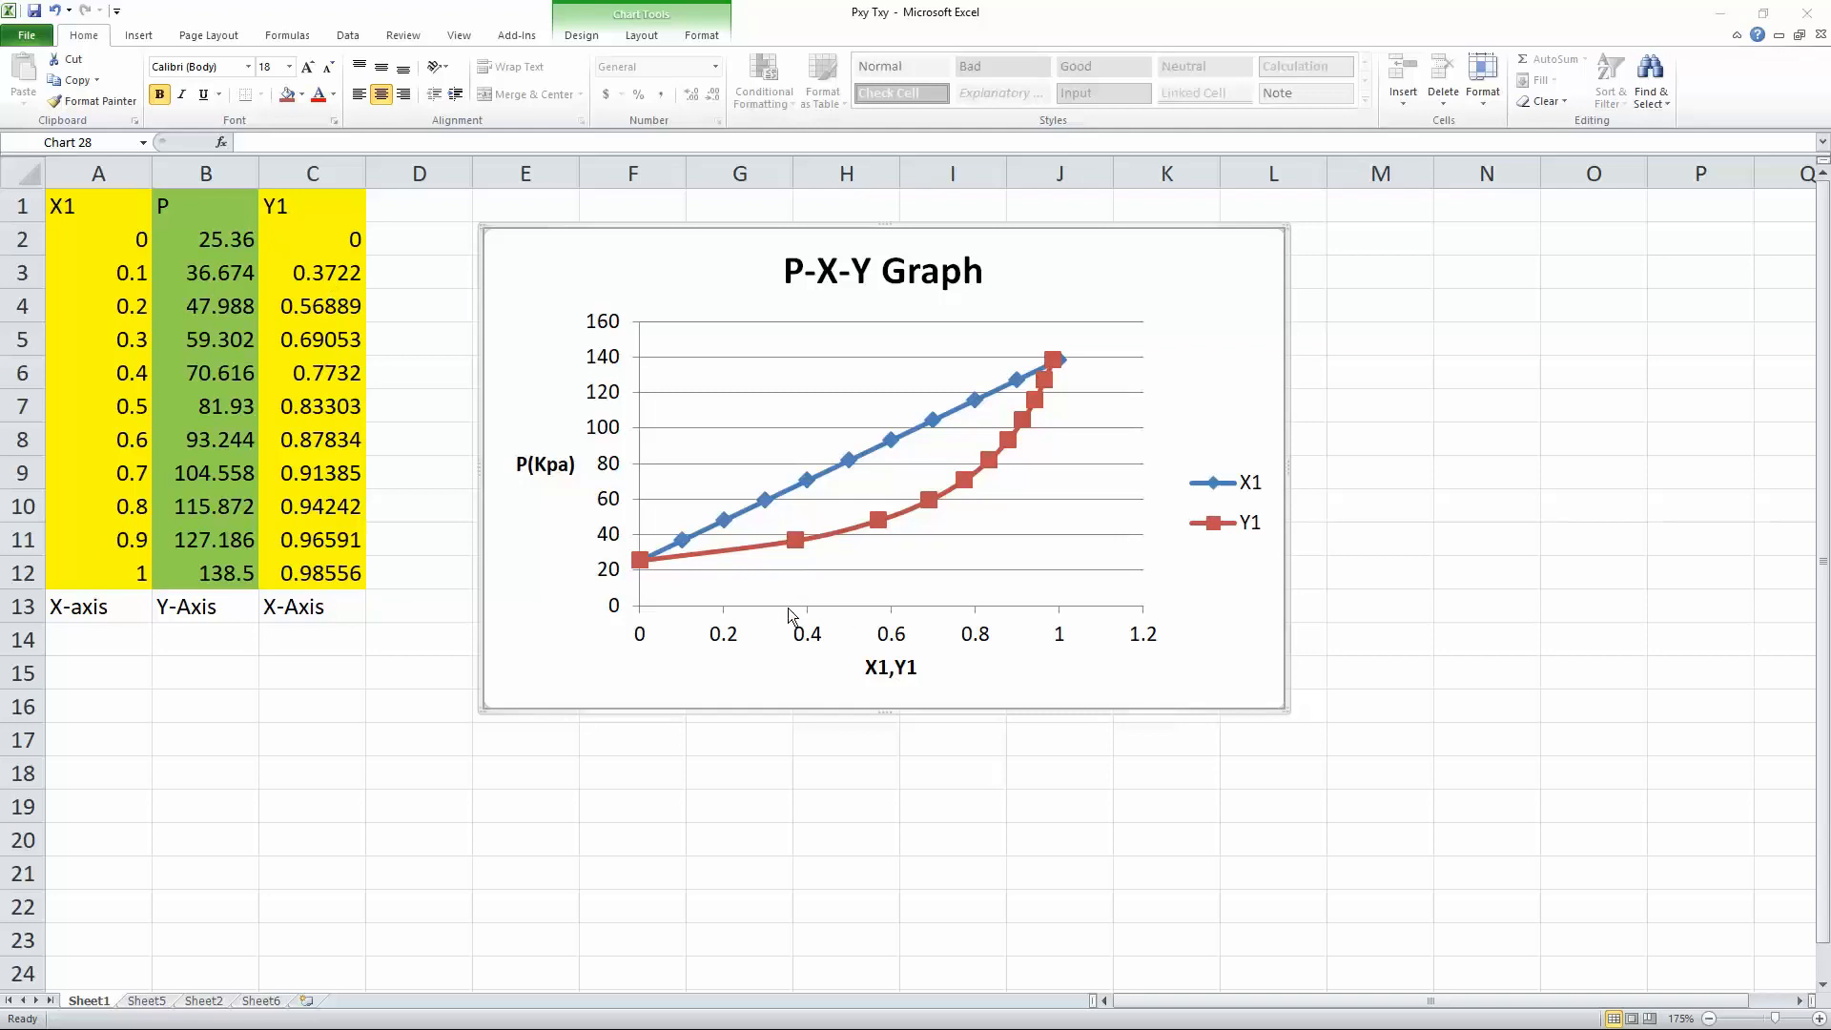
{"action": "mouse_move", "coordinate": [789, 607]}
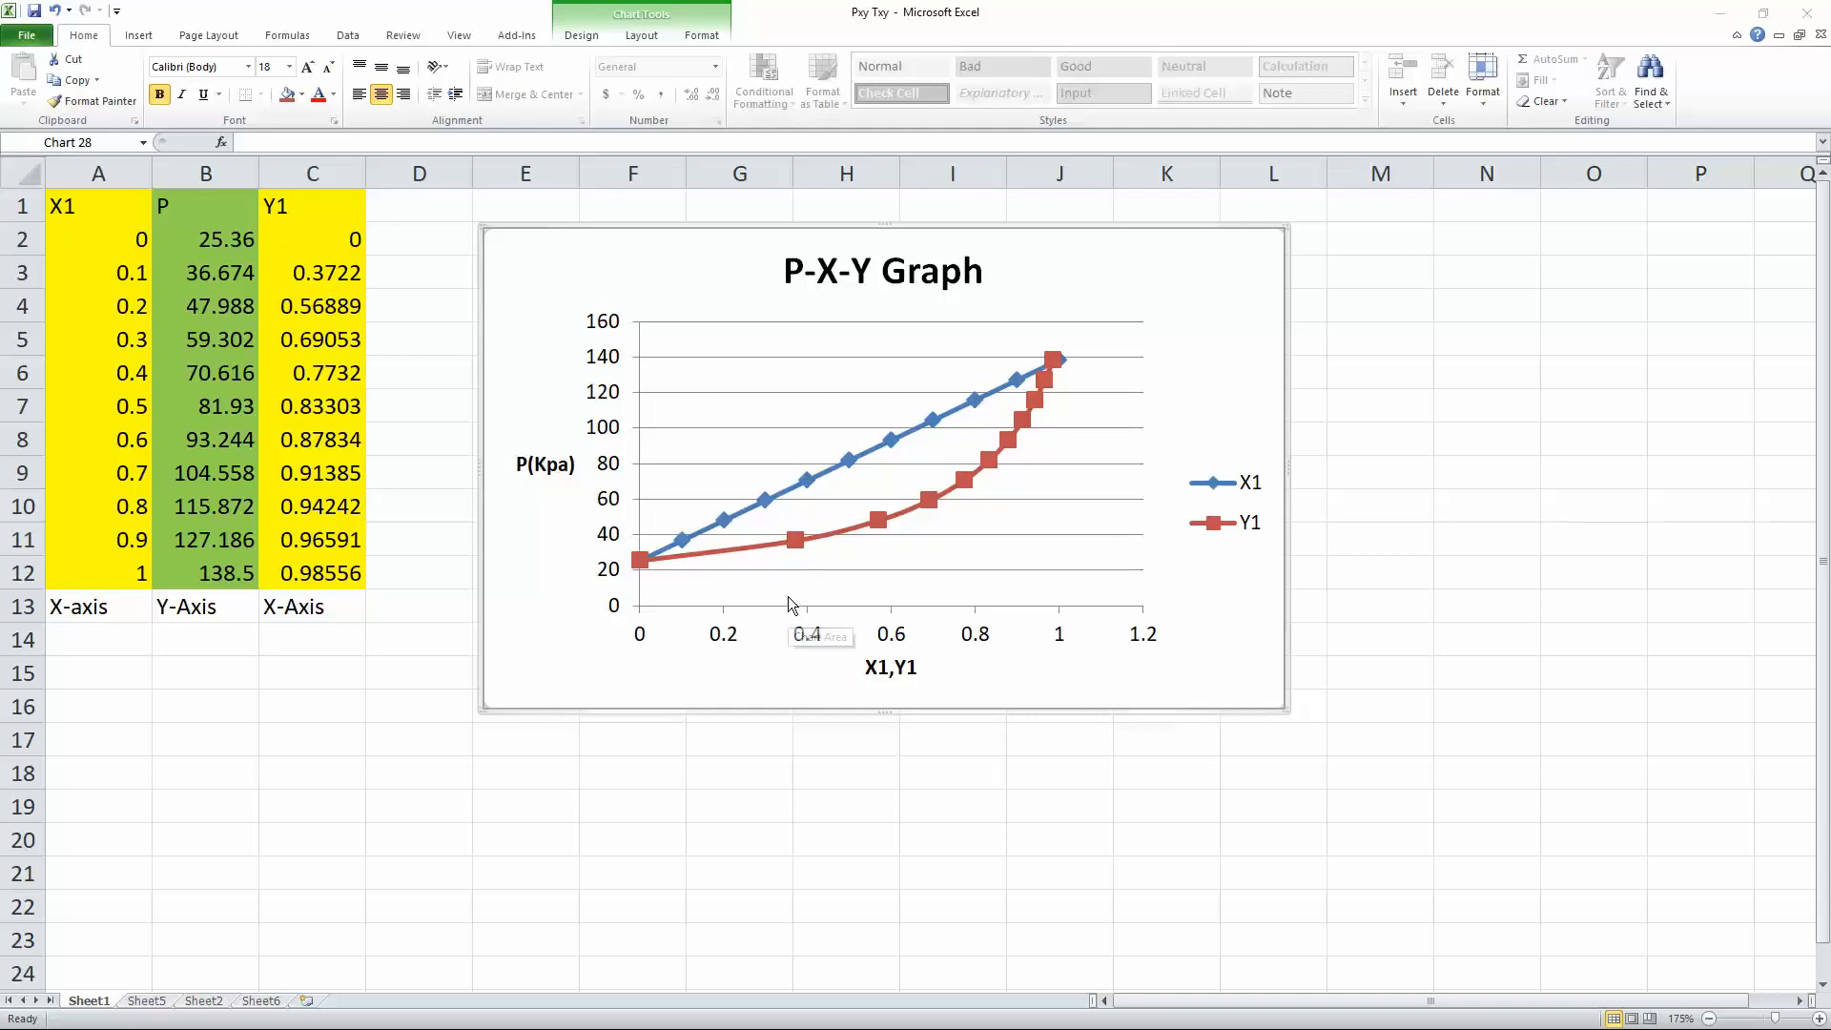
{"action": "mouse_move", "coordinate": [800, 543]}
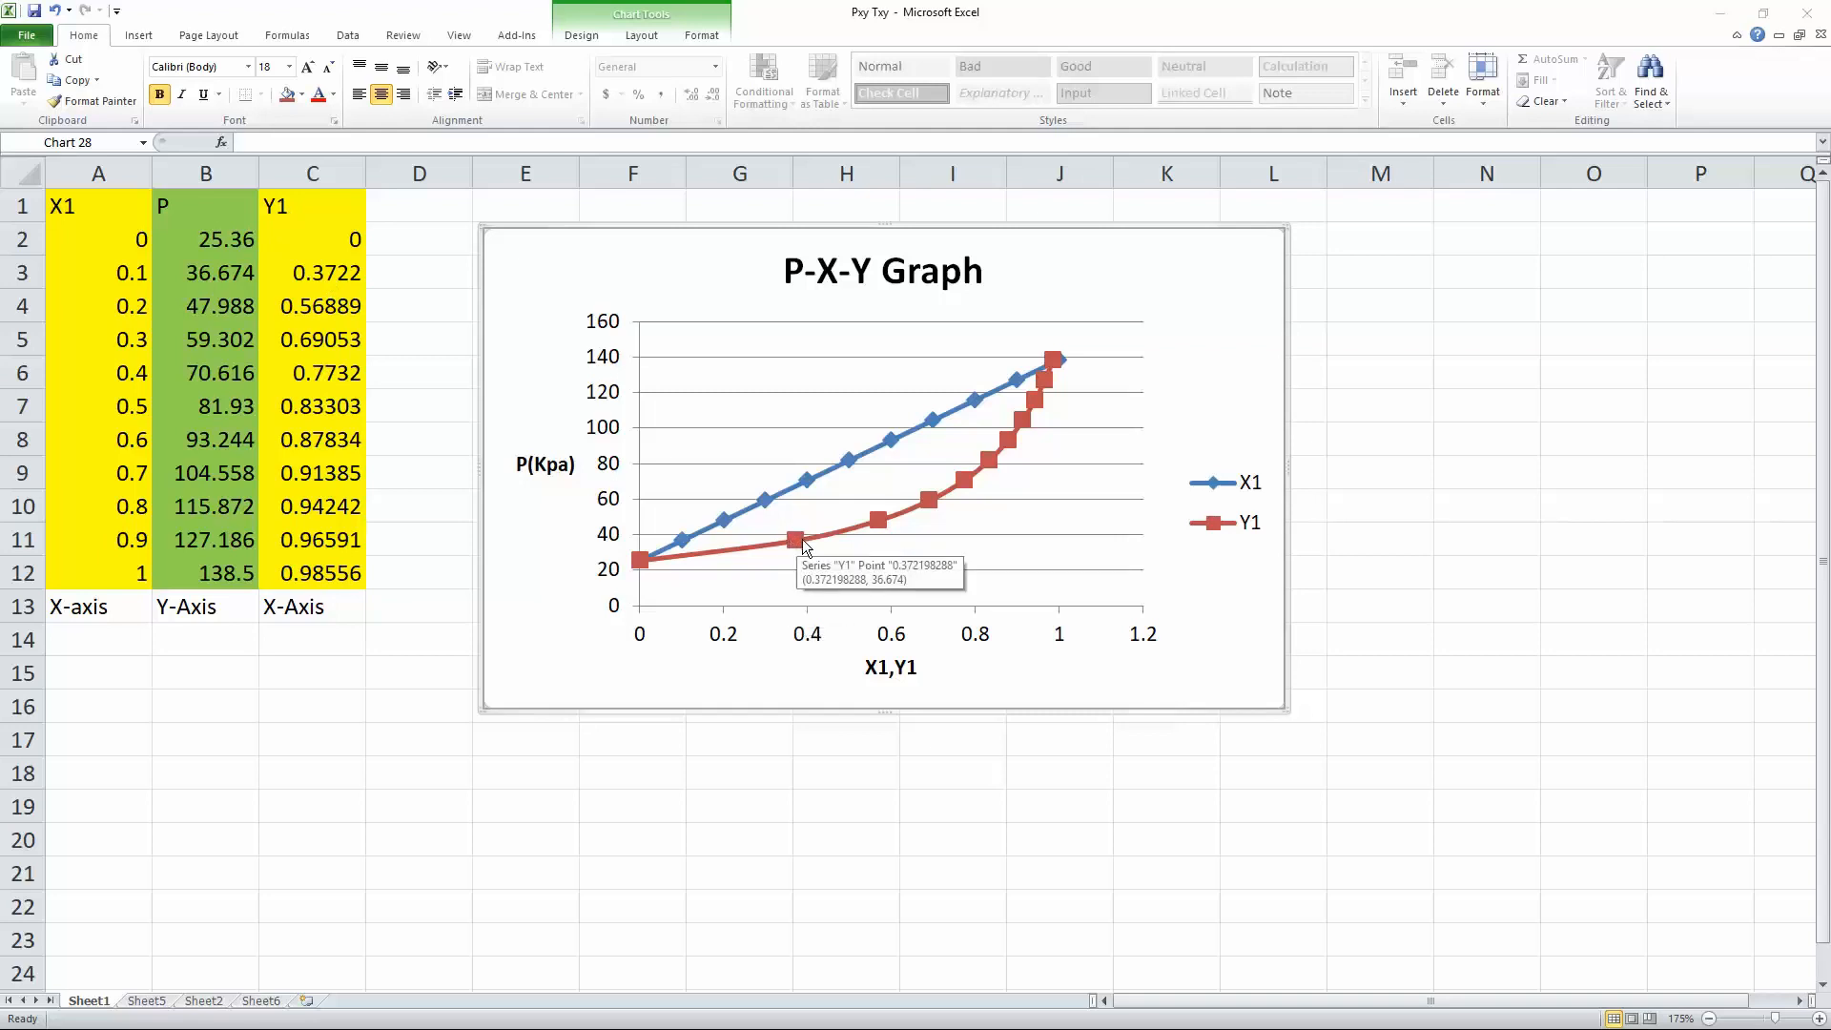
{"action": "mouse_move", "coordinate": [724, 366]}
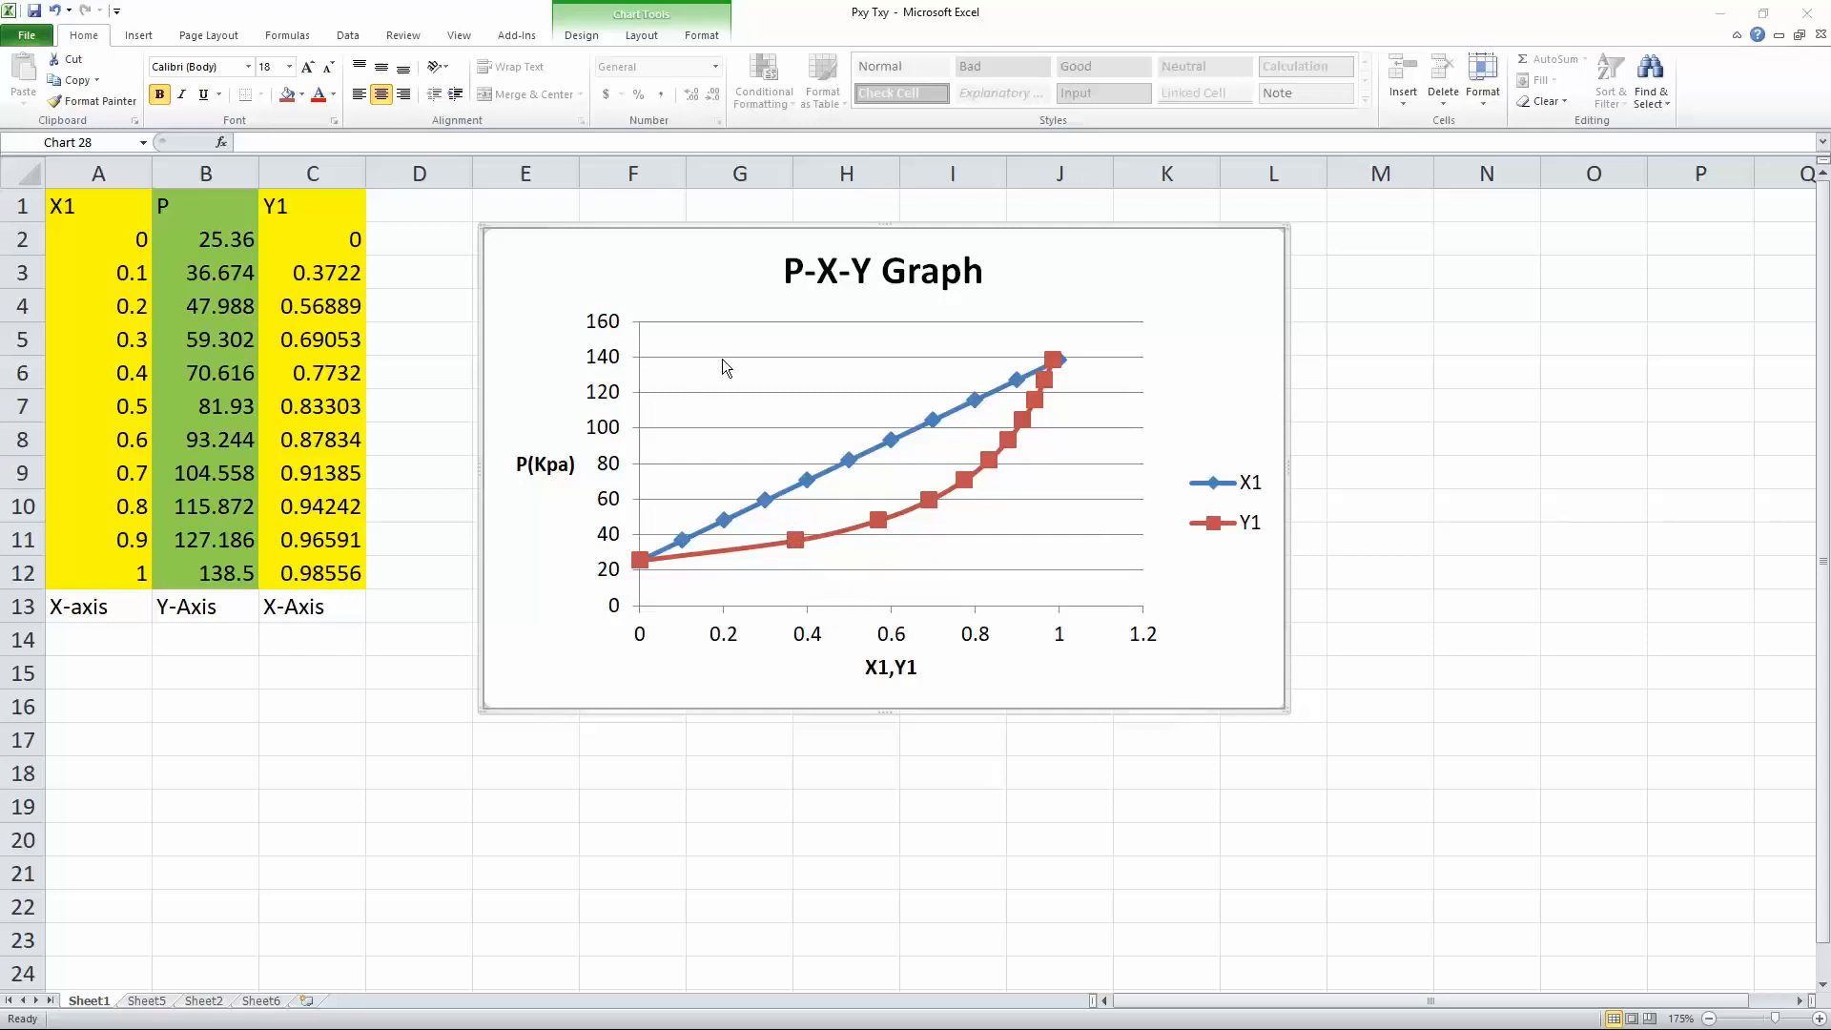
{"action": "mouse_move", "coordinate": [940, 628]}
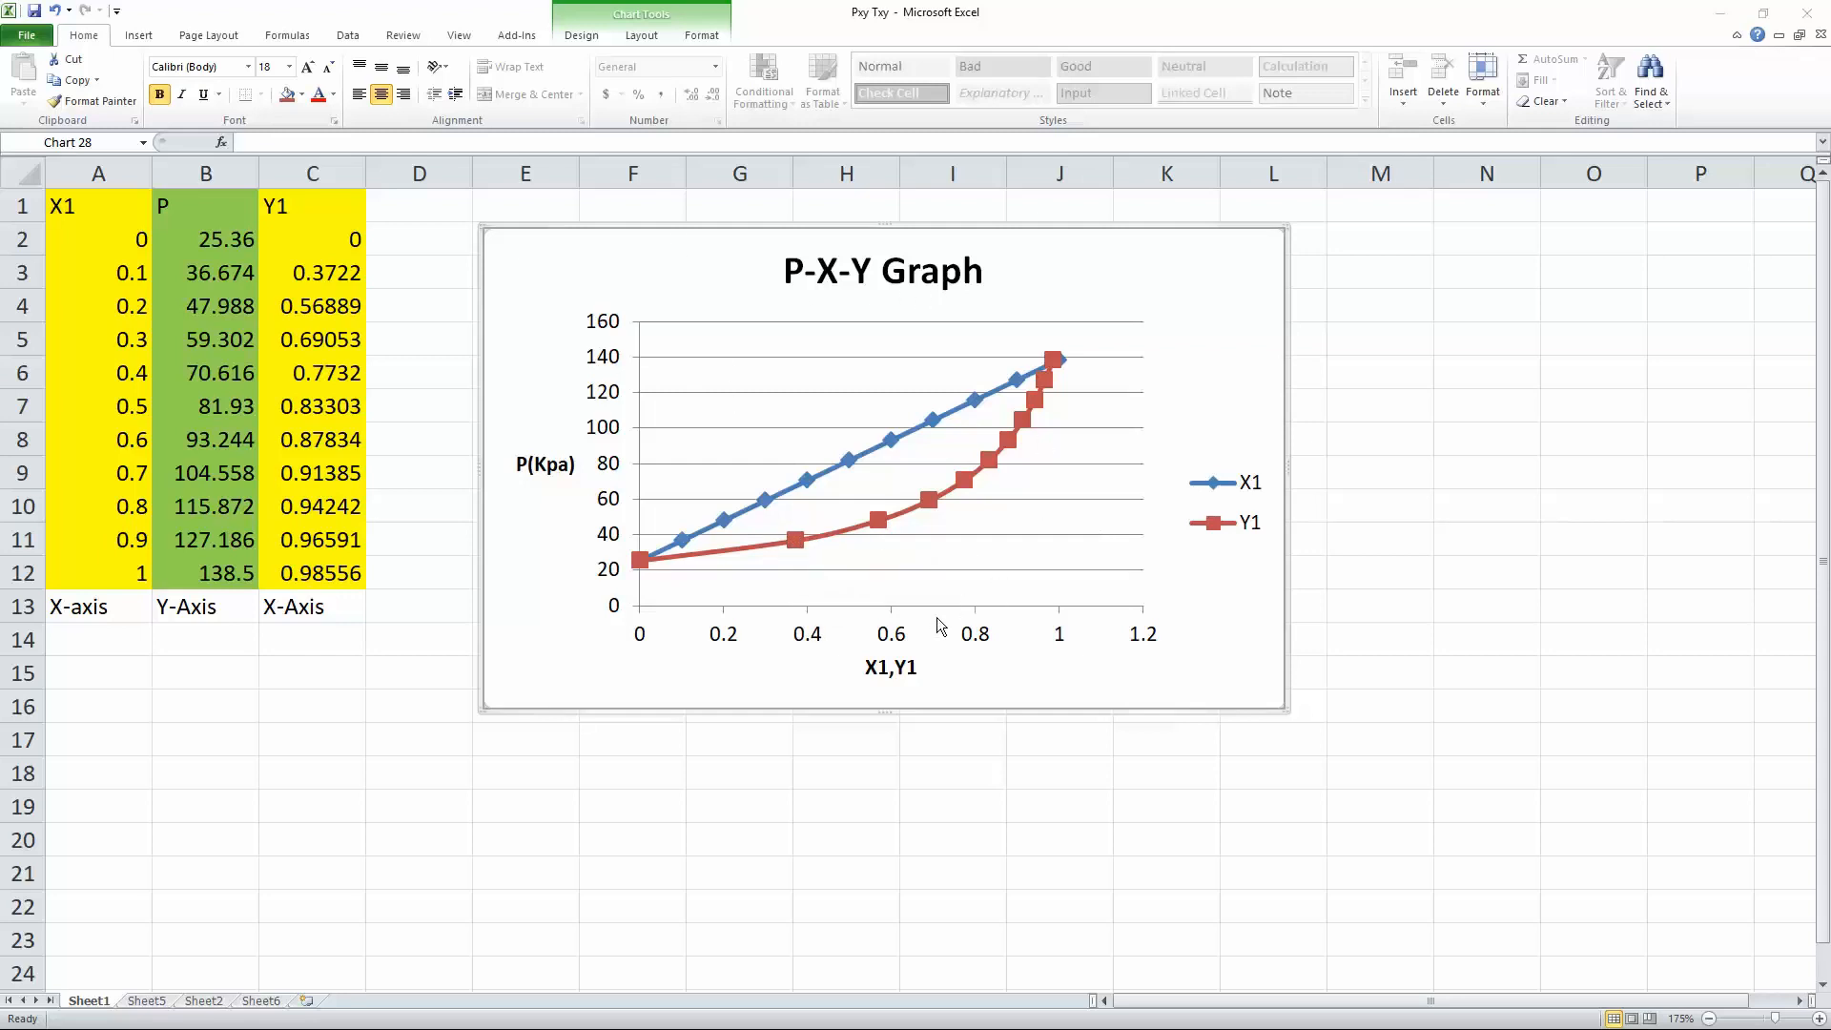
{"action": "mouse_move", "coordinate": [392, 324]}
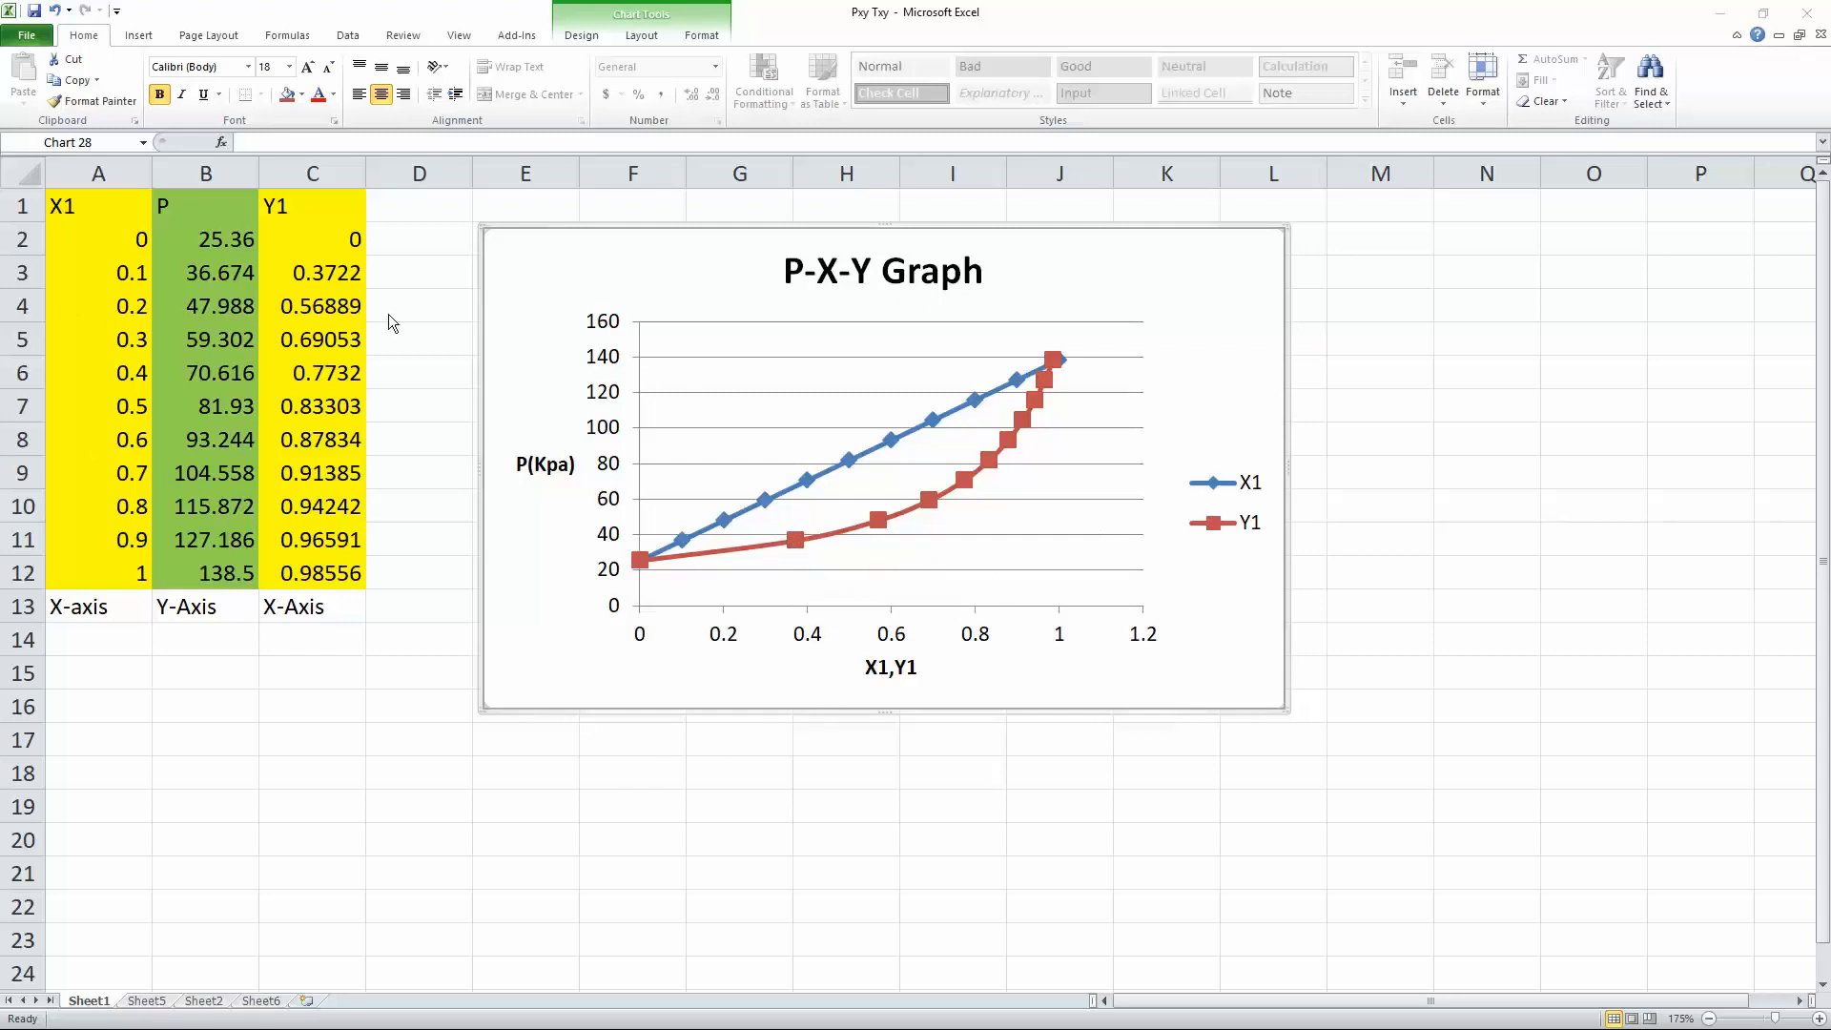
{"action": "mouse_move", "coordinate": [689, 422]}
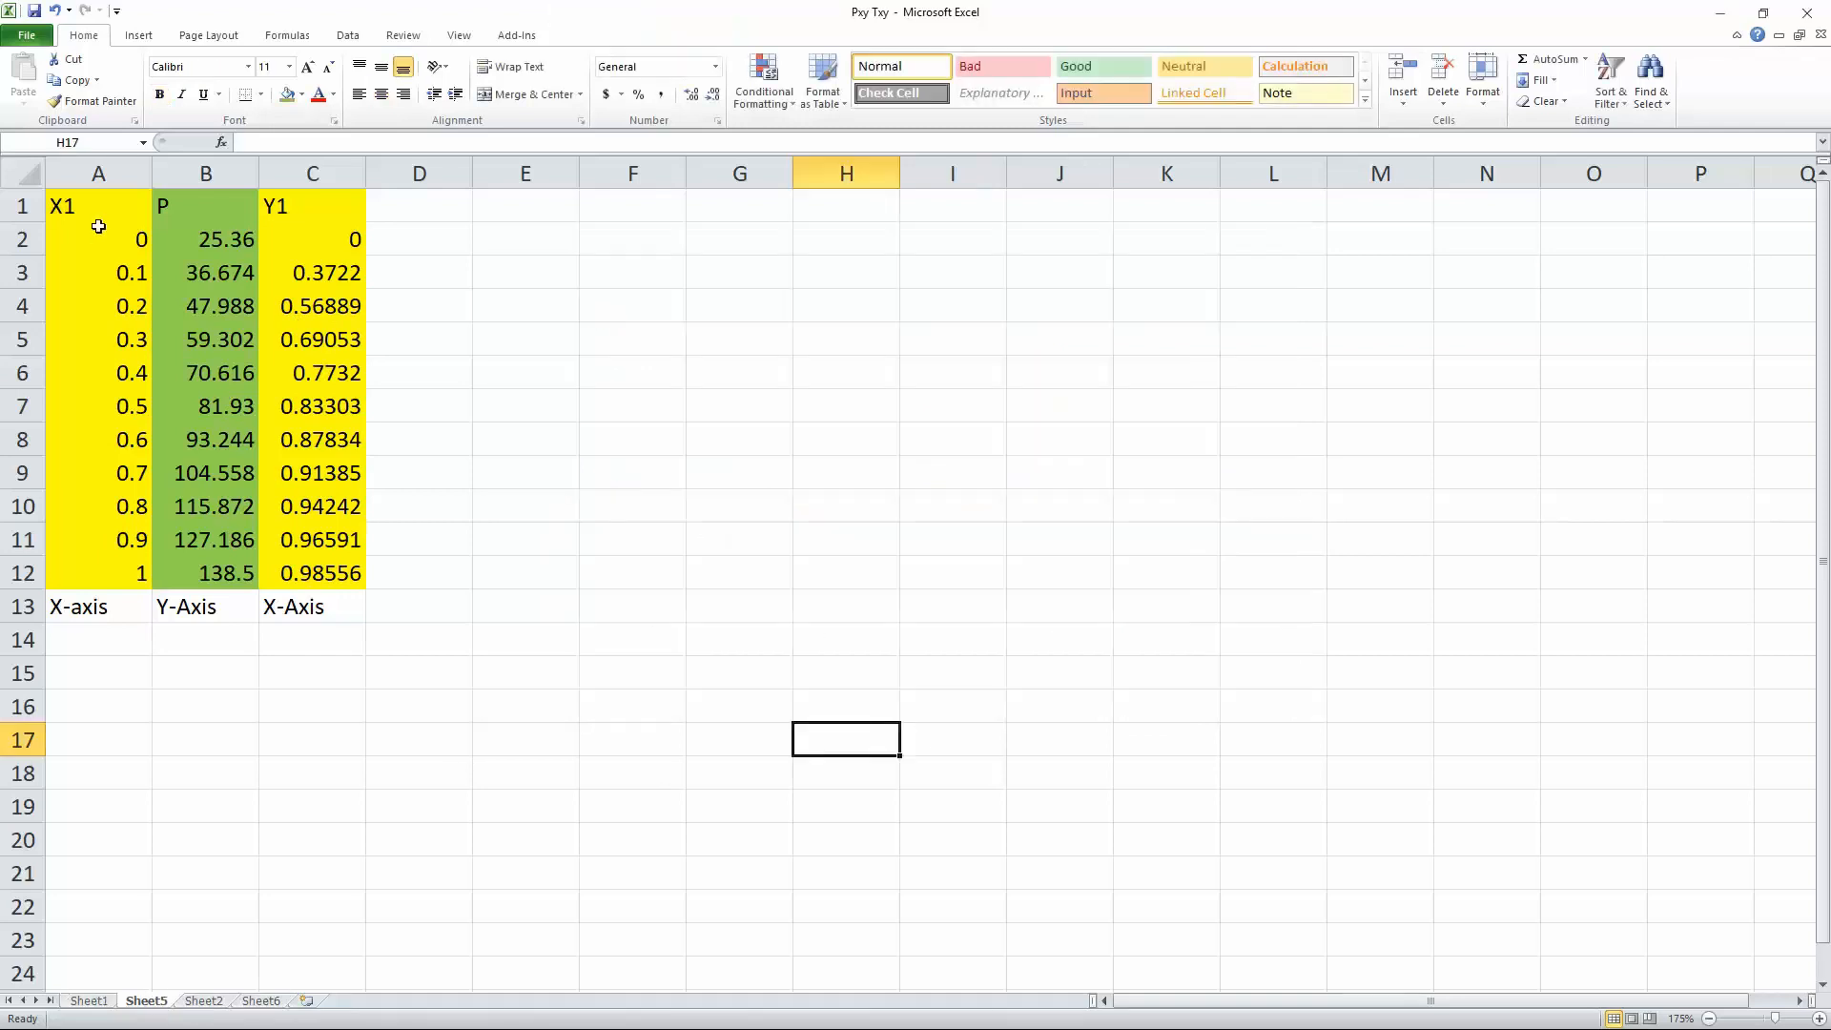
{"action": "mouse_move", "coordinate": [566, 299]}
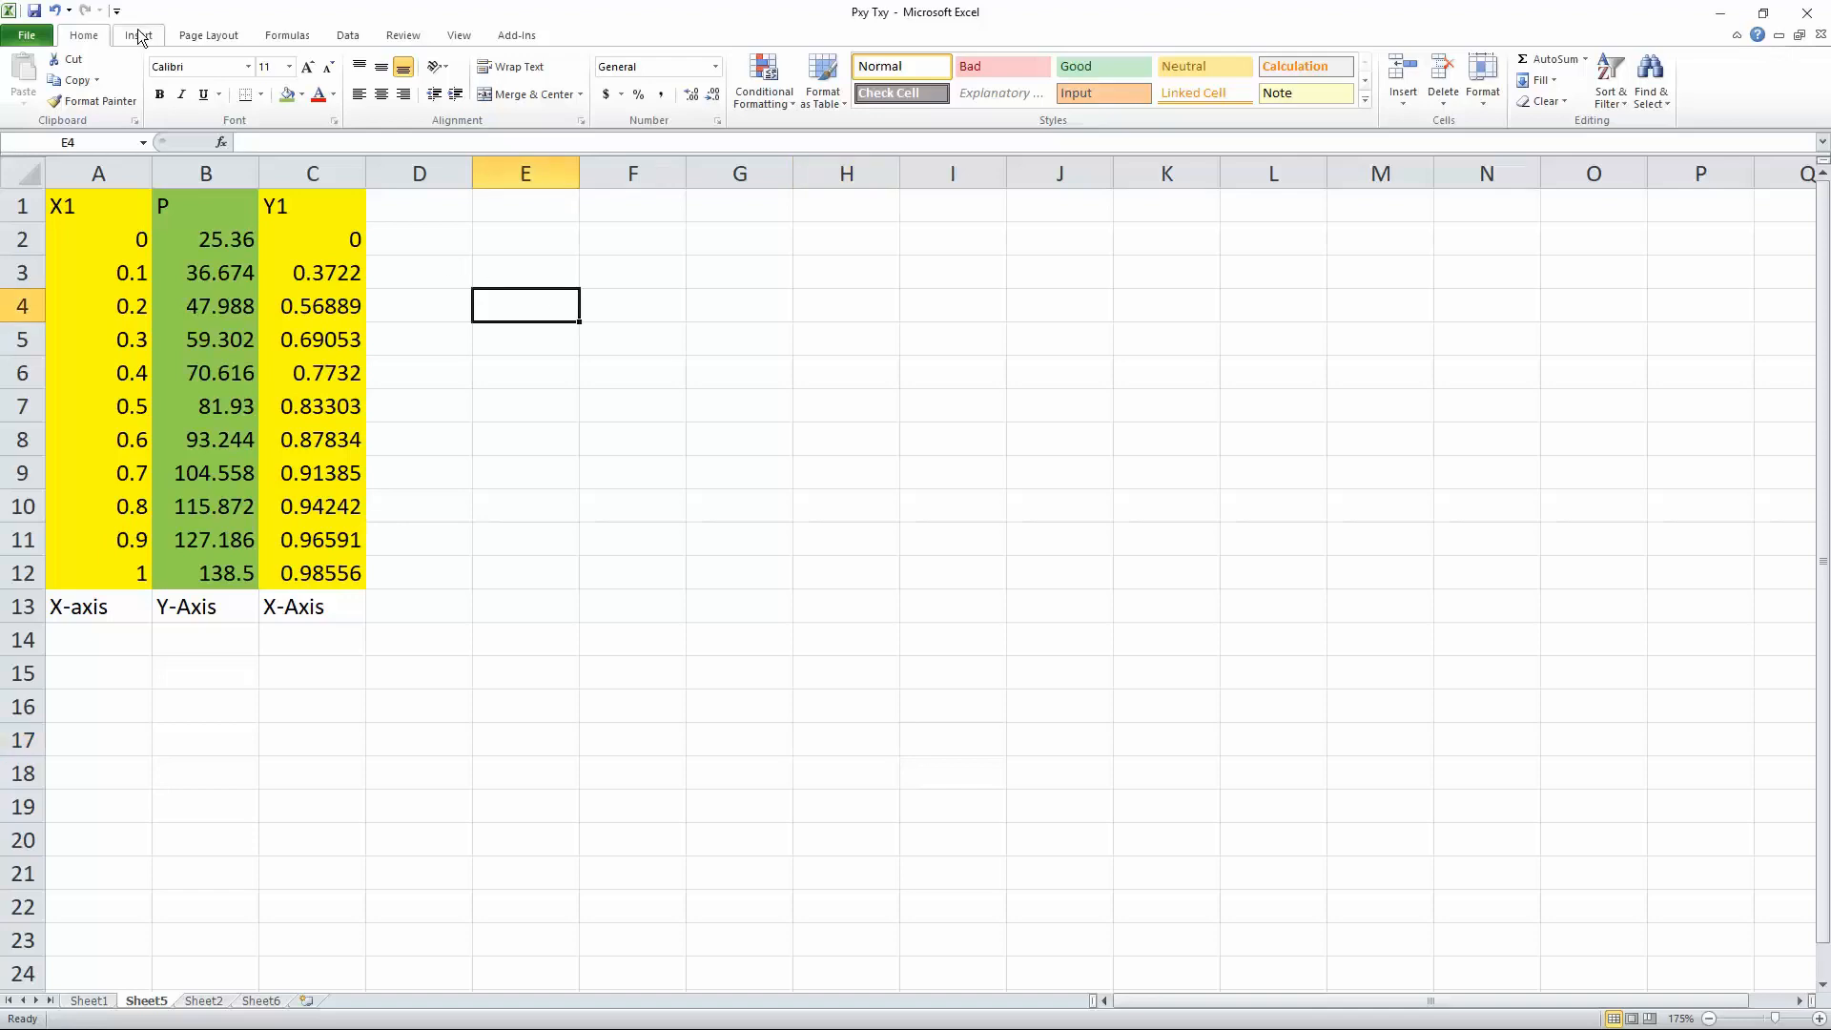
Insert a Scatter with Smooth Lines and Markers chart on Sheet5
{"action": "left_click", "coordinate": [136, 35]}
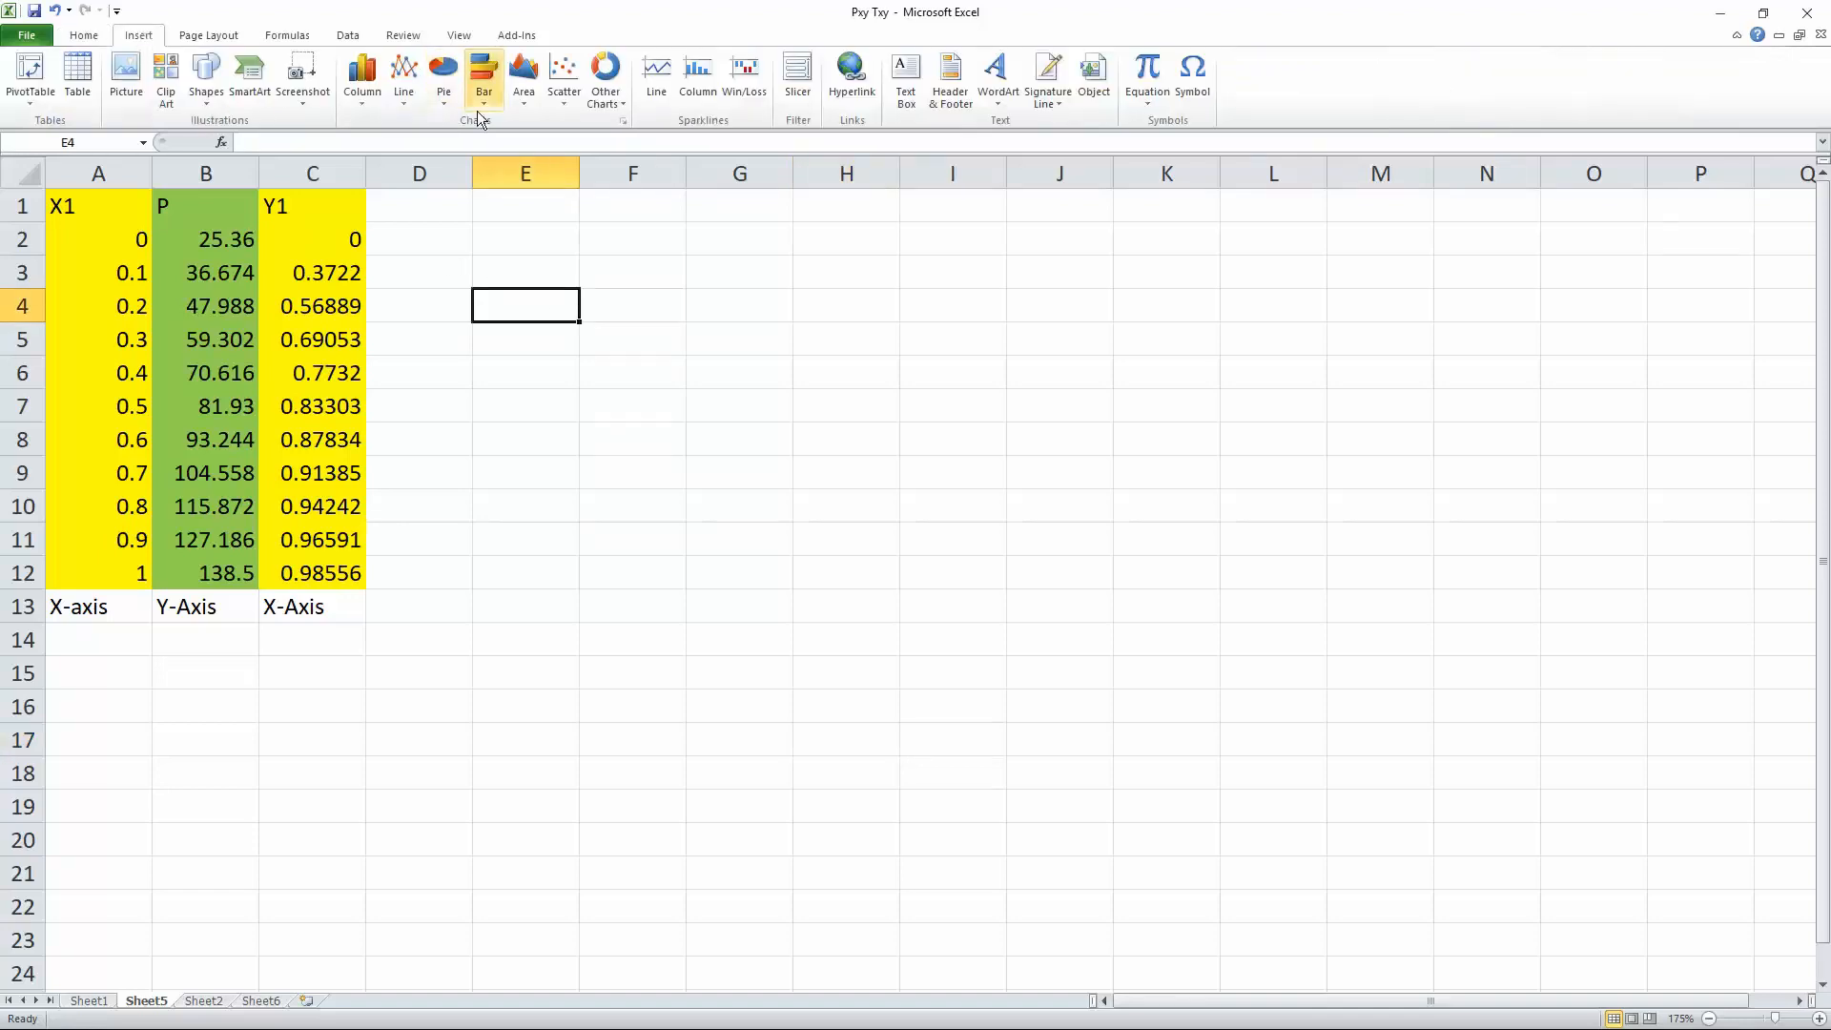
{"action": "left_click", "coordinate": [563, 77]}
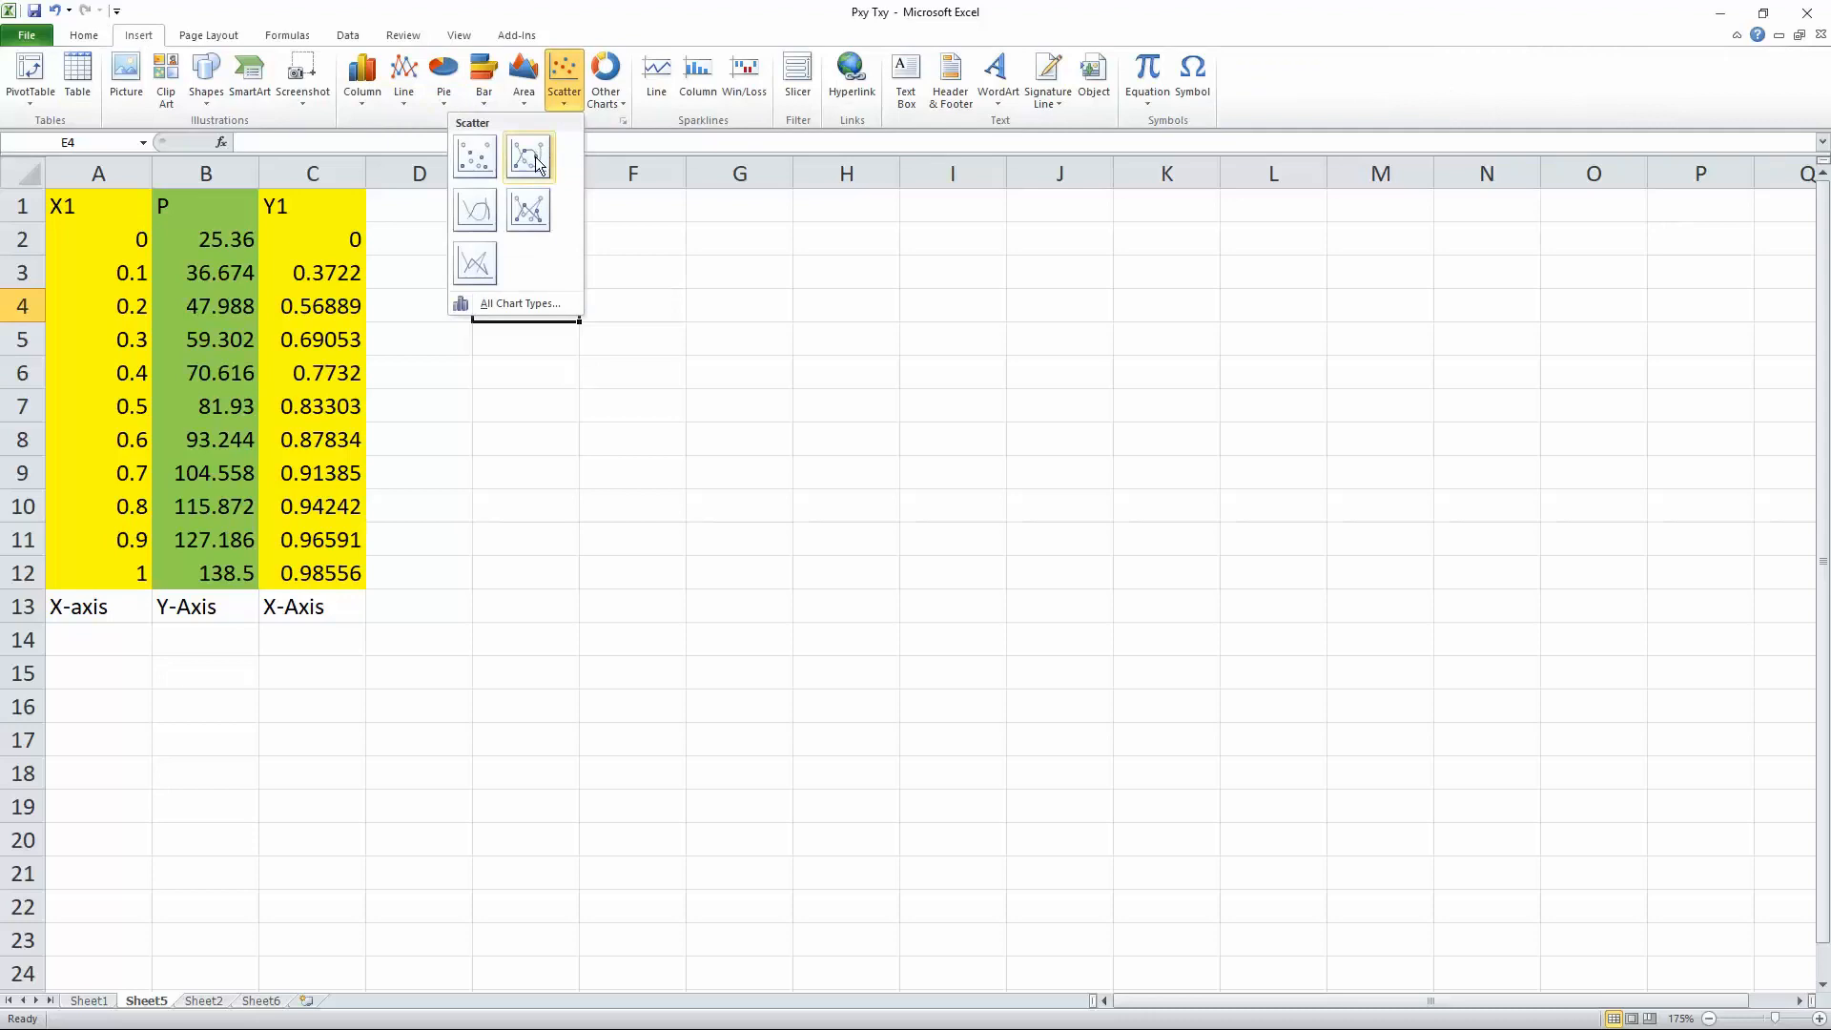
{"action": "mouse_move", "coordinate": [527, 155]}
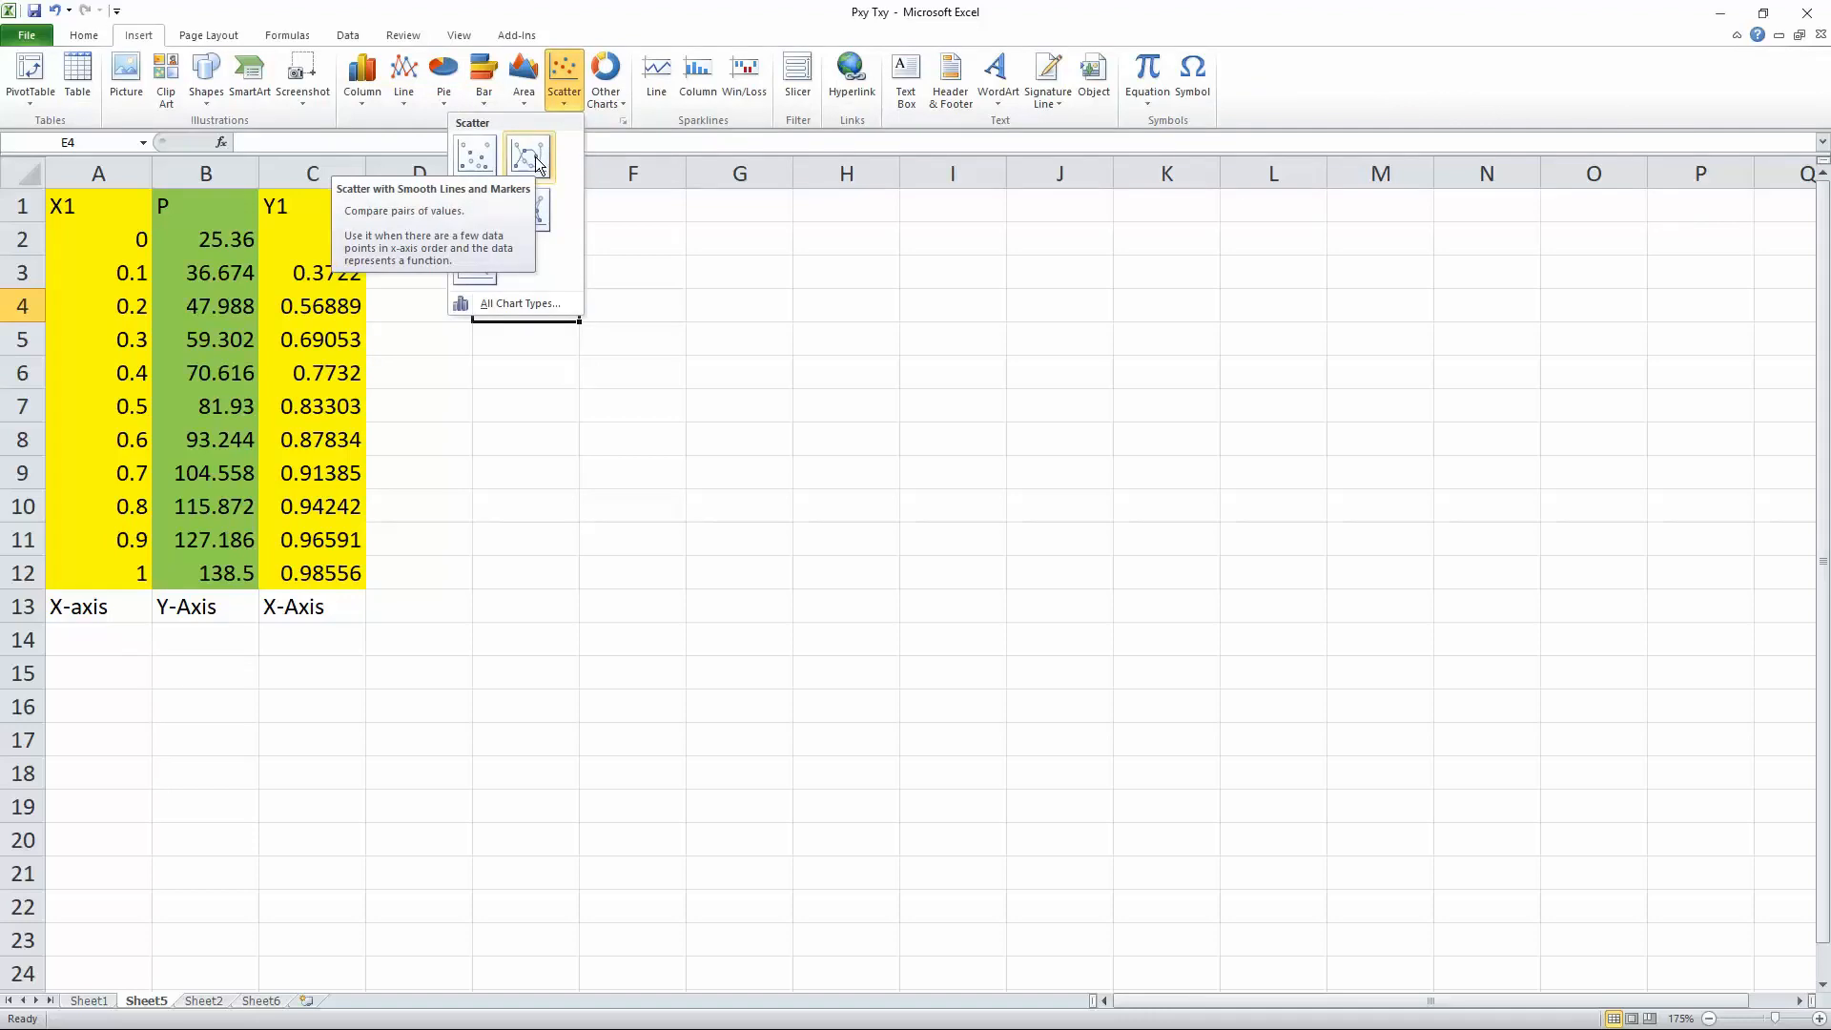
{"action": "left_click", "coordinate": [529, 156]}
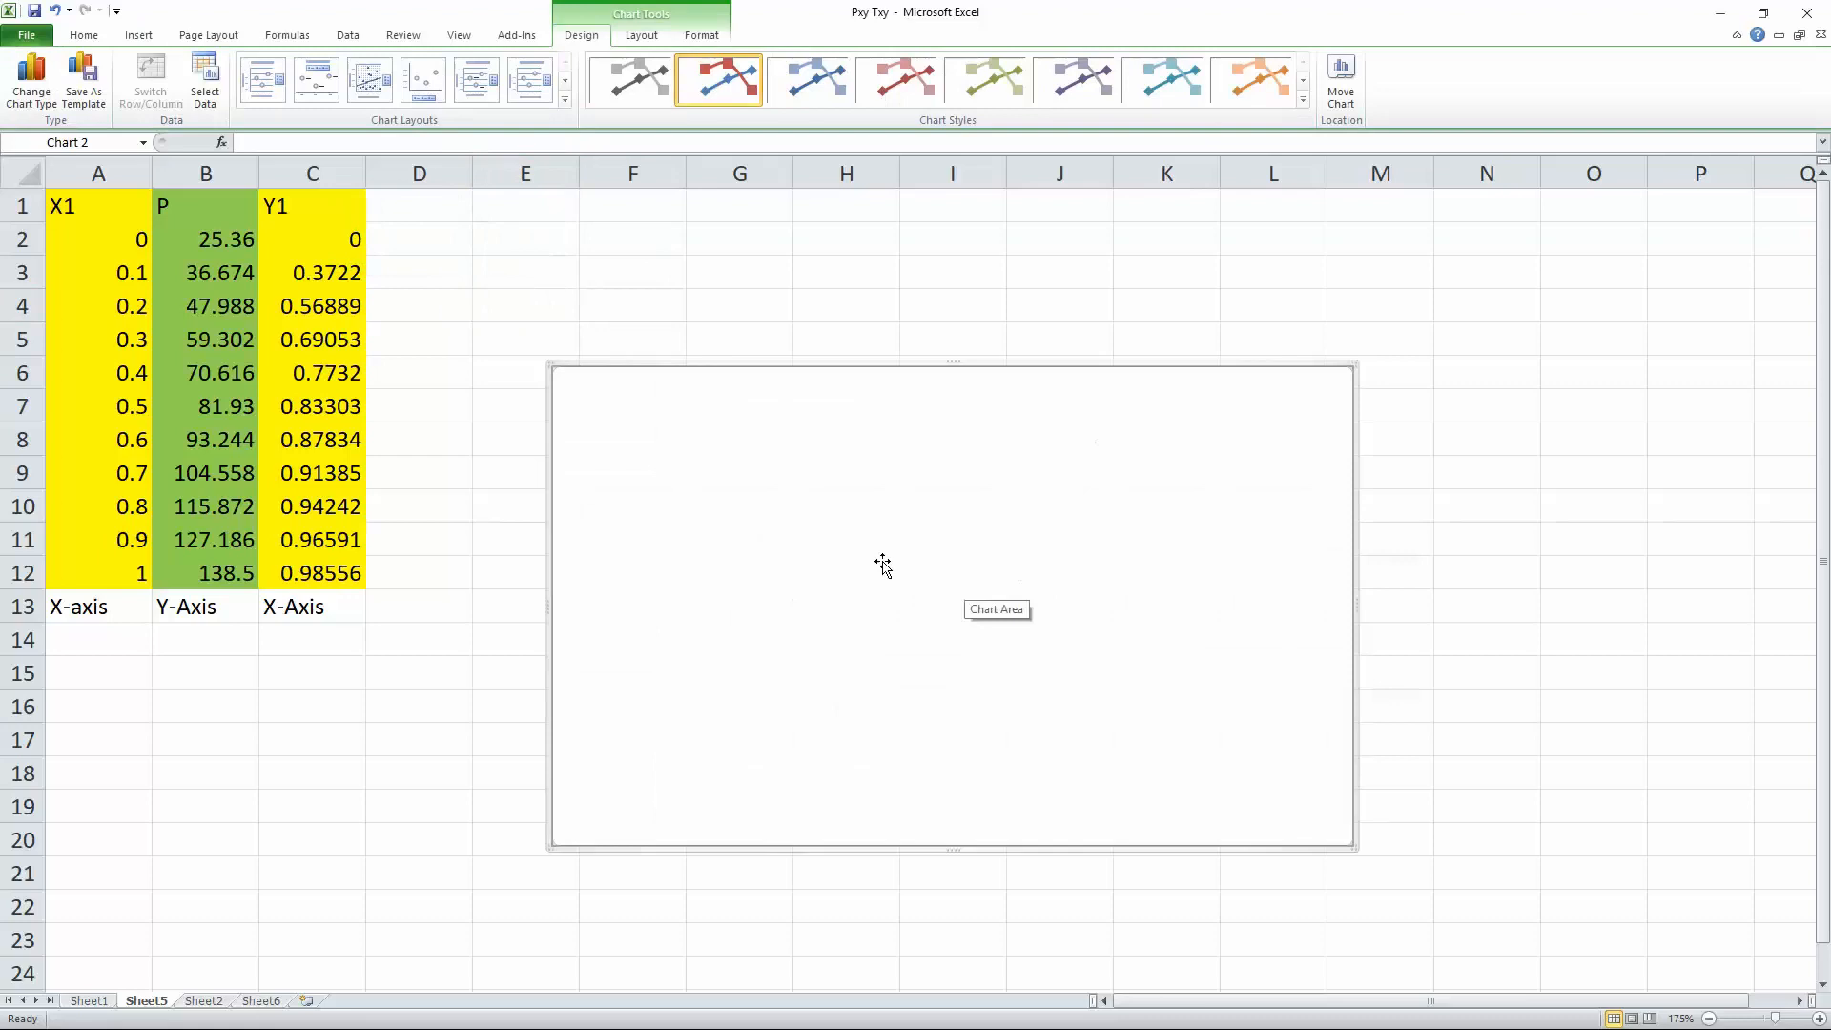
Open Select Data for the blank chart from its right-click menu
{"action": "right_click", "coordinate": [881, 563]}
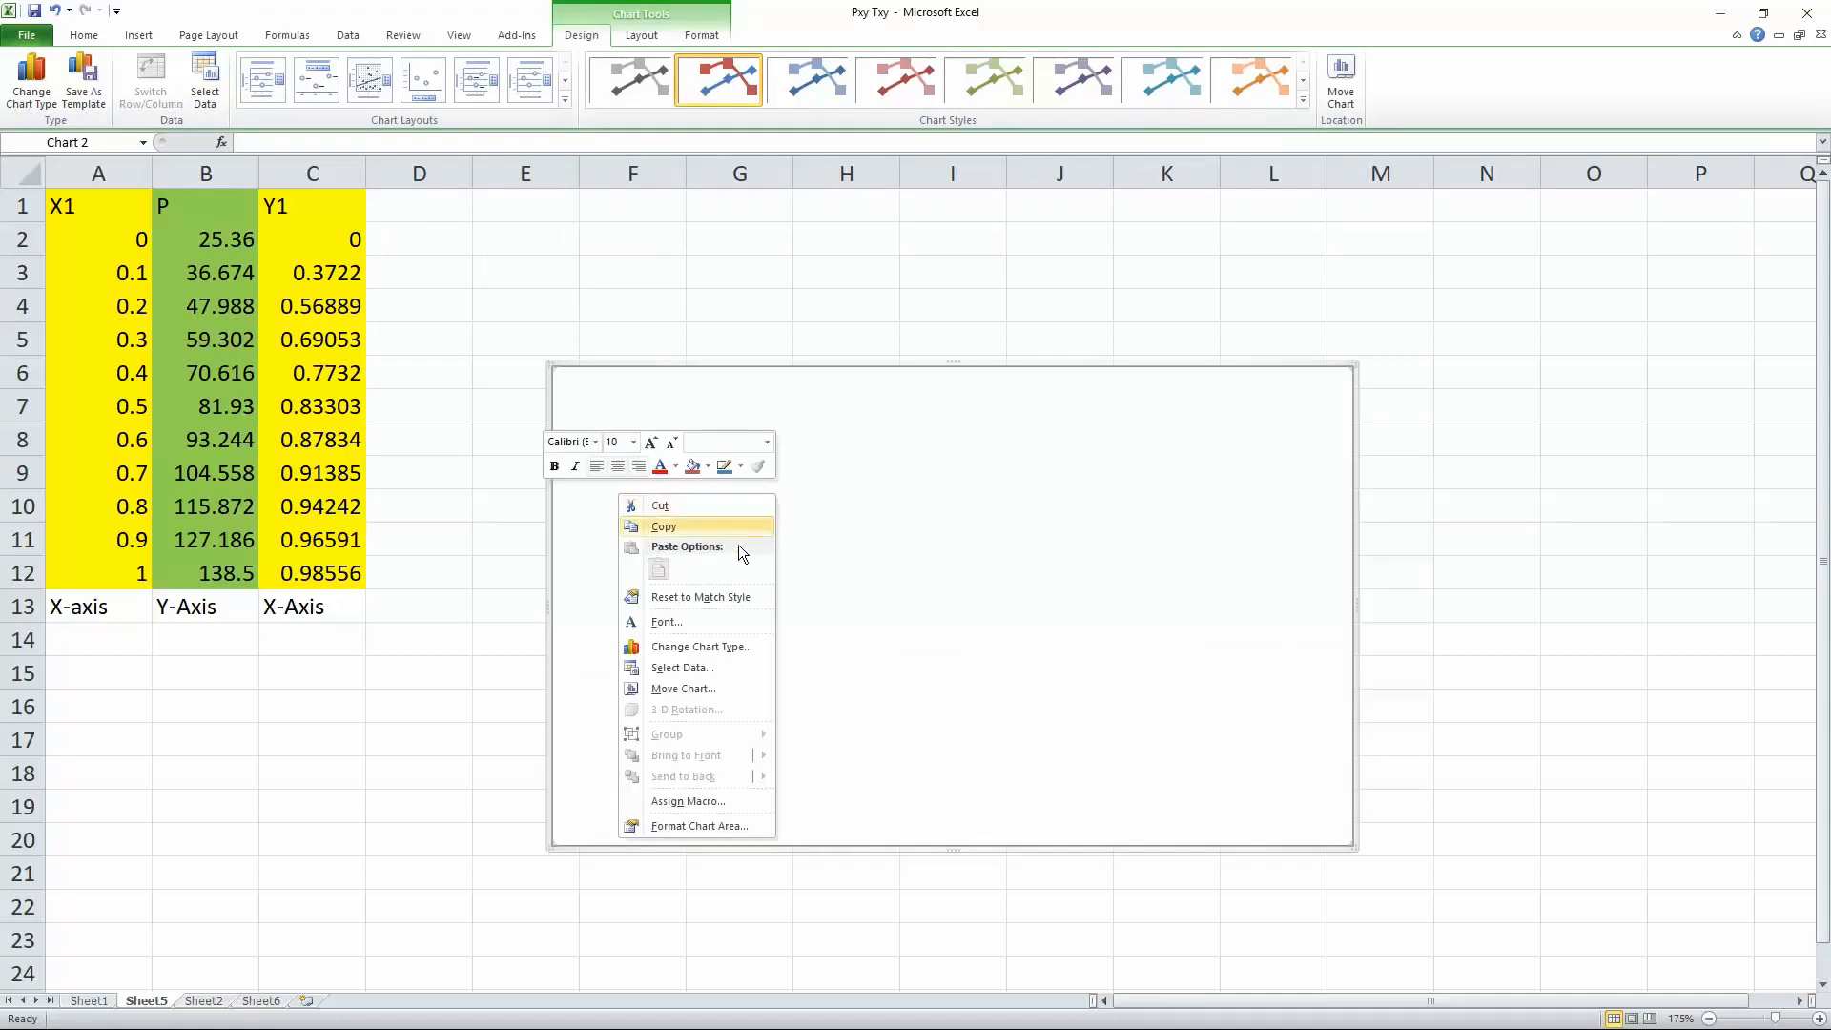
{"action": "left_click", "coordinate": [682, 666]}
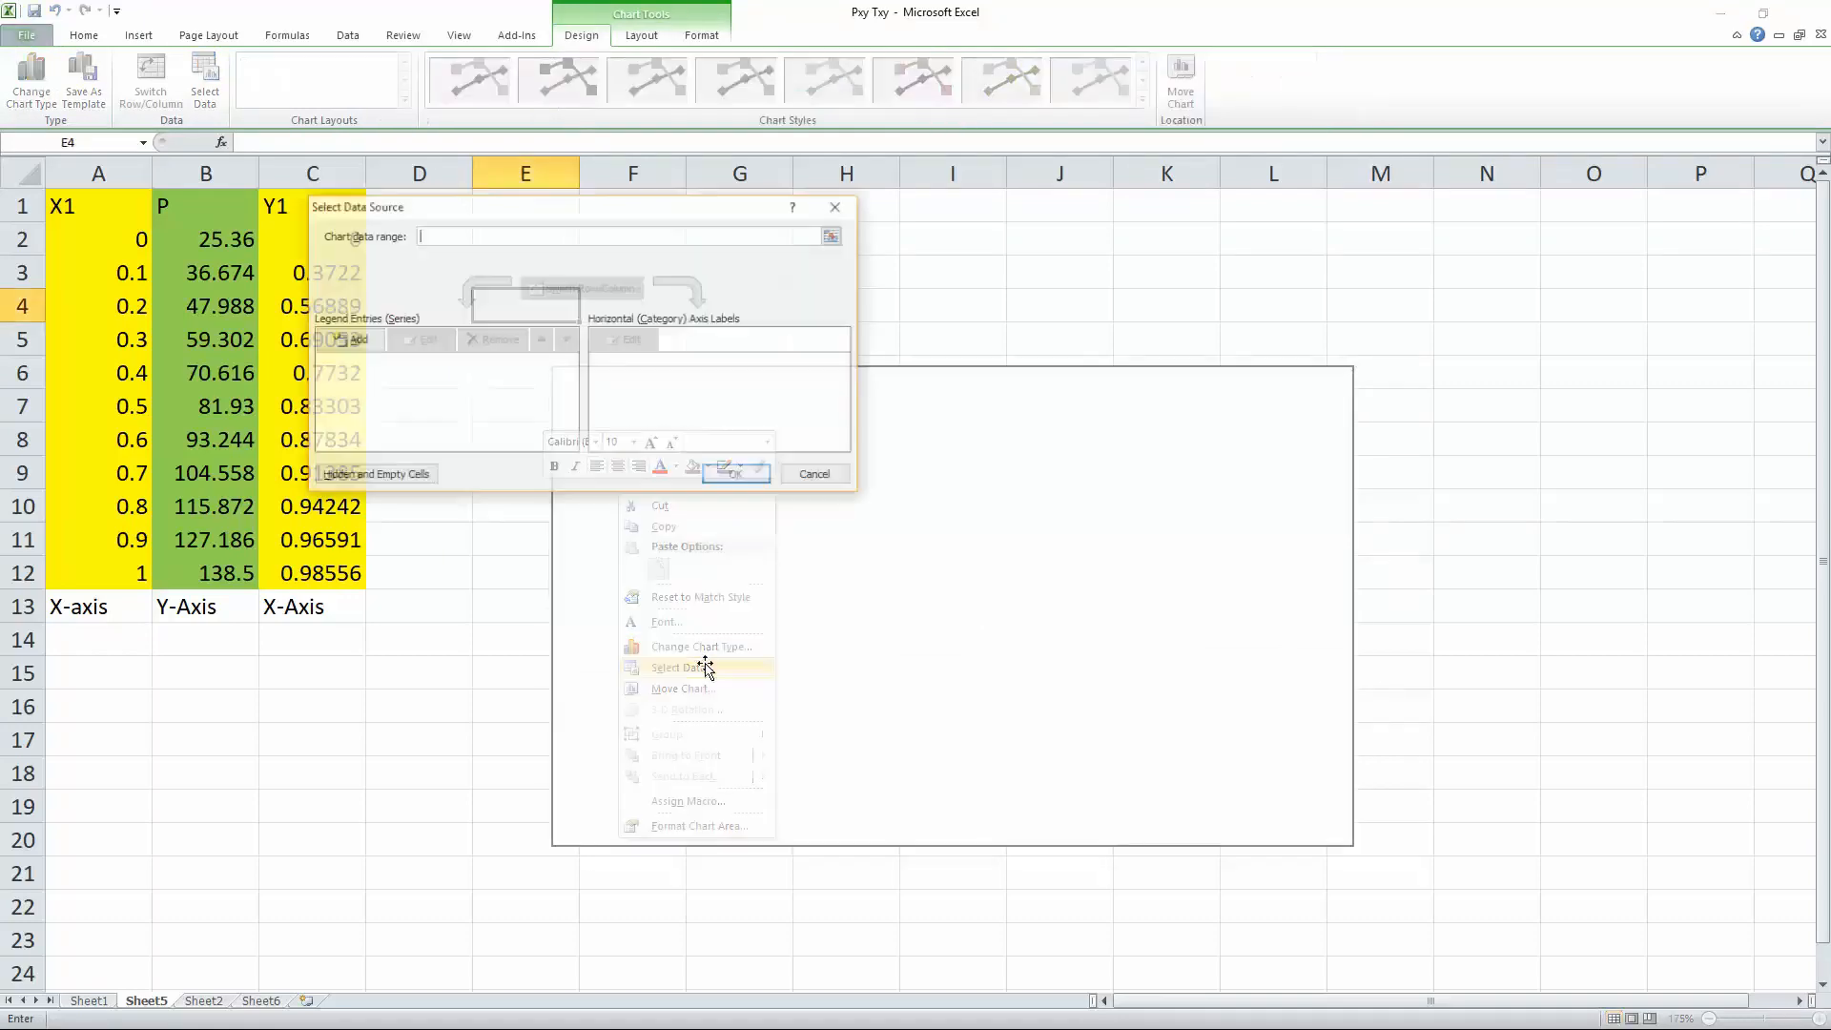
{"action": "left_click", "coordinate": [681, 667]}
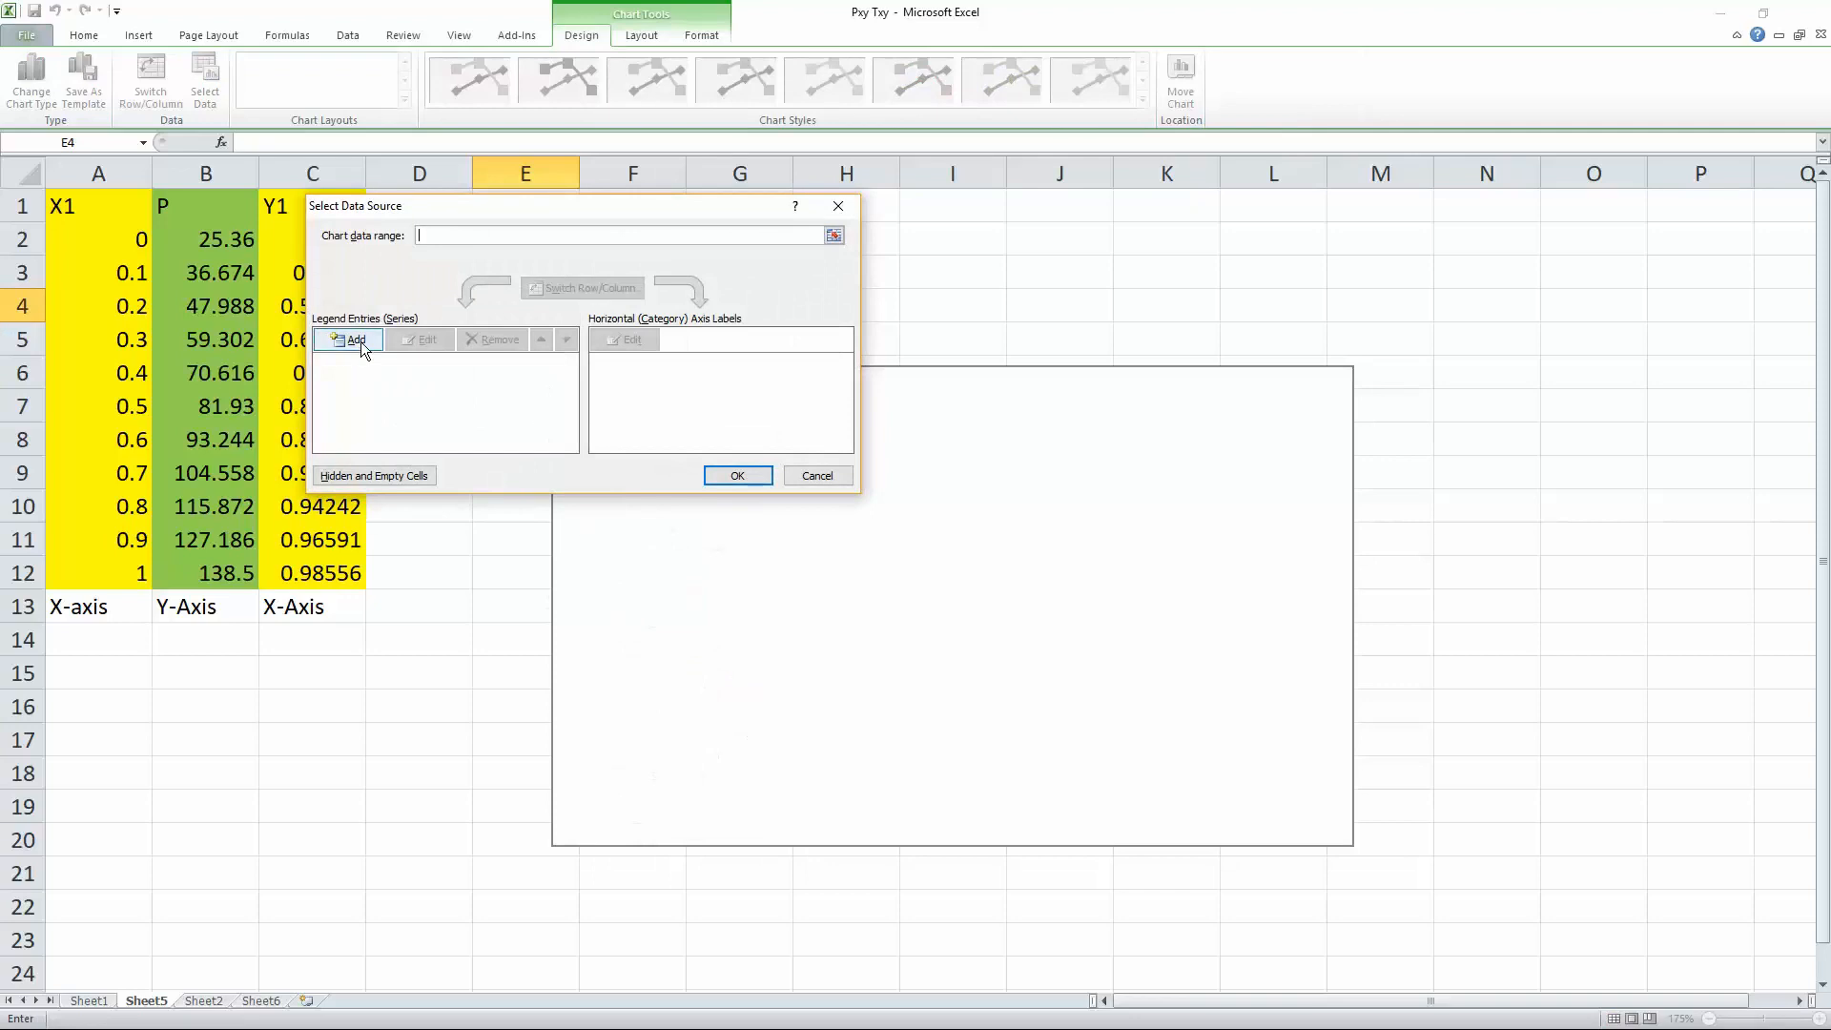
Add a series named X1 using cells A2:A12 as its x values
{"action": "left_click", "coordinate": [356, 339]}
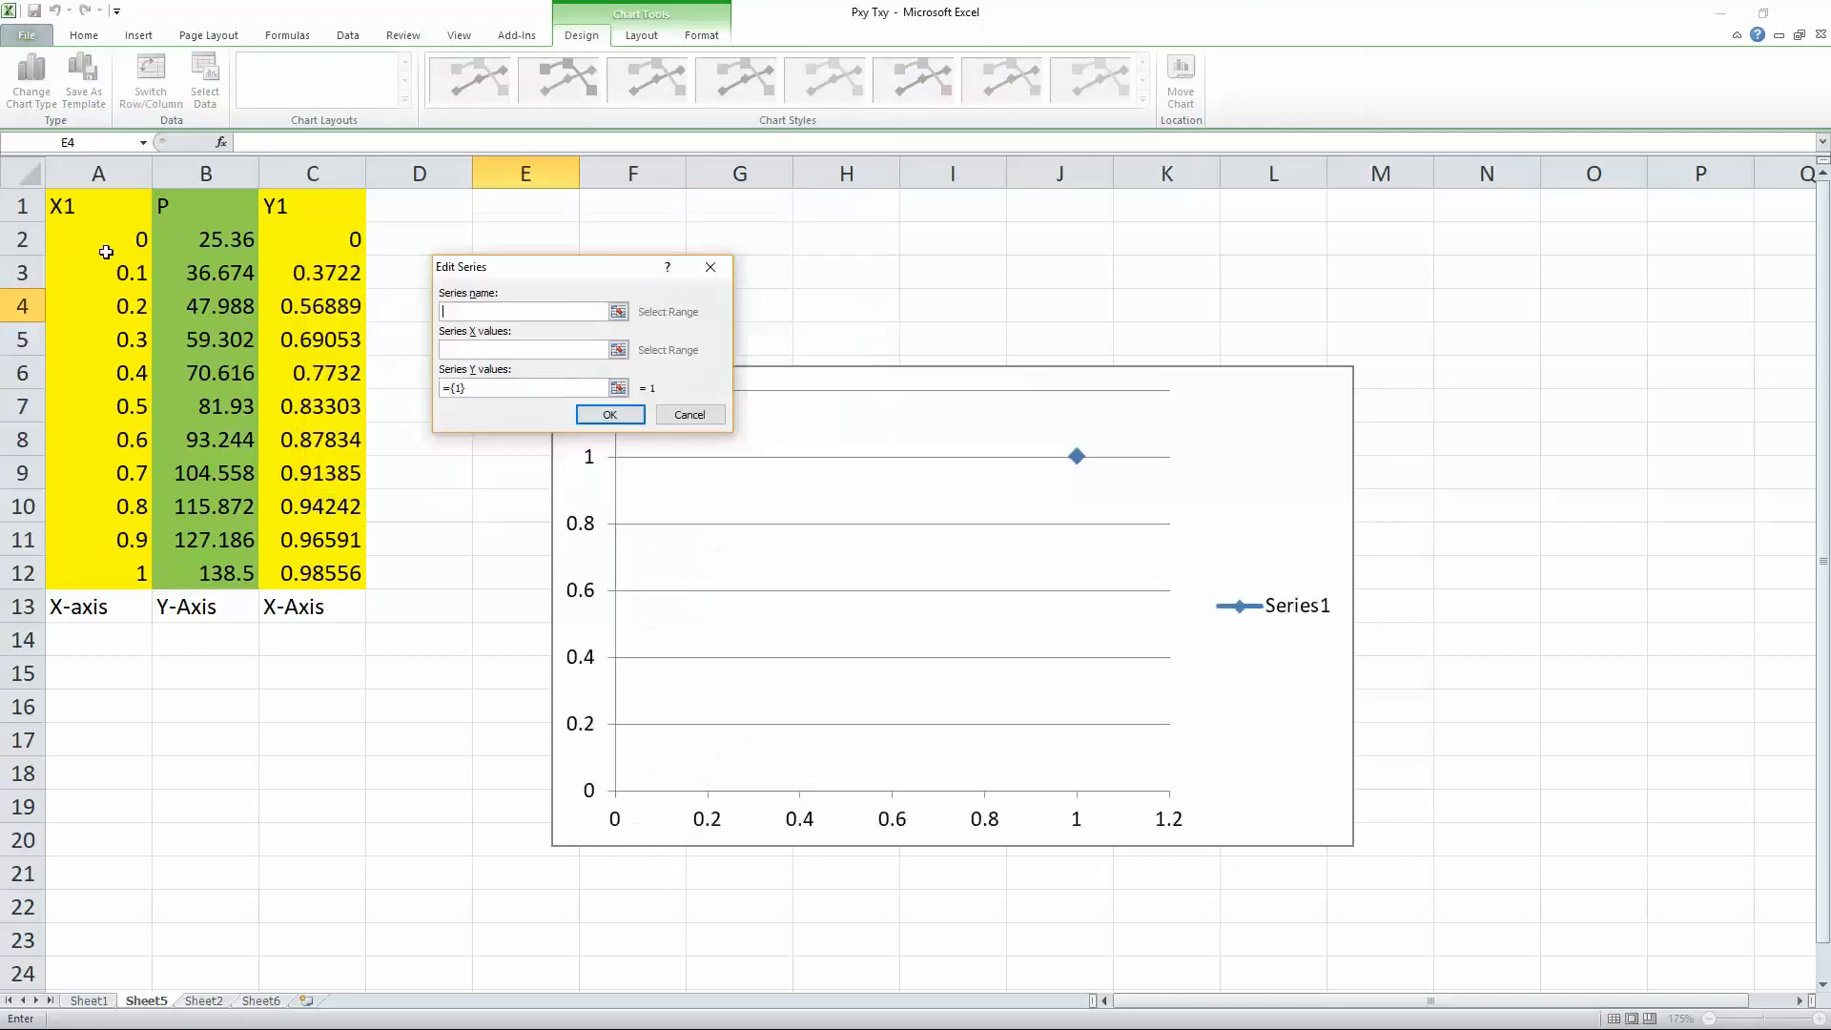
{"action": "mouse_move", "coordinate": [92, 610]}
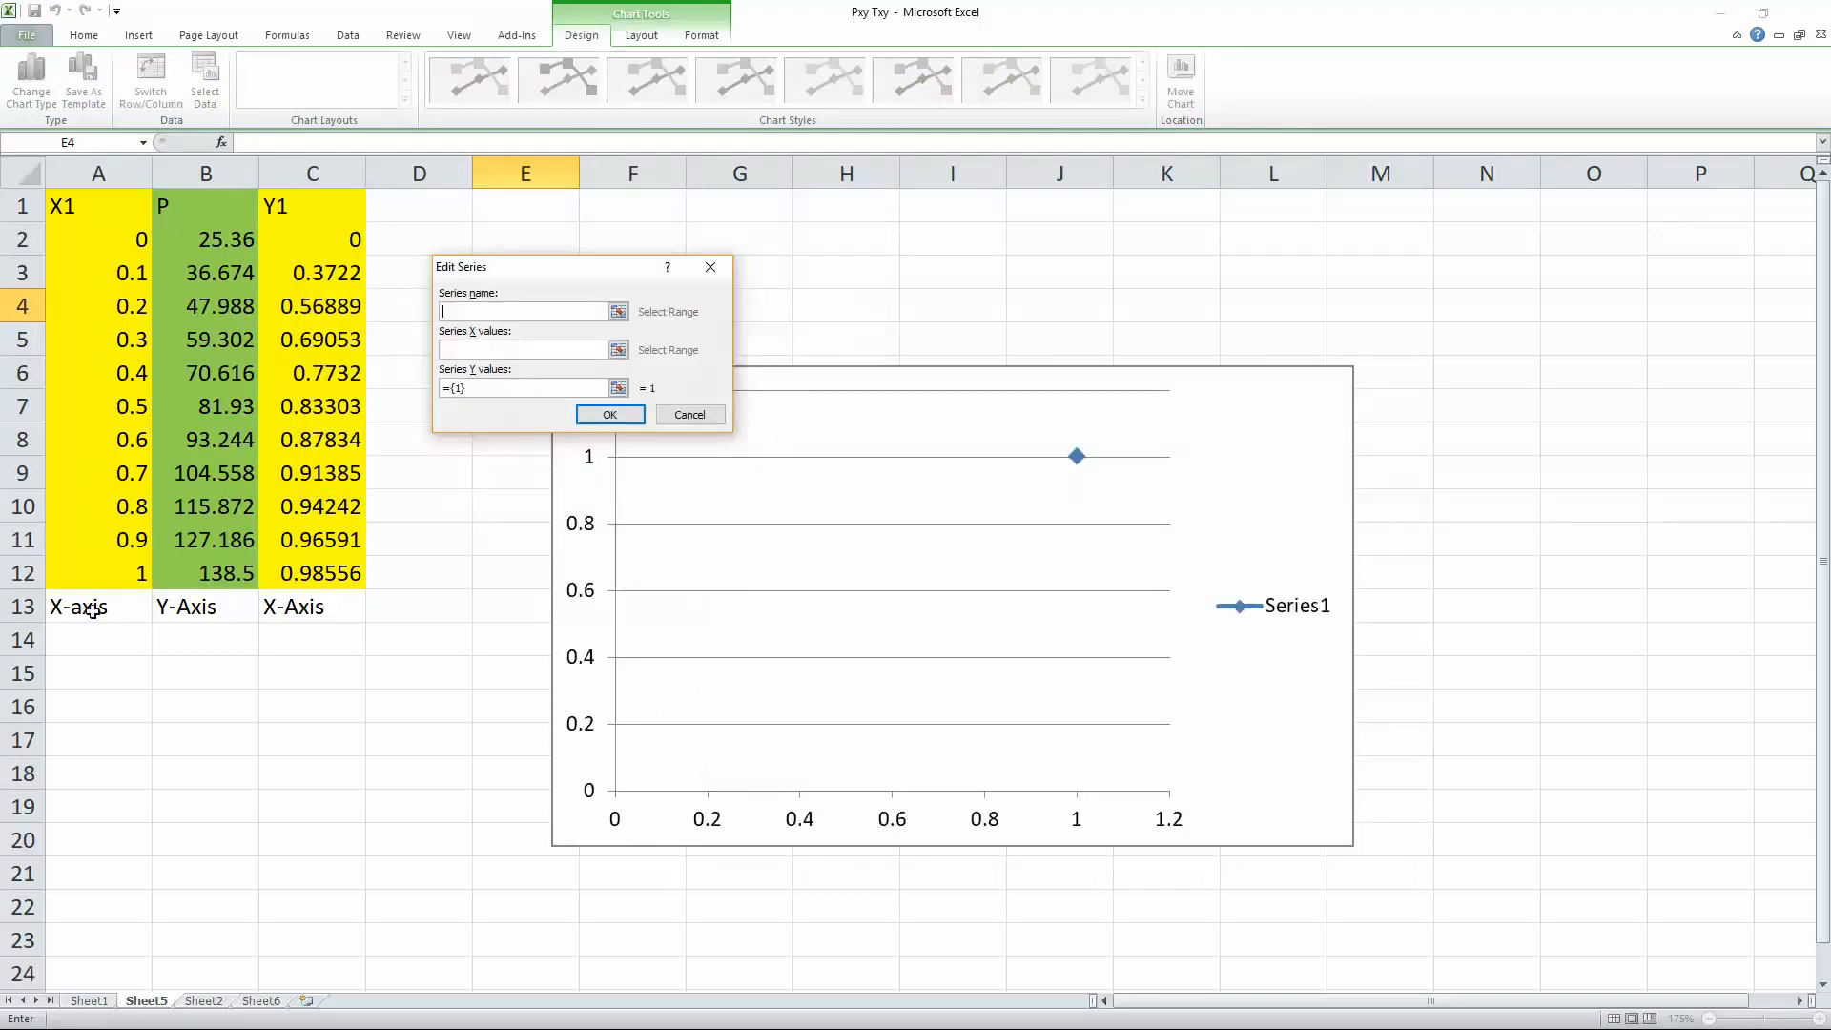
{"action": "type", "text": "X"}
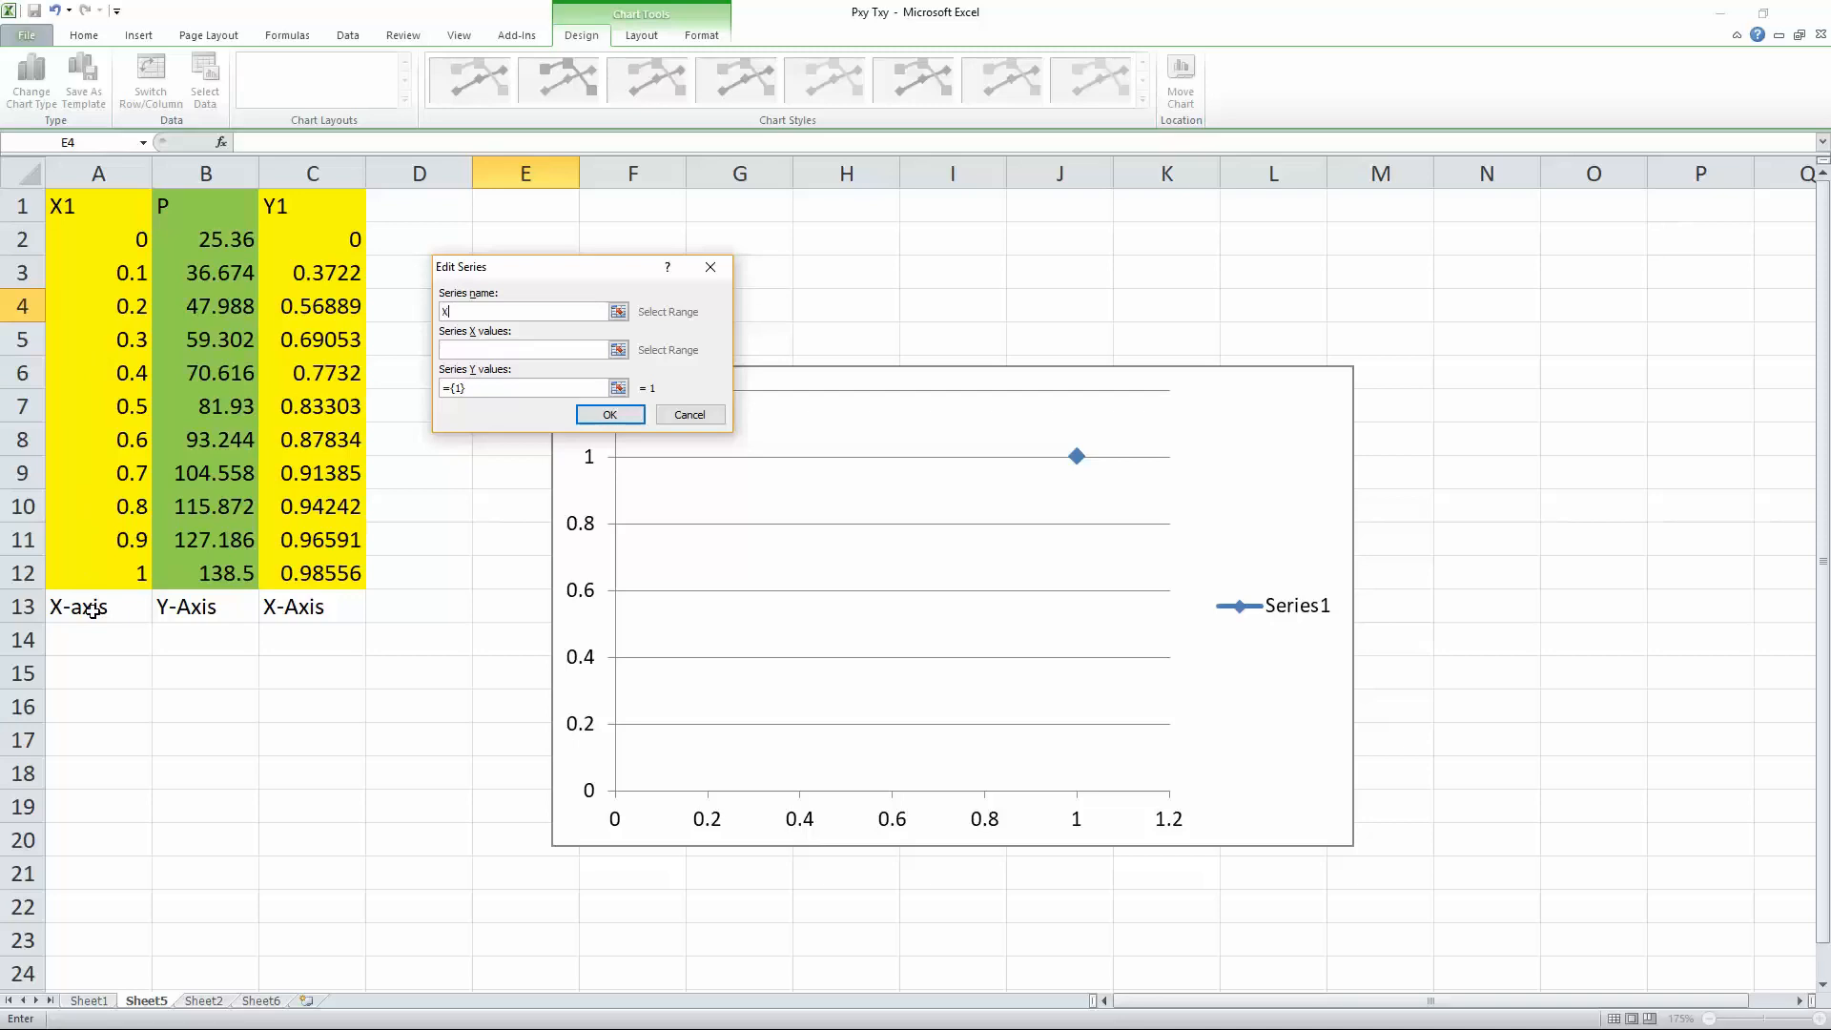
{"action": "type", "text": "1"}
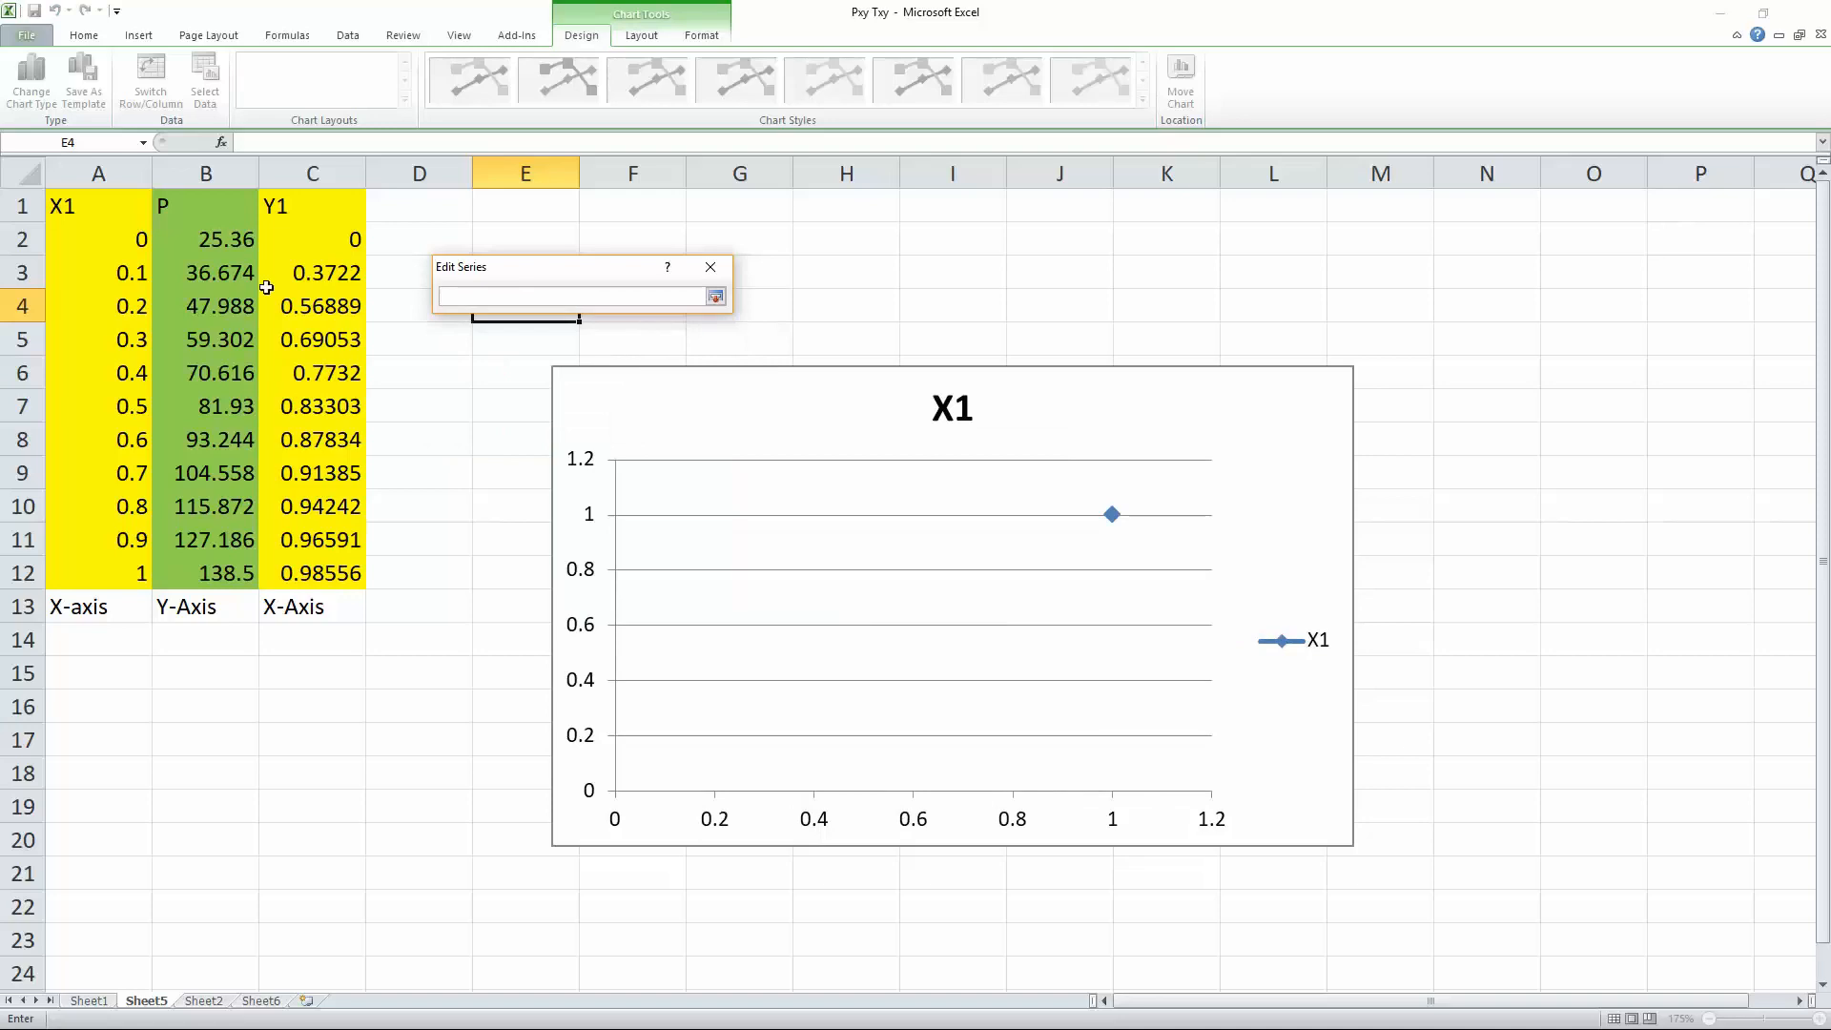
{"action": "left_click_drag", "start_coordinate": [98, 239], "coordinate": [99, 372]}
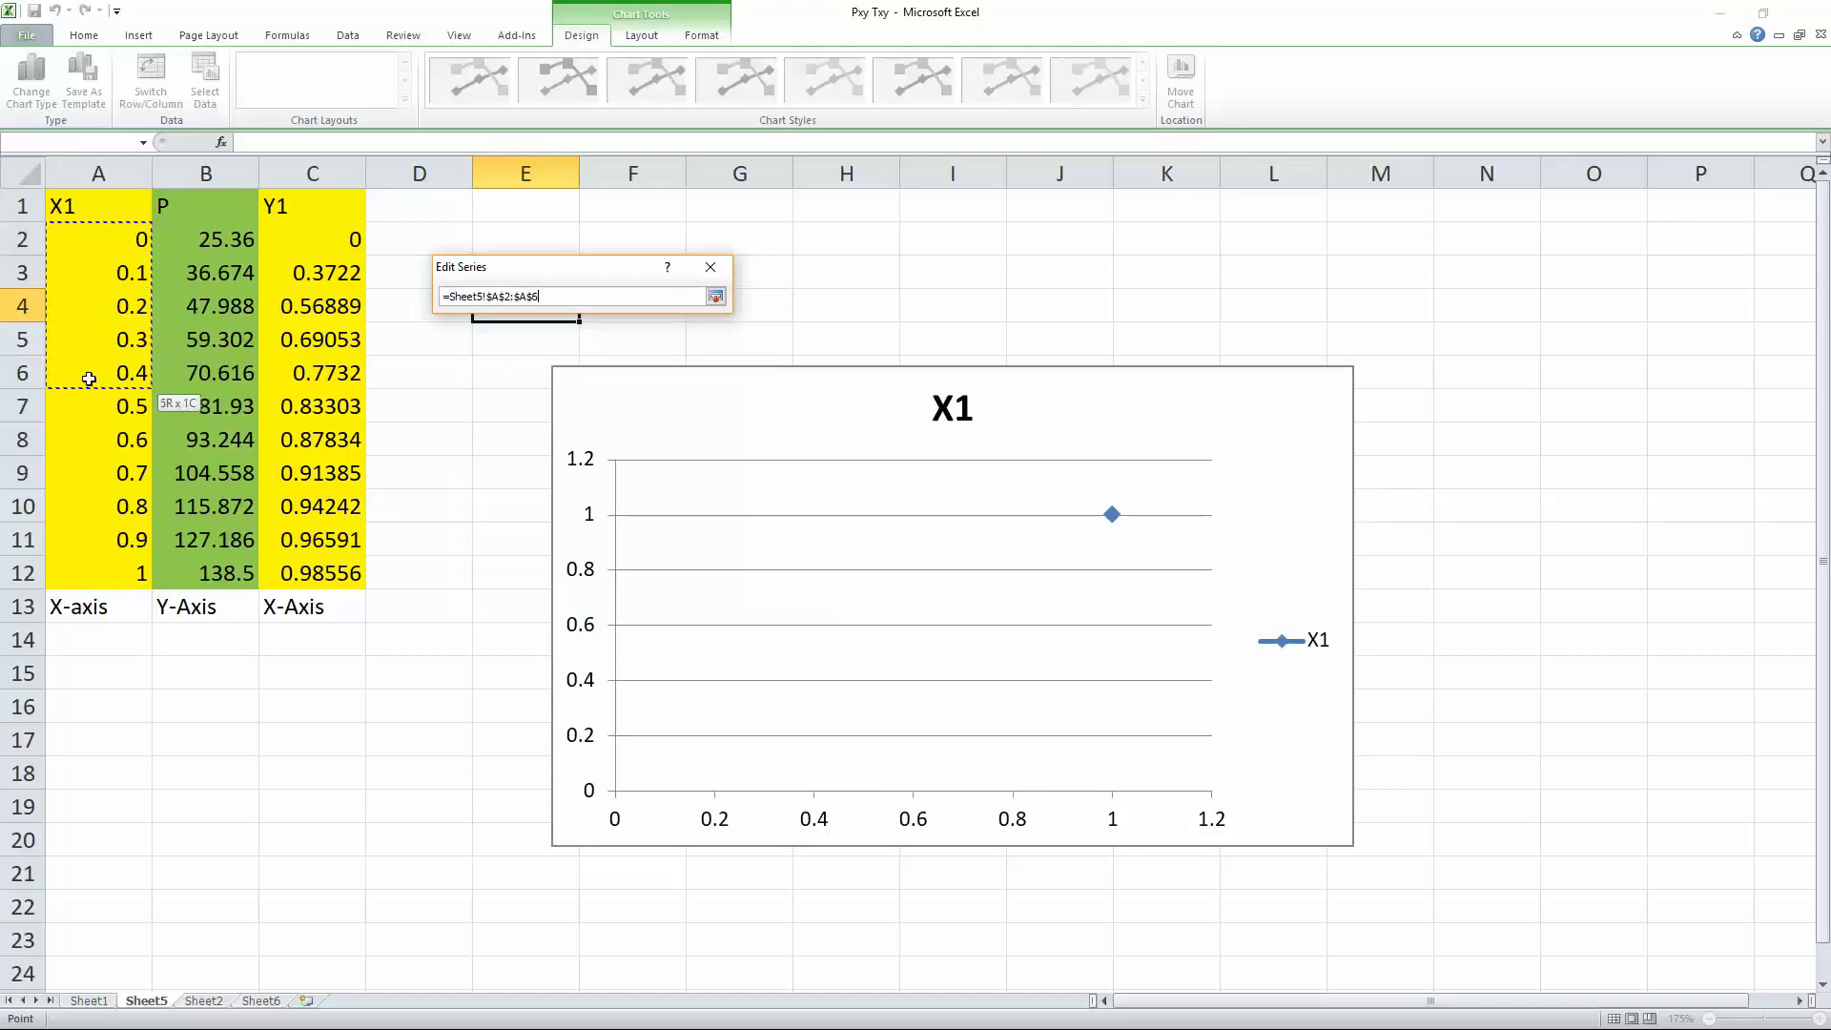
{"action": "left_click_drag", "start_coordinate": [89, 378], "coordinate": [71, 555]}
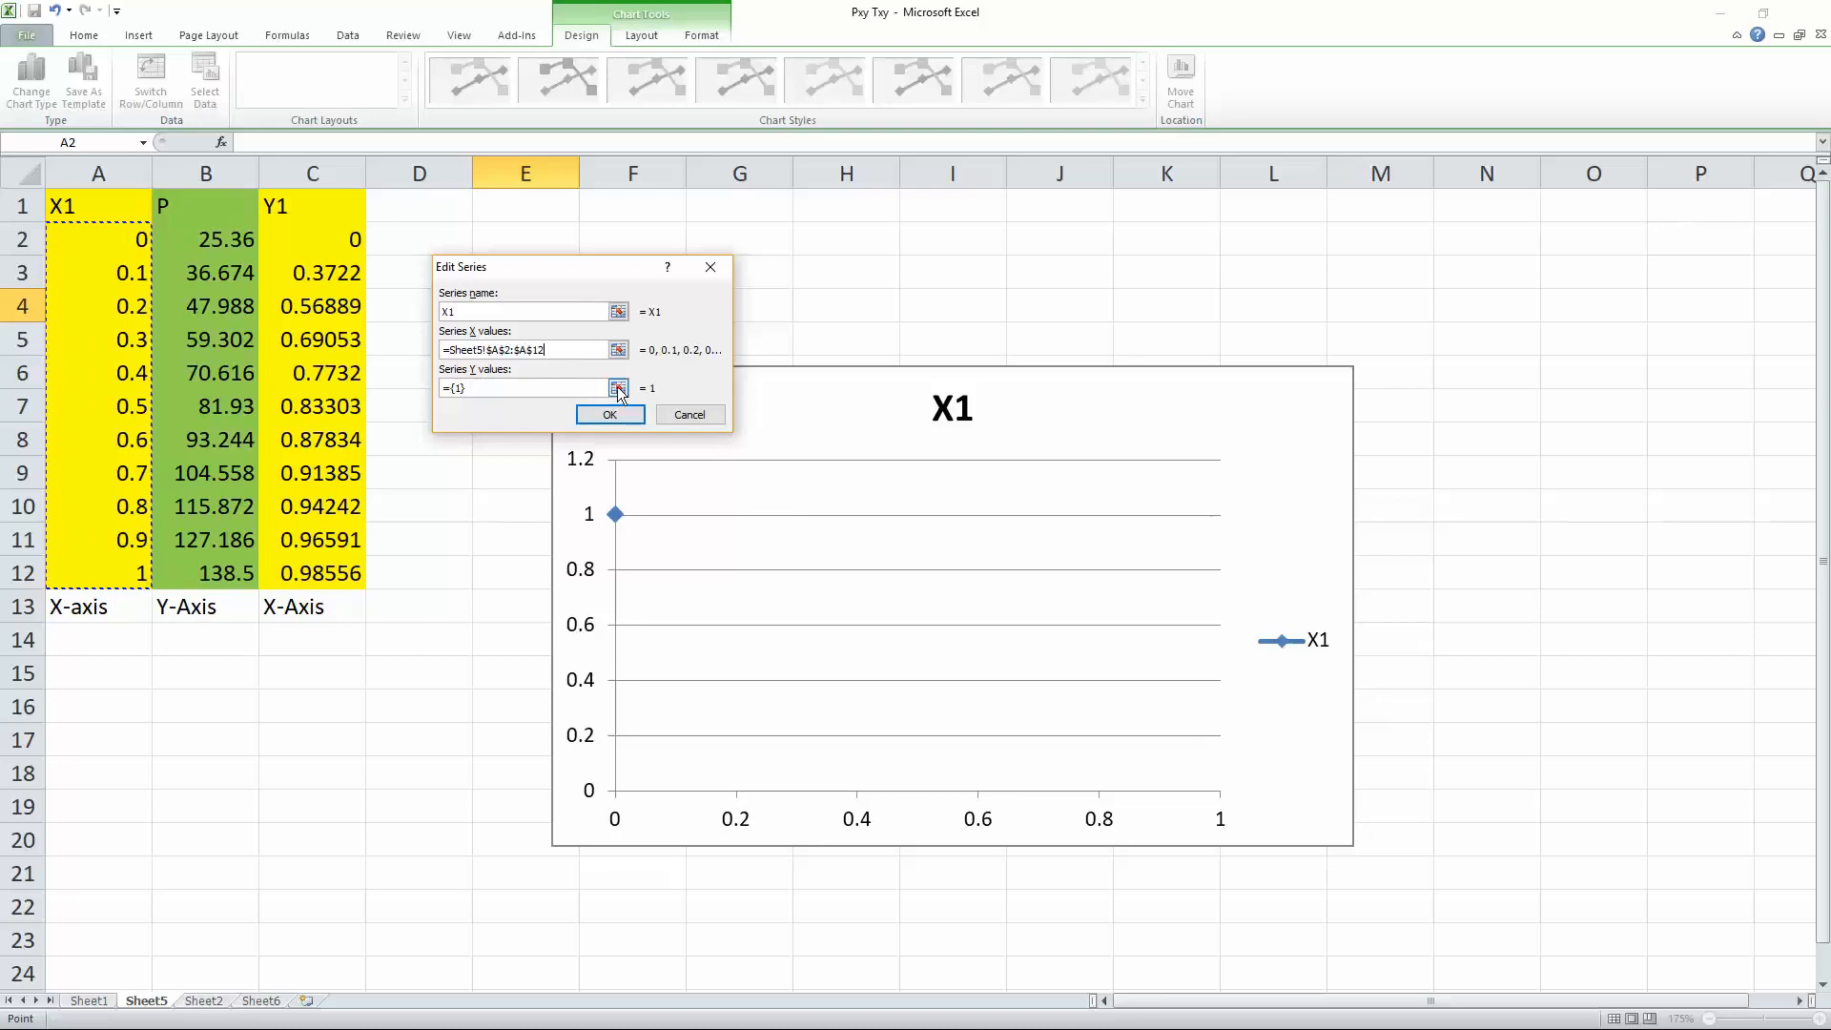
{"action": "left_click", "coordinate": [618, 388]}
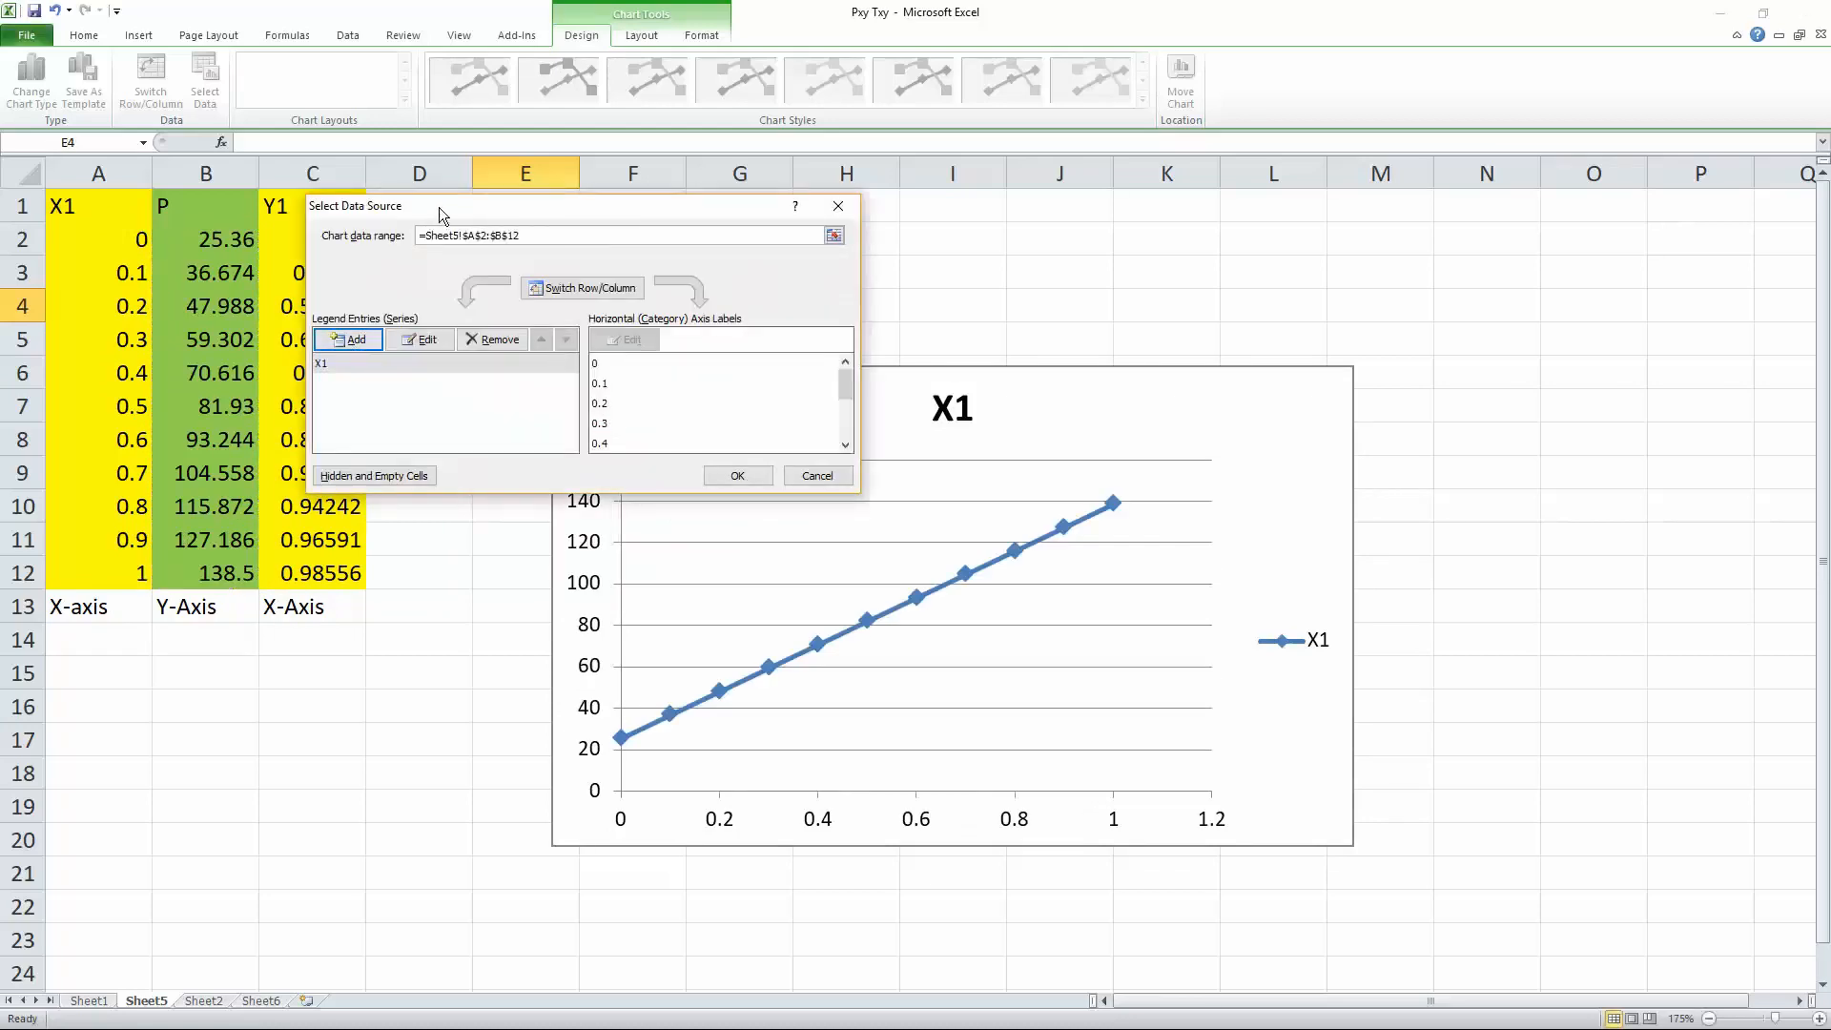
Add the Y1 series with column C as x values and column B pressures as y values
{"action": "left_click", "coordinate": [356, 338]}
{"action": "type", "text": "Y1"}
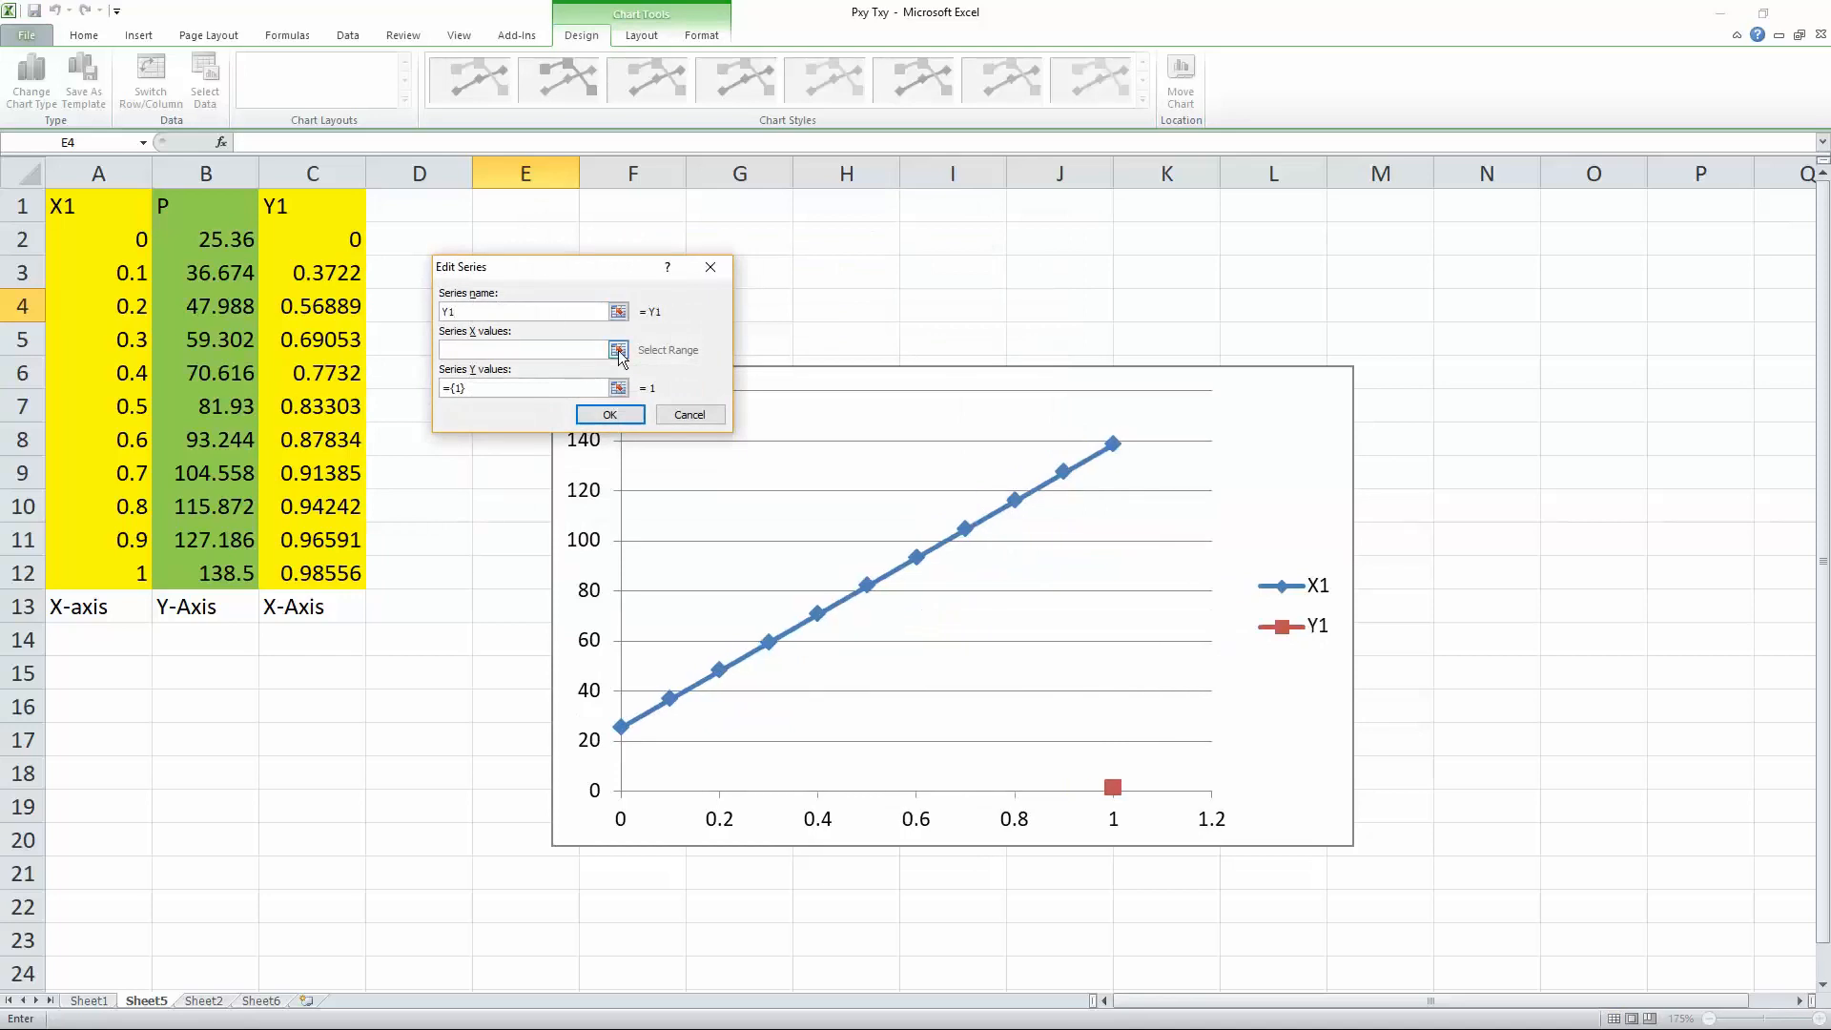
{"action": "left_click", "coordinate": [619, 349]}
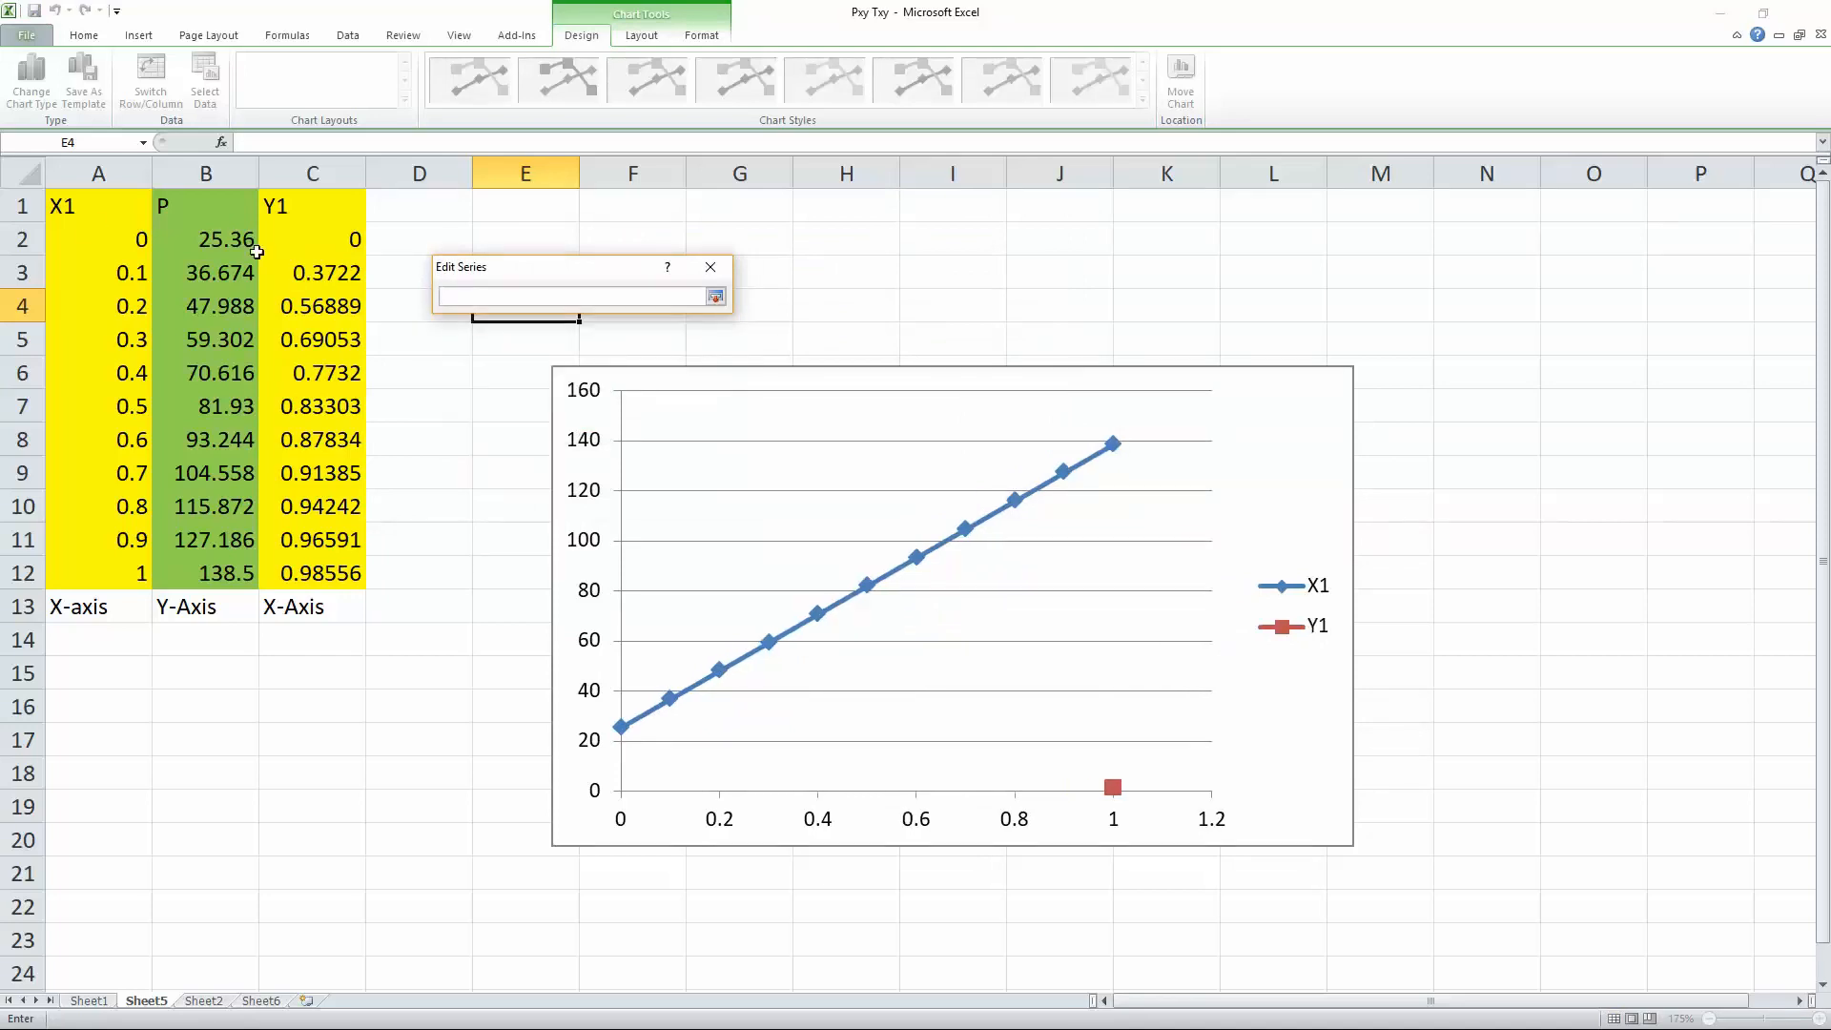
{"action": "left_click_drag", "start_coordinate": [312, 239], "coordinate": [312, 272]}
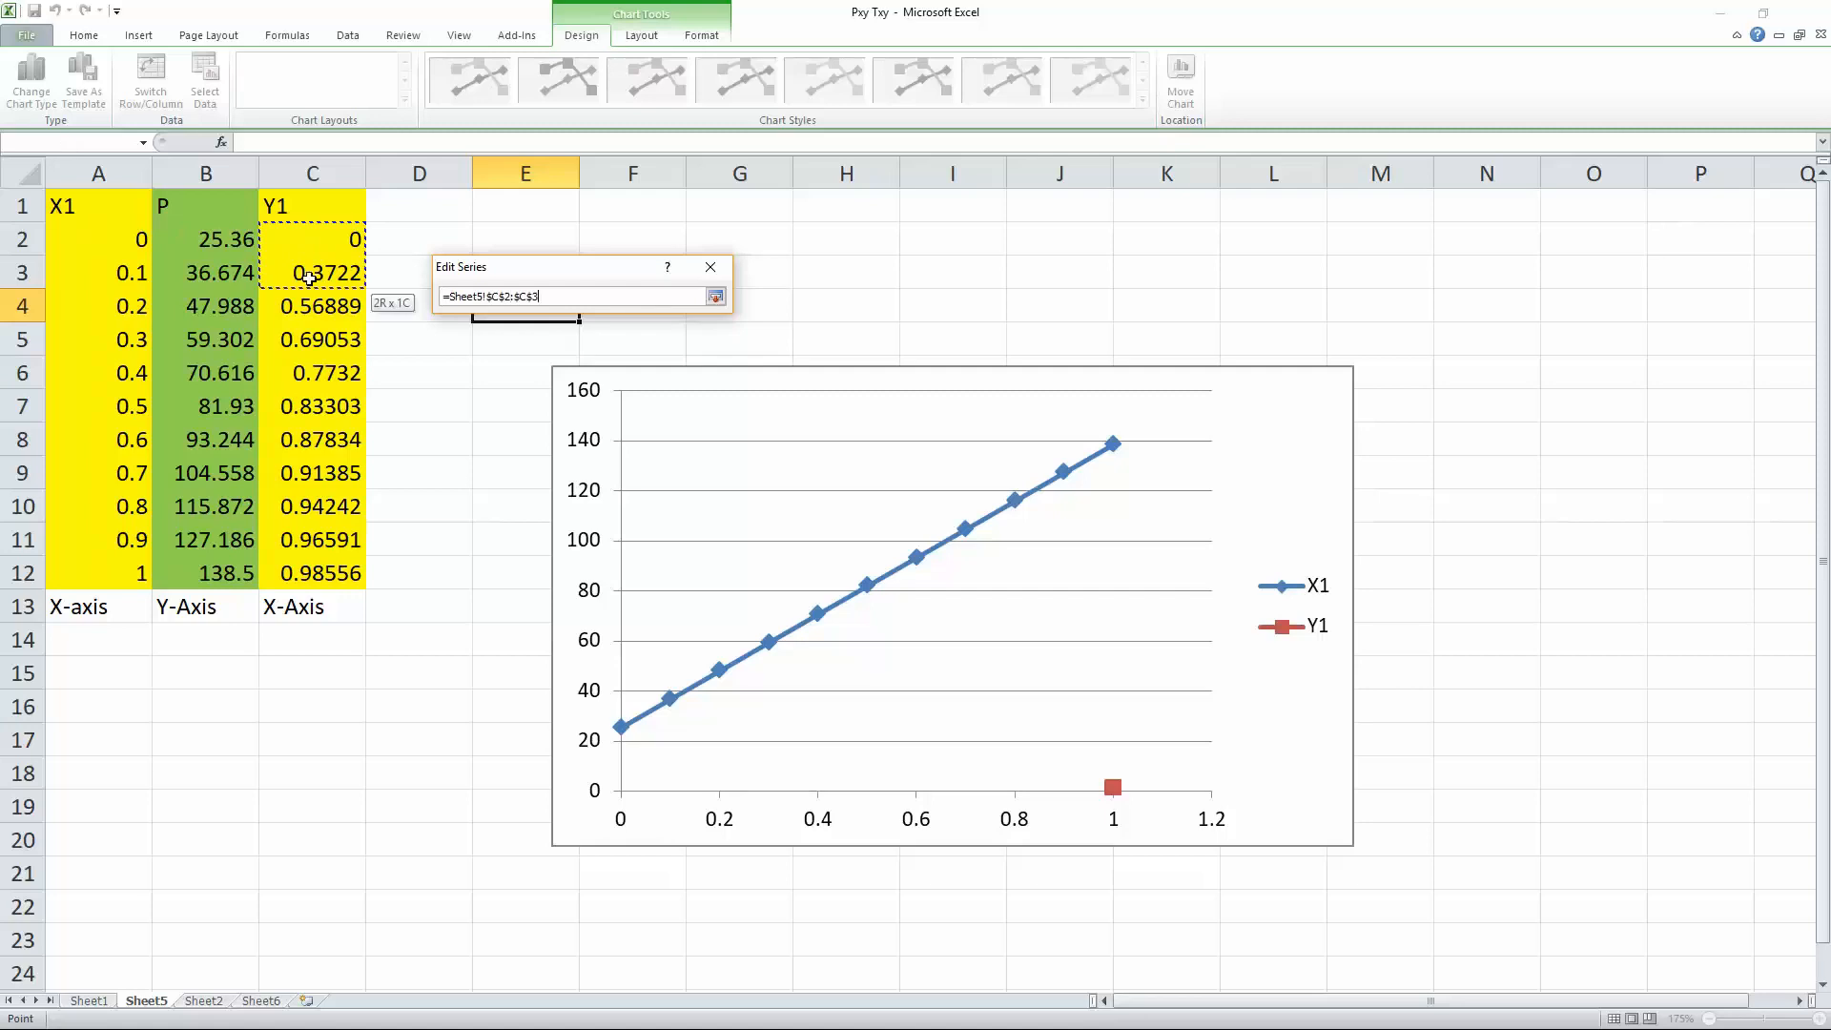
{"action": "left_click_drag", "start_coordinate": [311, 272], "coordinate": [312, 572]}
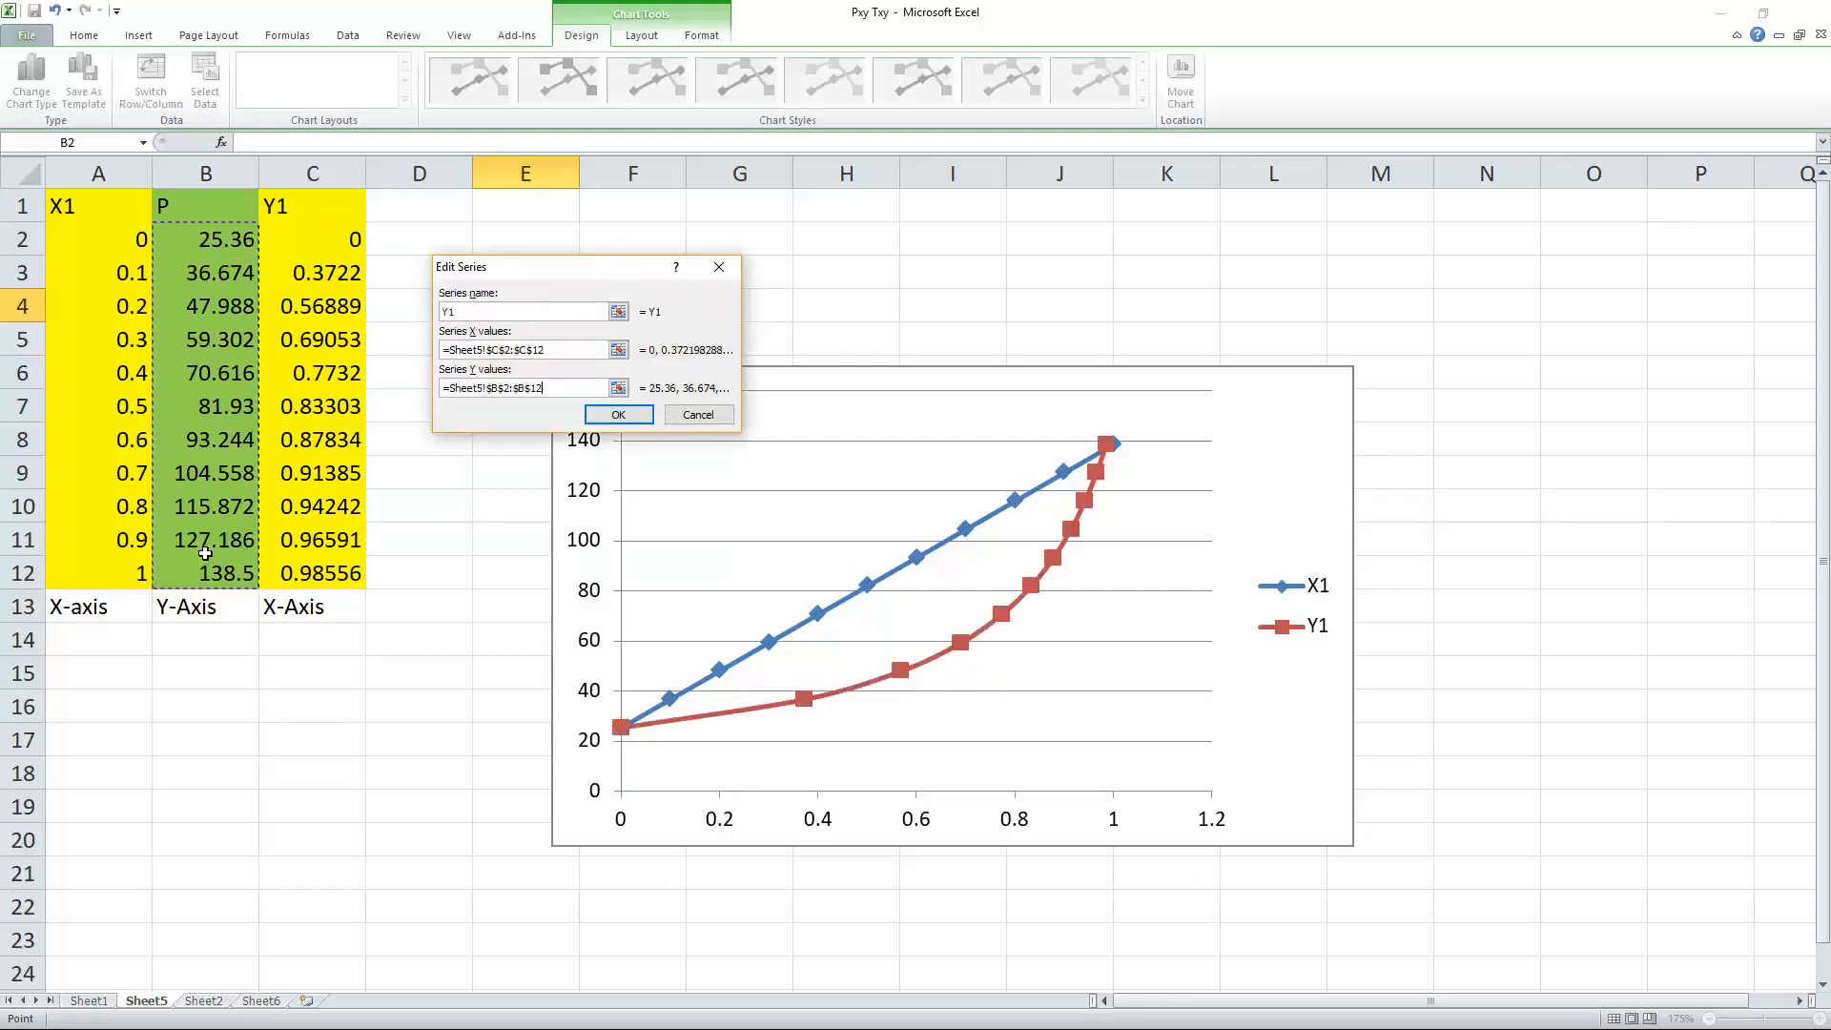
{"action": "left_click", "coordinate": [618, 415]}
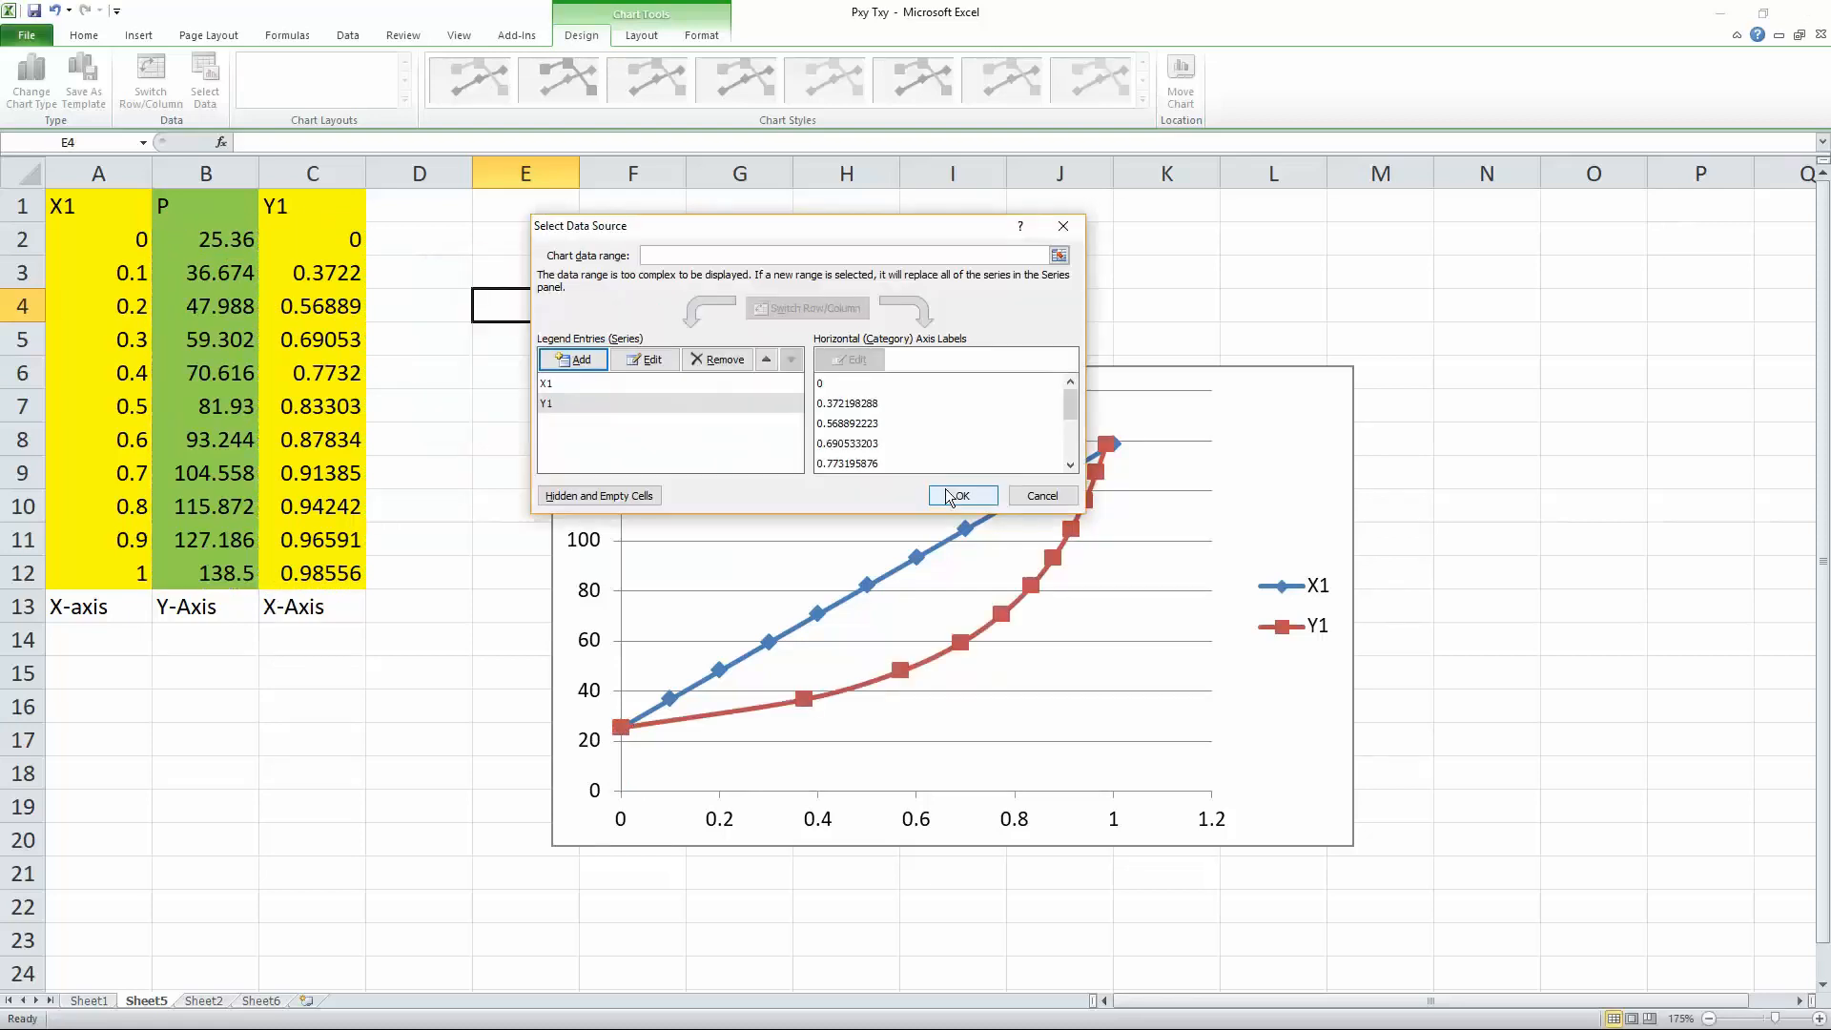
{"action": "left_click", "coordinate": [958, 495]}
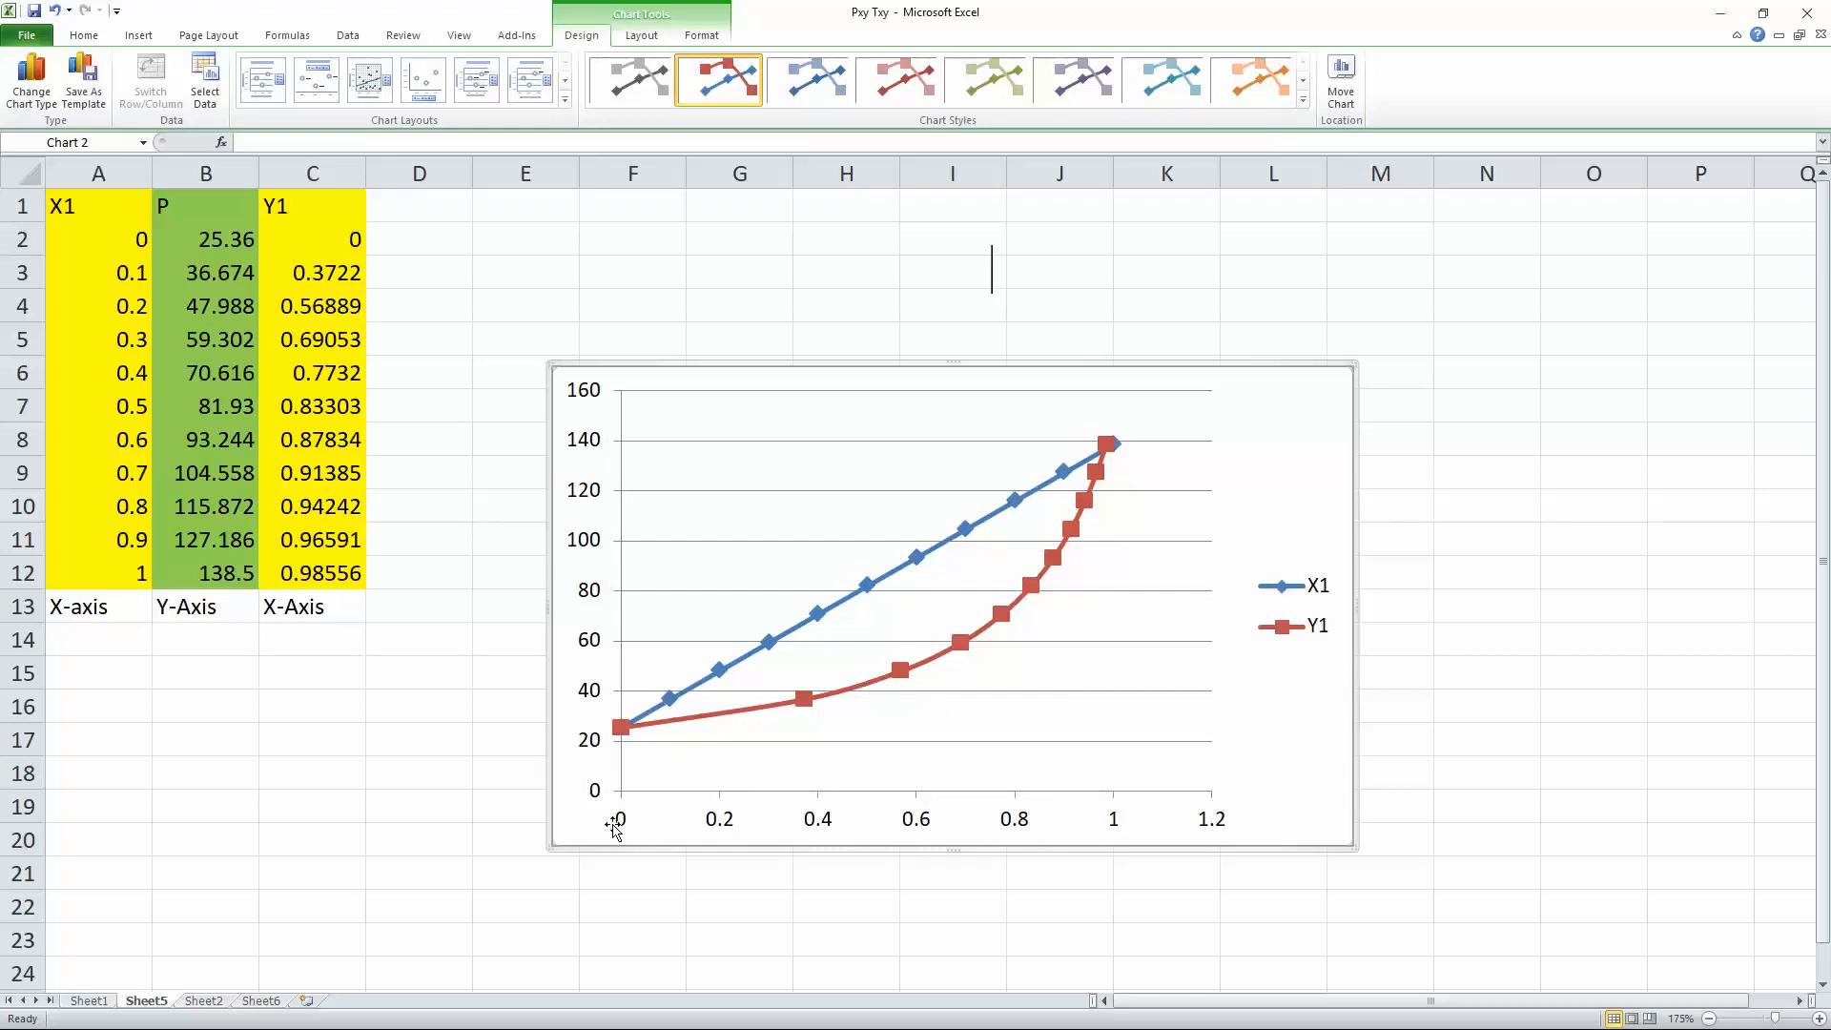
{"action": "mouse_move", "coordinate": [1239, 823]}
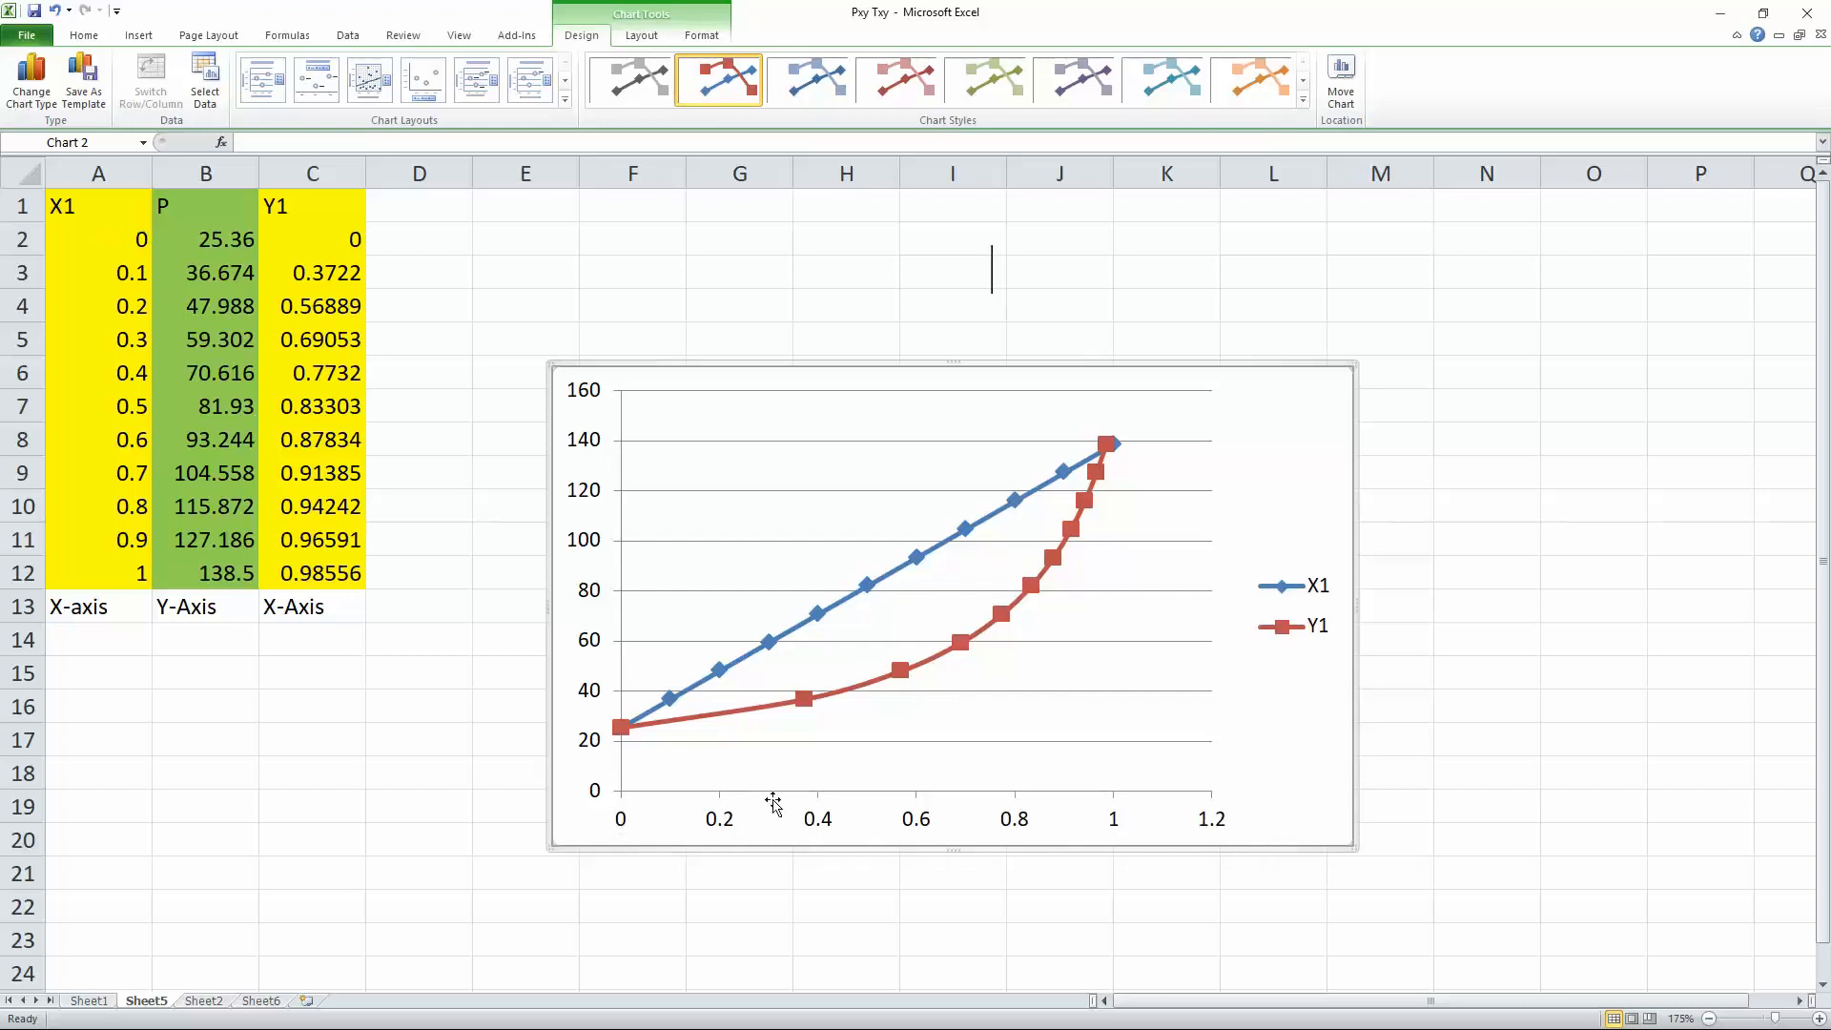
Fix the horizontal axis maximum at 1
{"action": "double_click", "coordinate": [817, 818]}
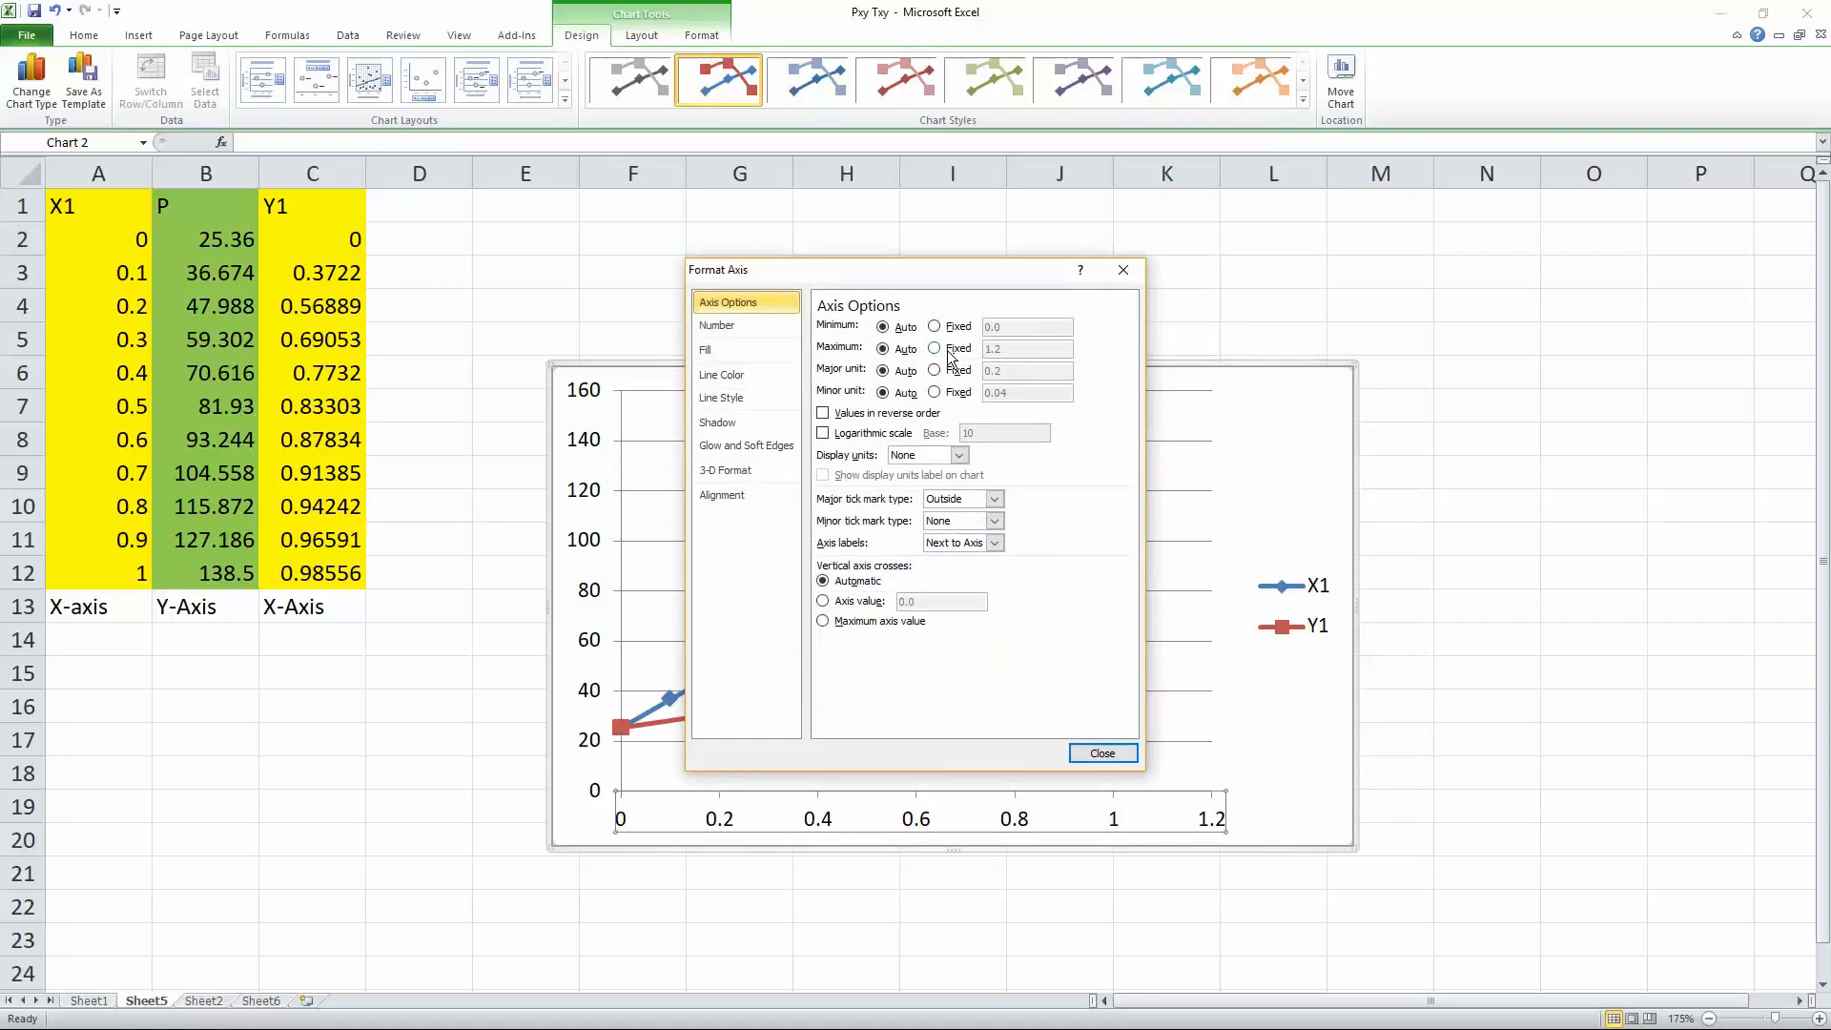
{"action": "left_click", "coordinate": [934, 348]}
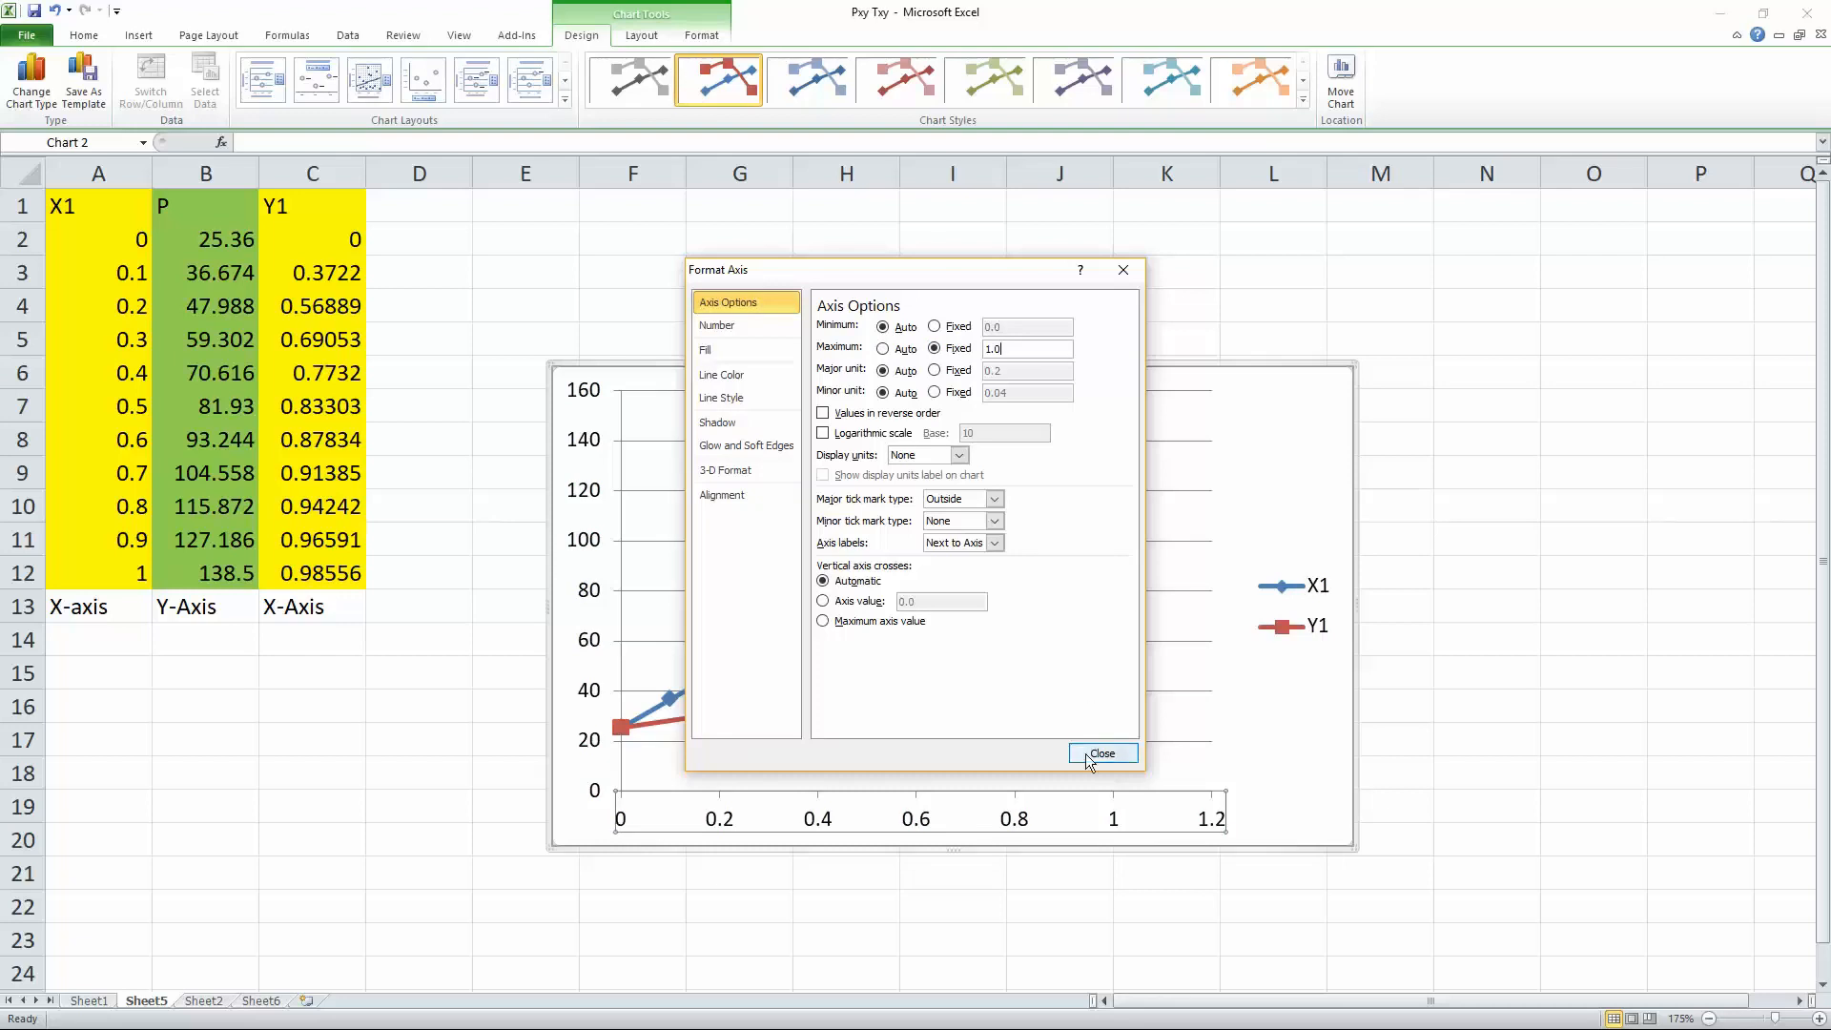
{"action": "left_click", "coordinate": [1101, 752]}
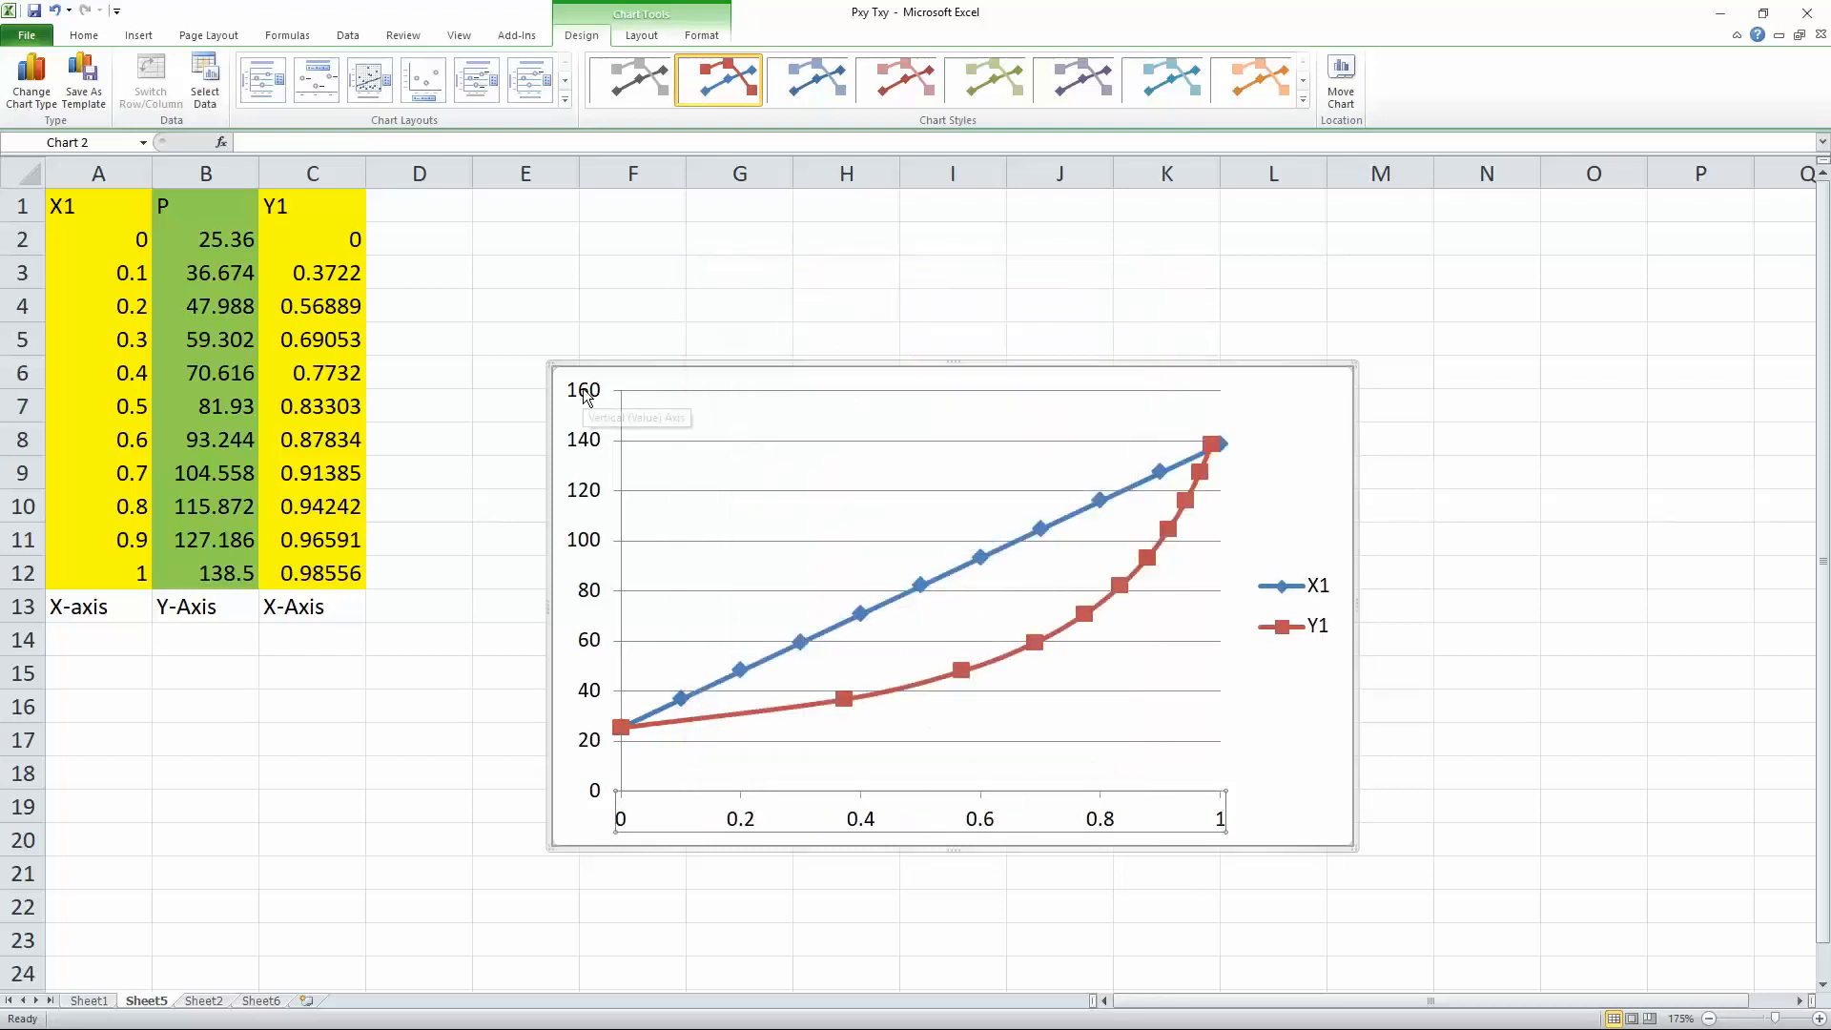
Fix the vertical axis maximum at 140
{"action": "double_click", "coordinate": [583, 391]}
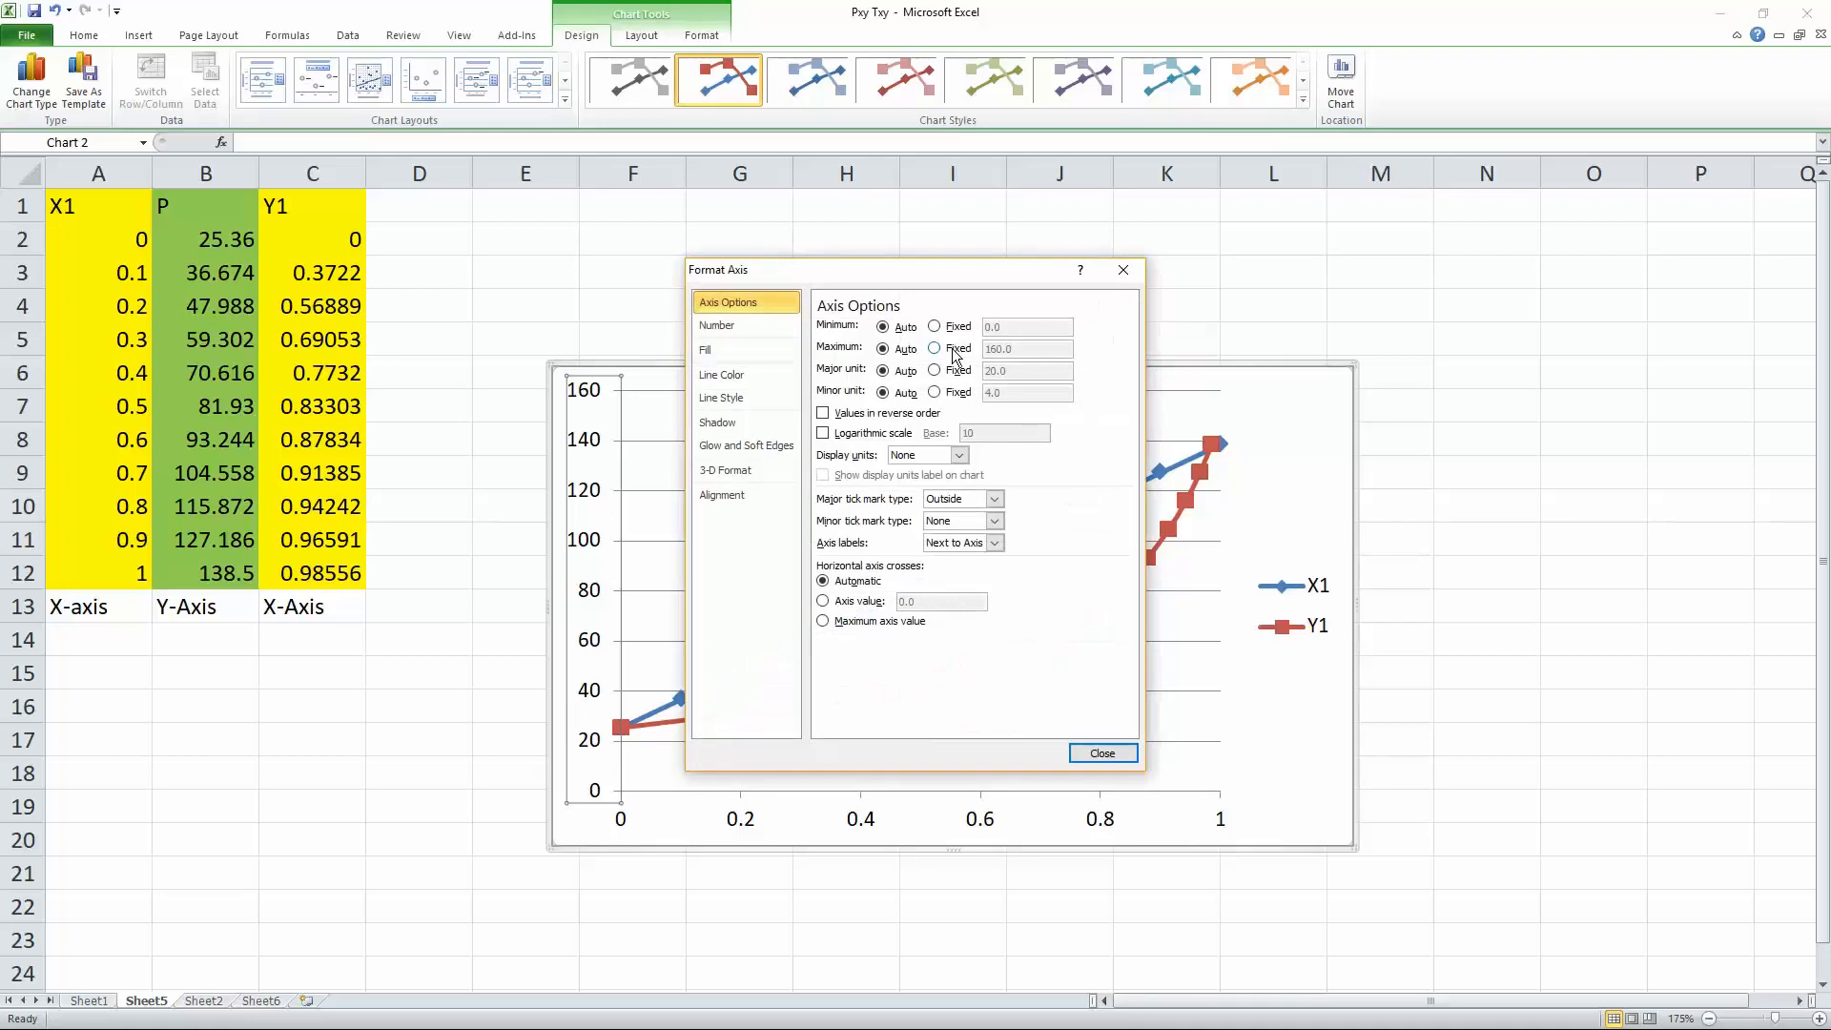
{"action": "left_click", "coordinate": [935, 348]}
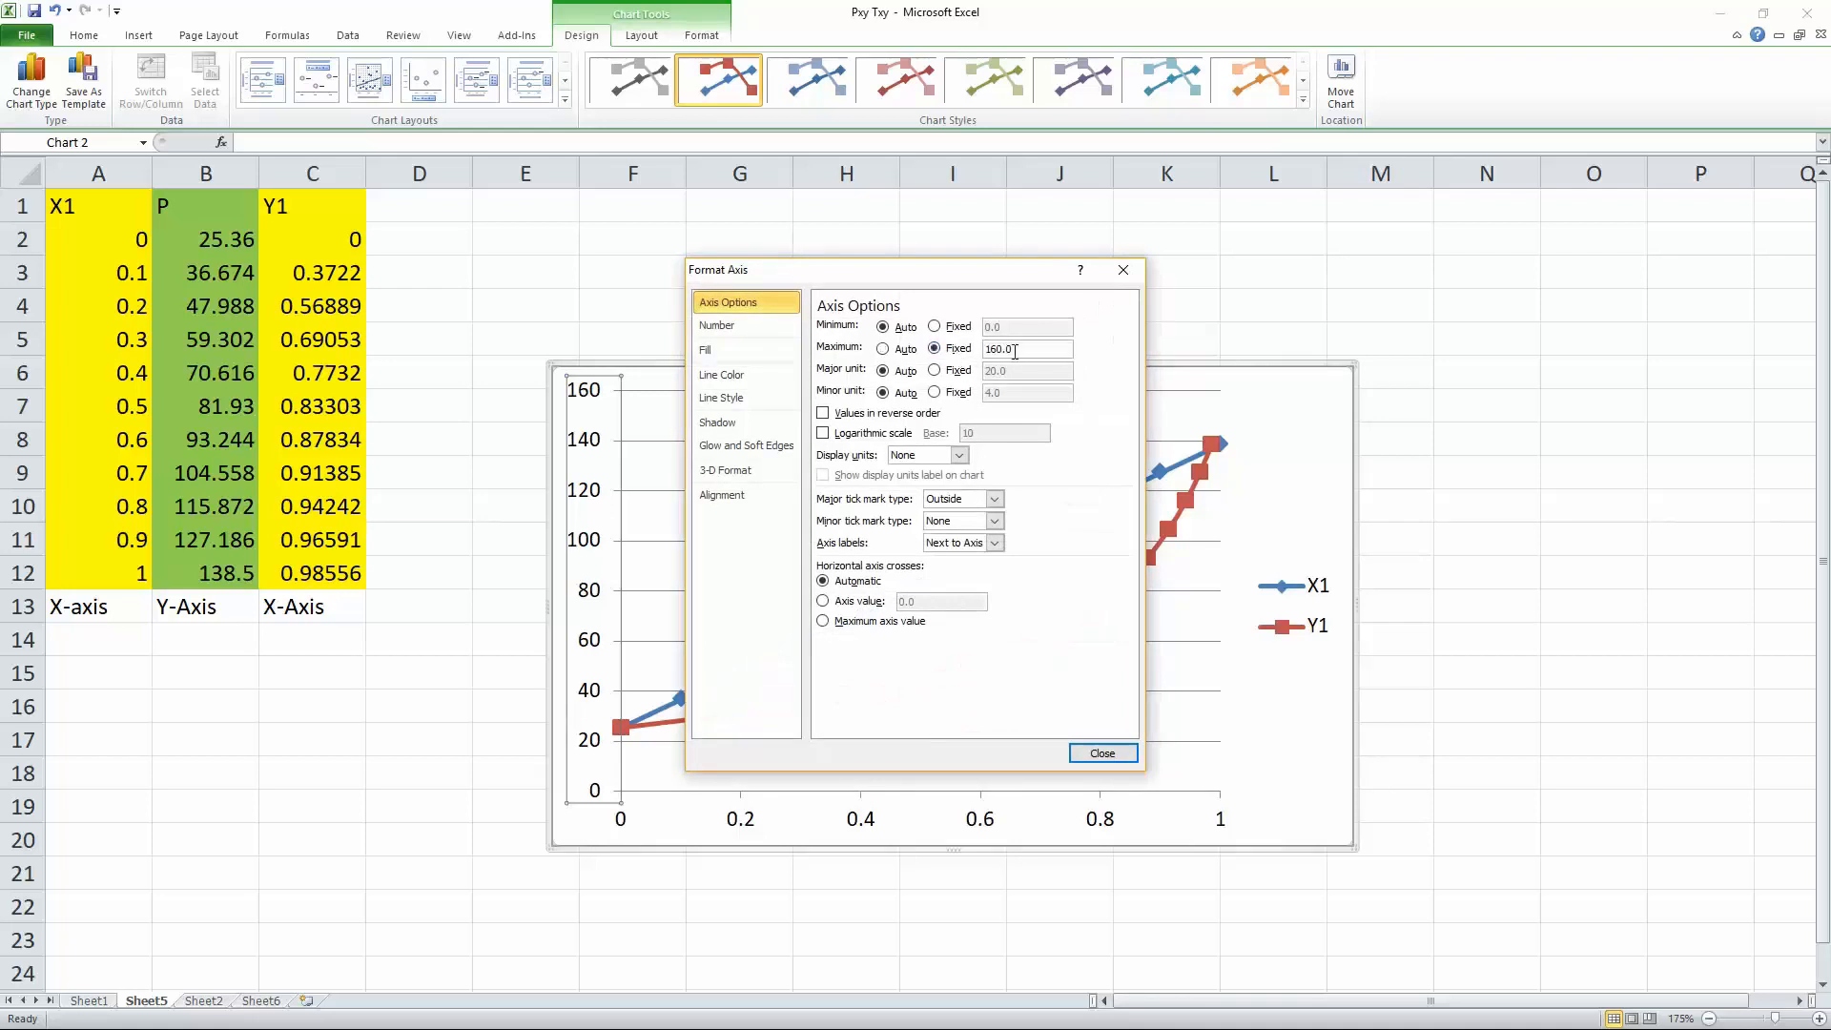
{"action": "type", "text": "140"}
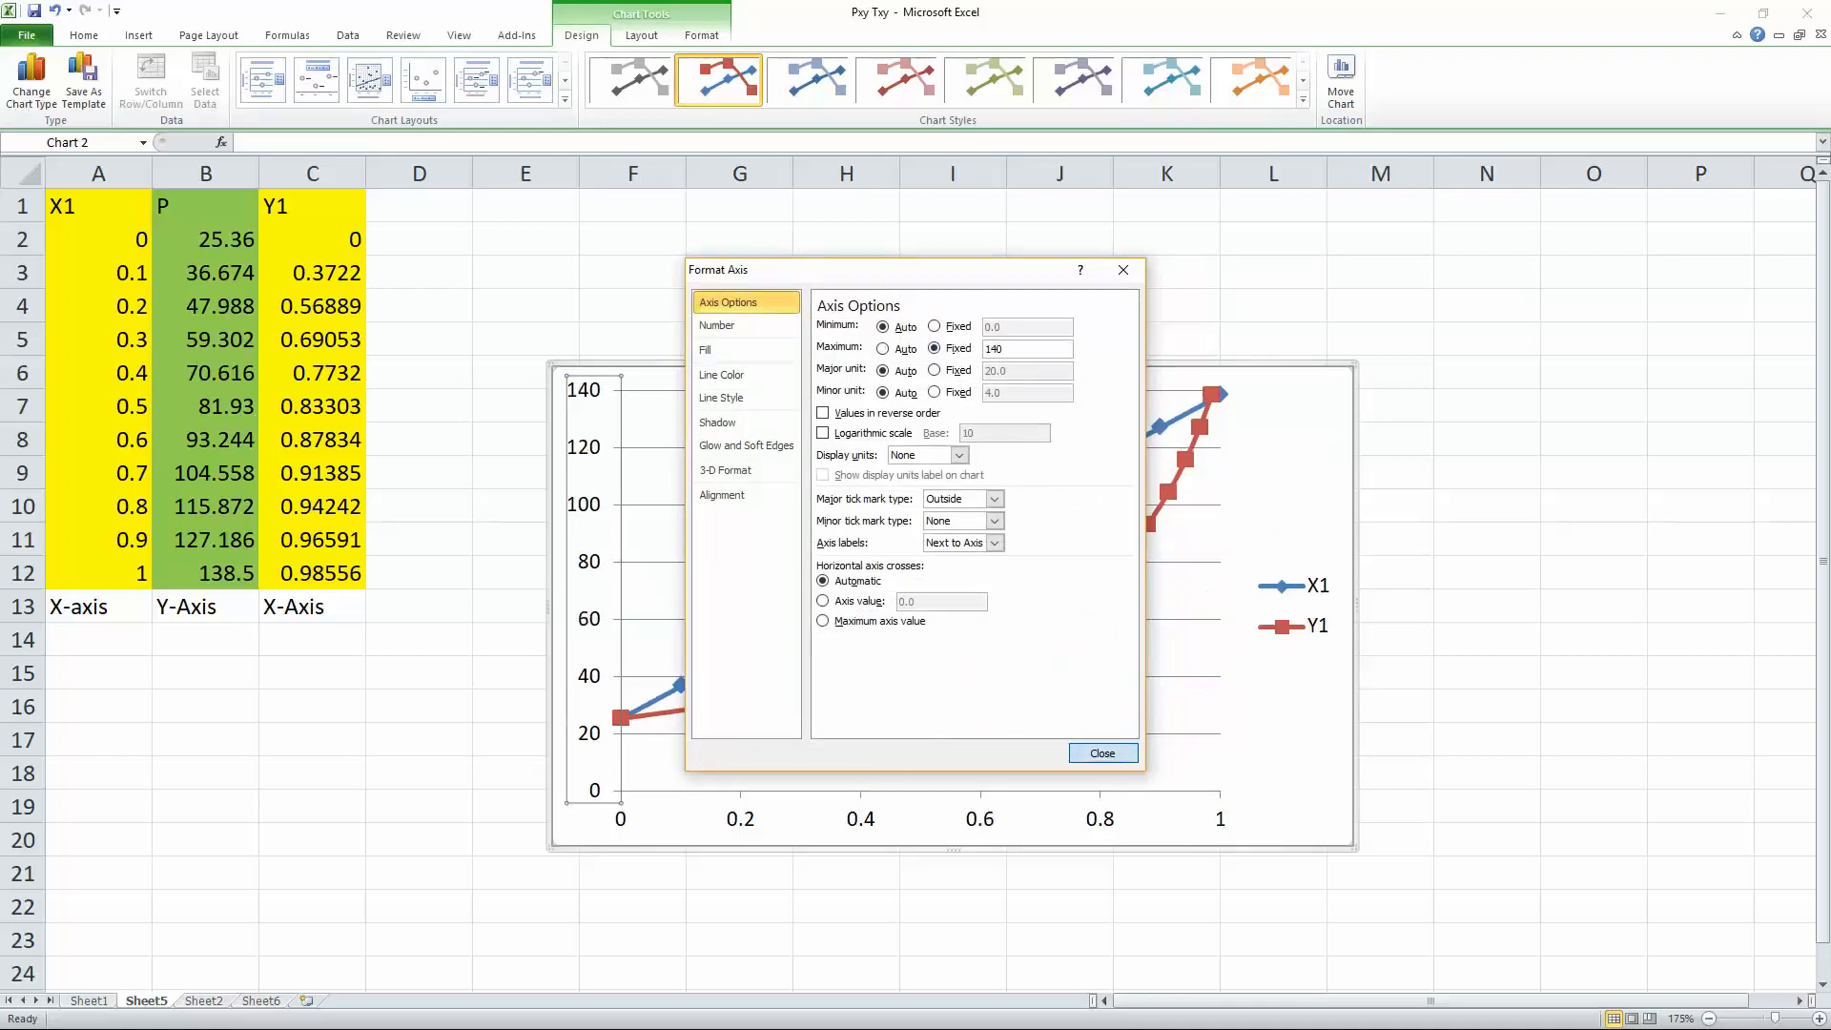
{"action": "left_click", "coordinate": [1099, 752]}
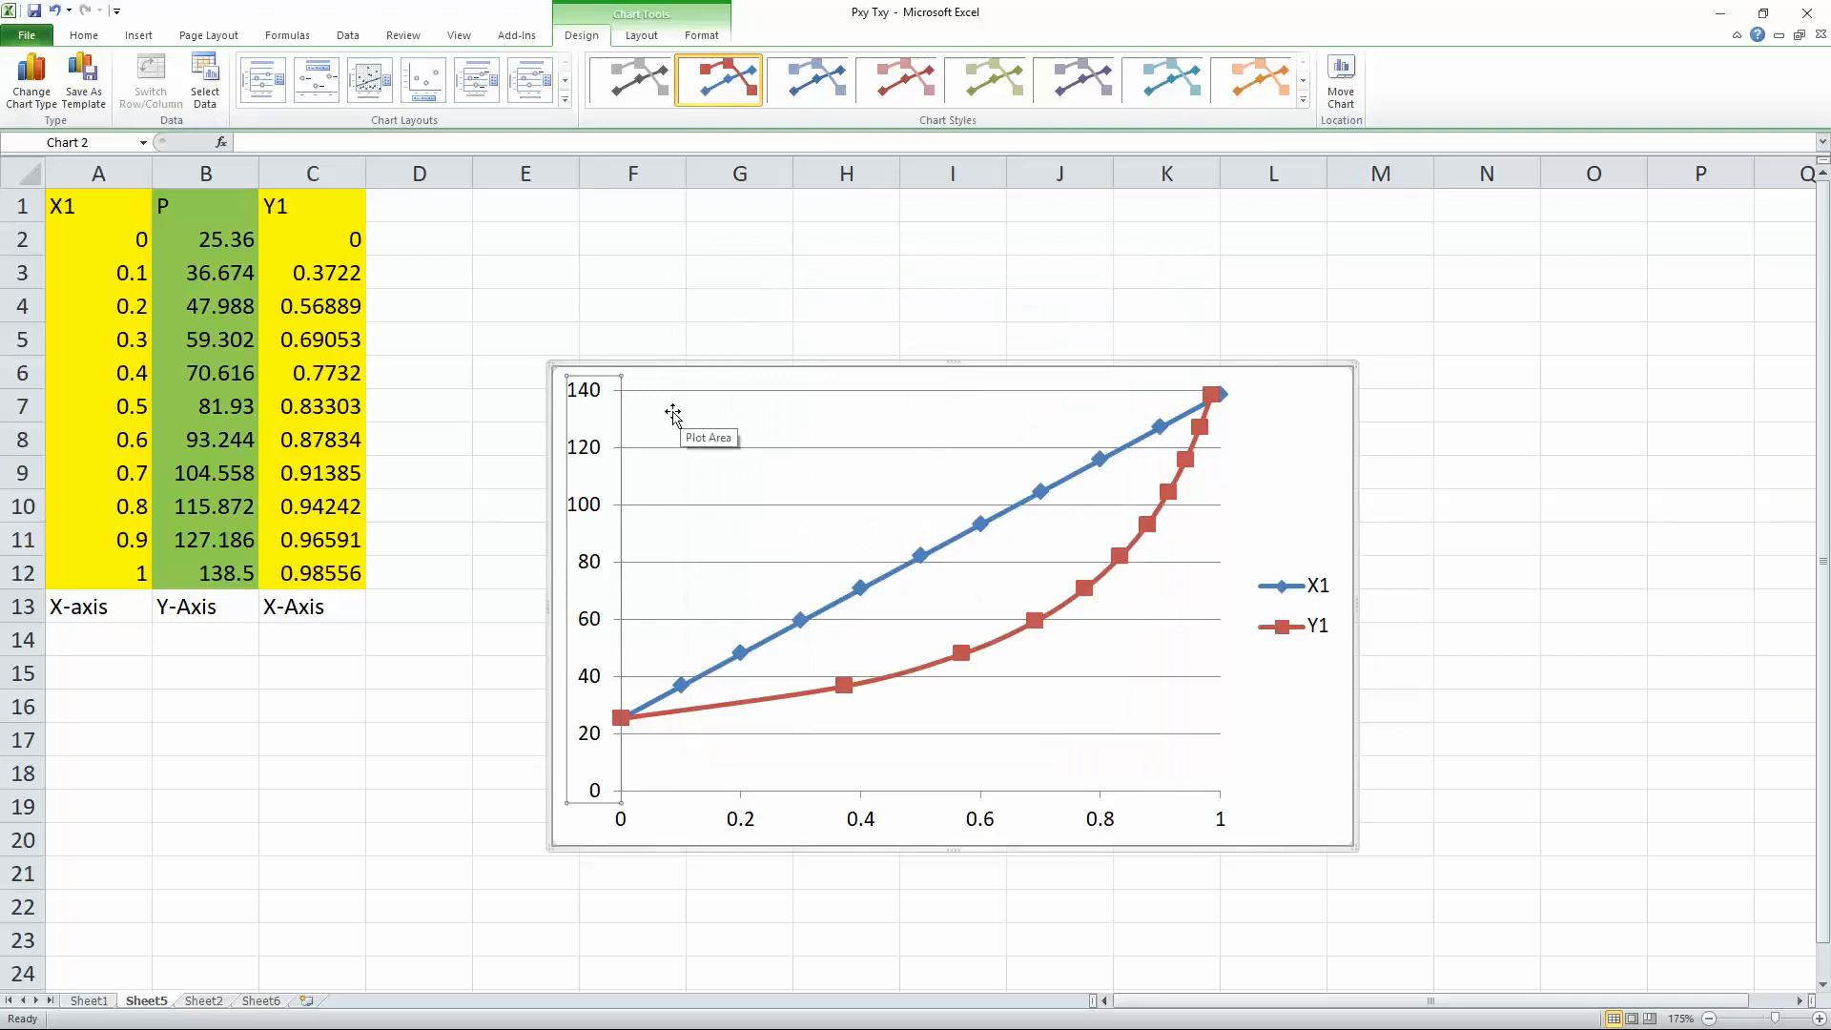
{"action": "left_click", "coordinate": [88, 1000]}
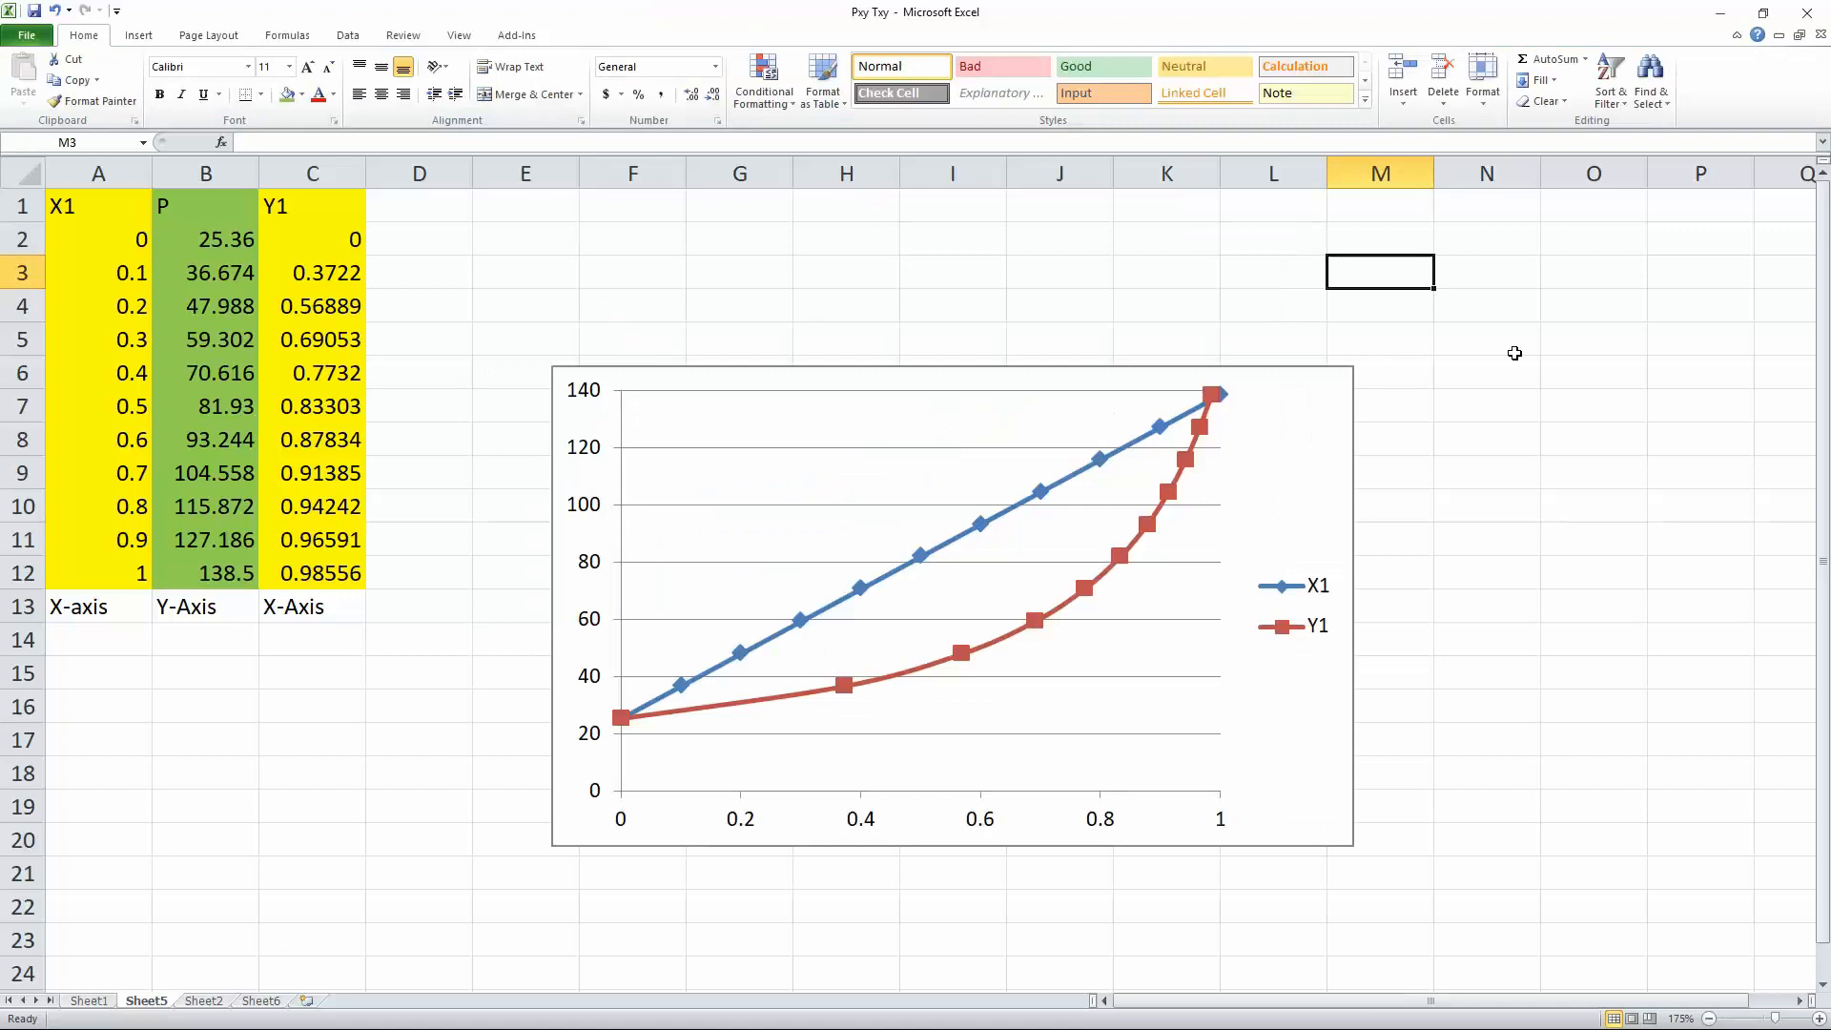
{"action": "mouse_move", "coordinate": [753, 821]}
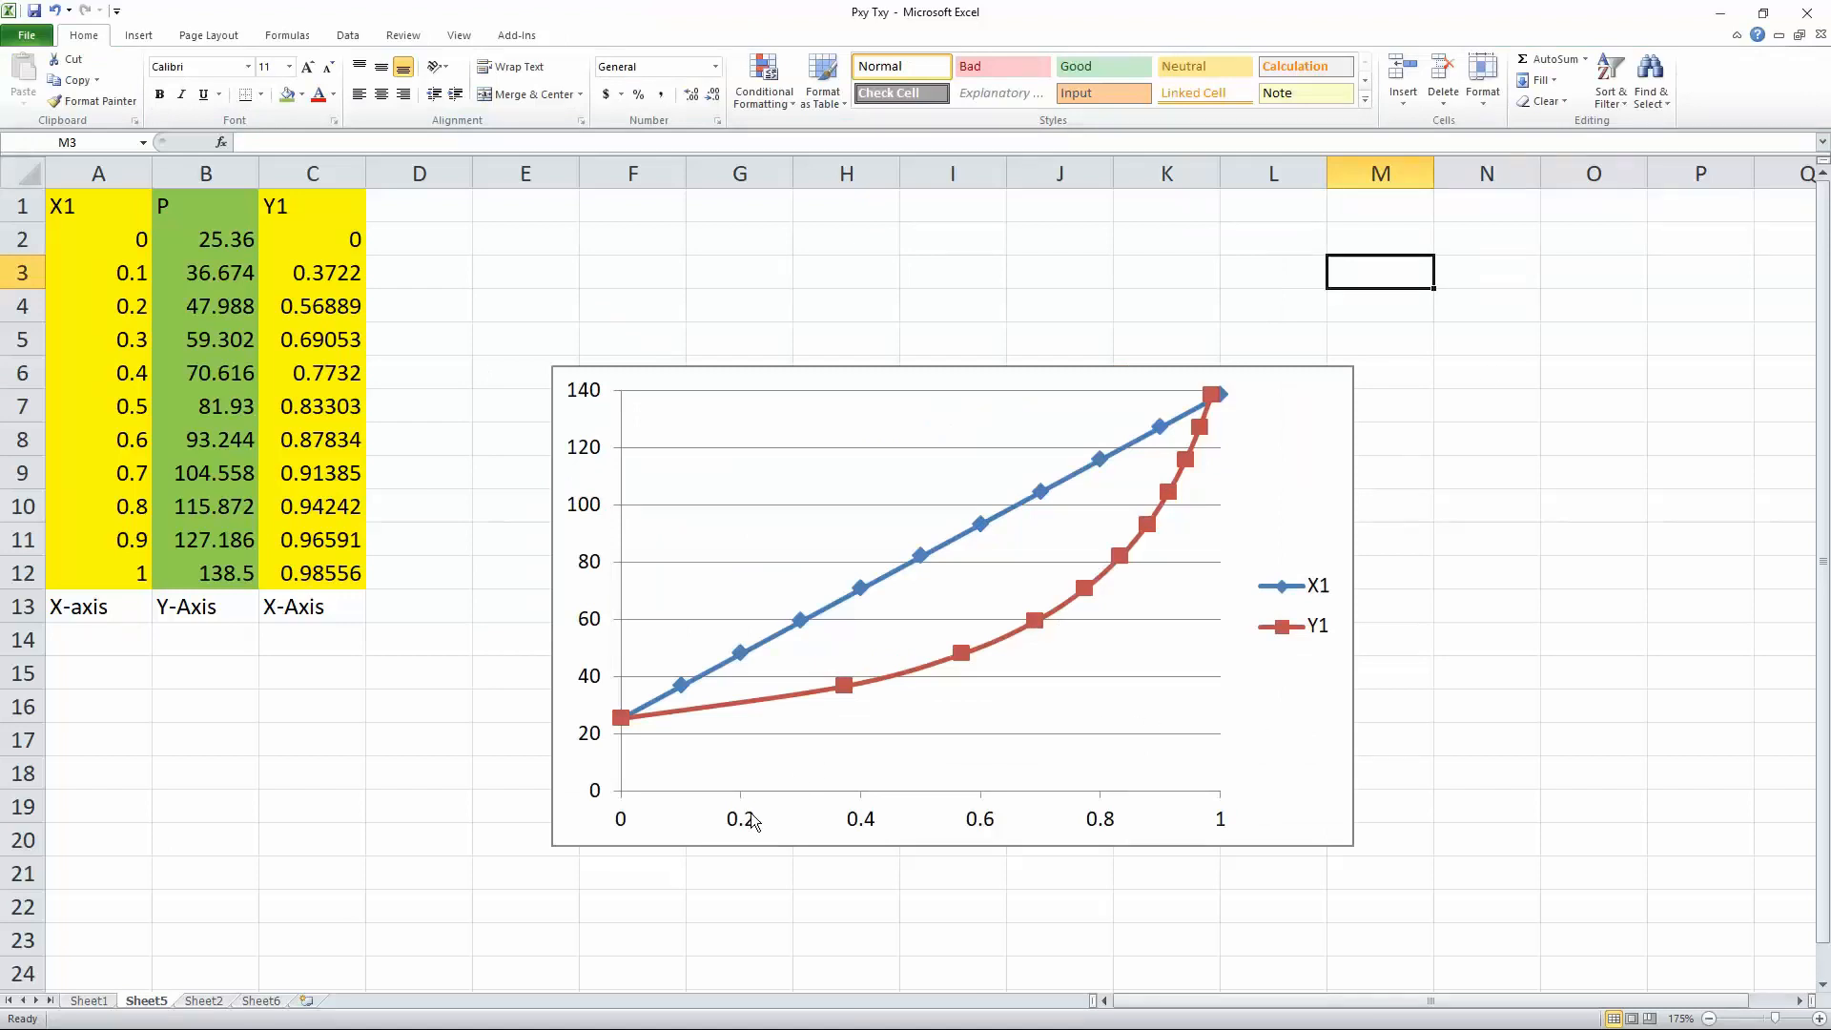
{"action": "mouse_move", "coordinate": [803, 456]}
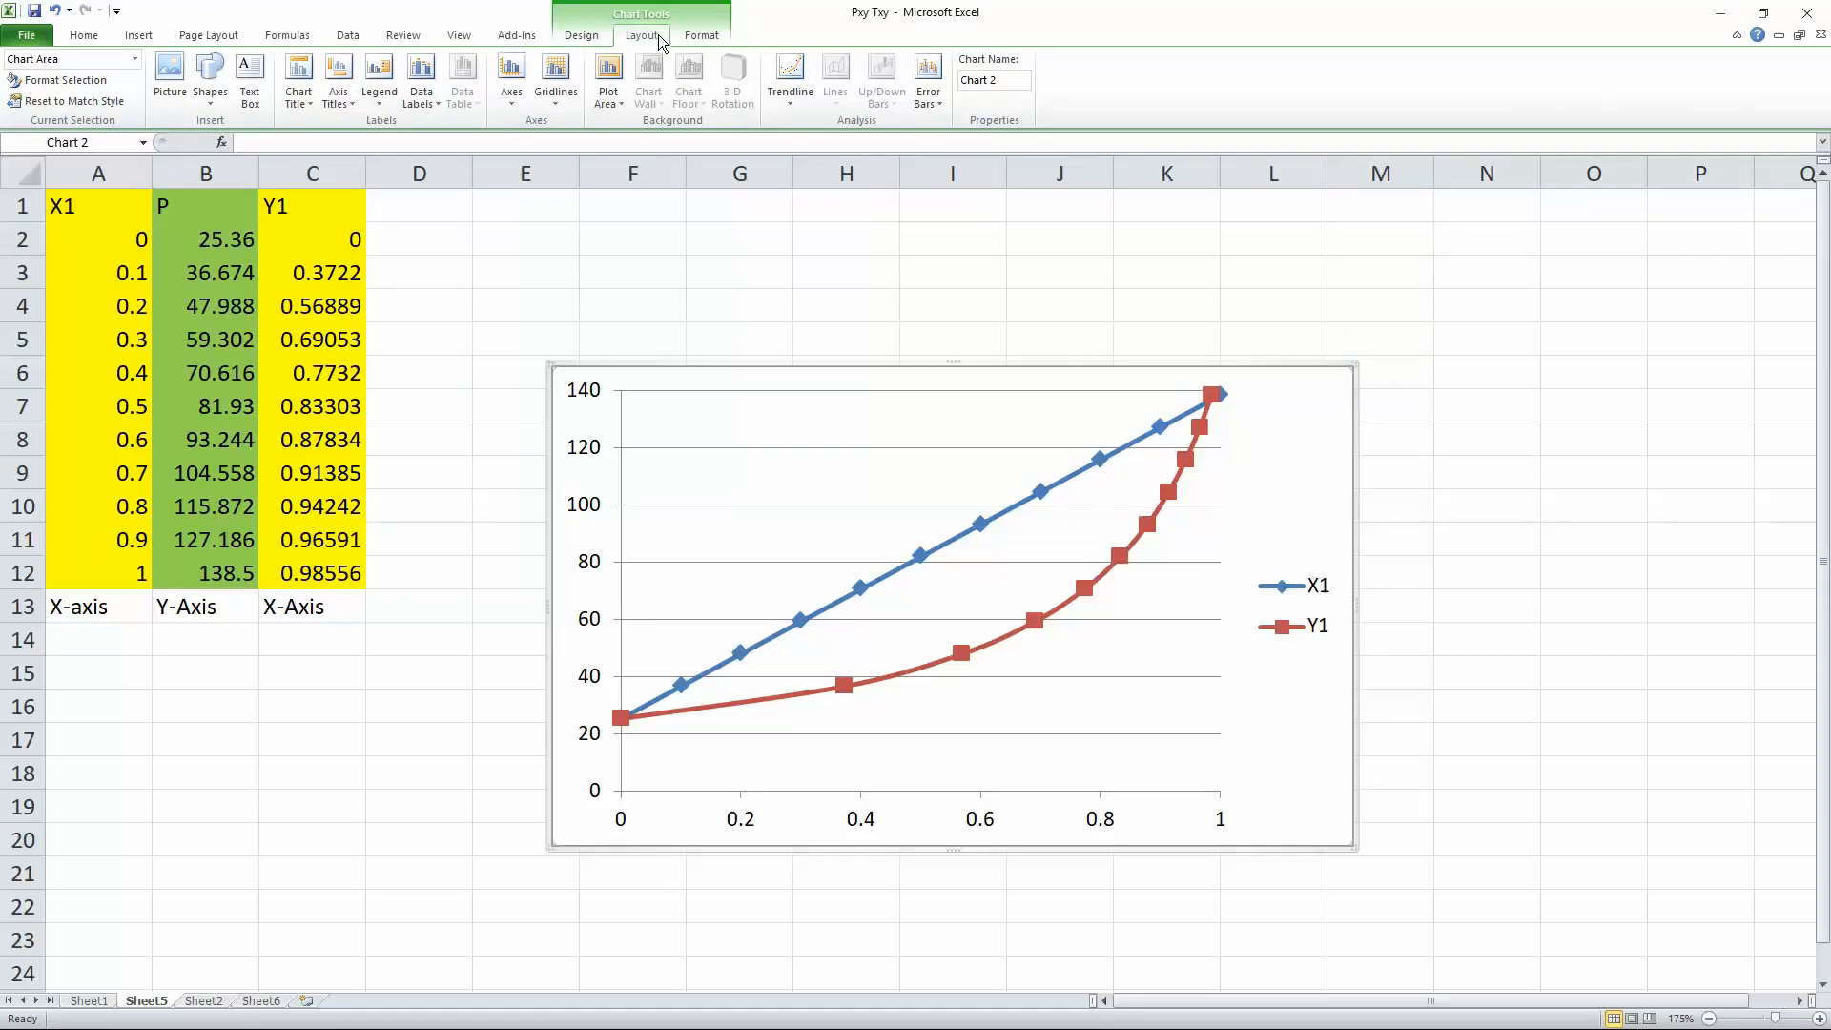
Add an 'X1,Y1' title below the horizontal axis
{"action": "left_click", "coordinate": [338, 82]}
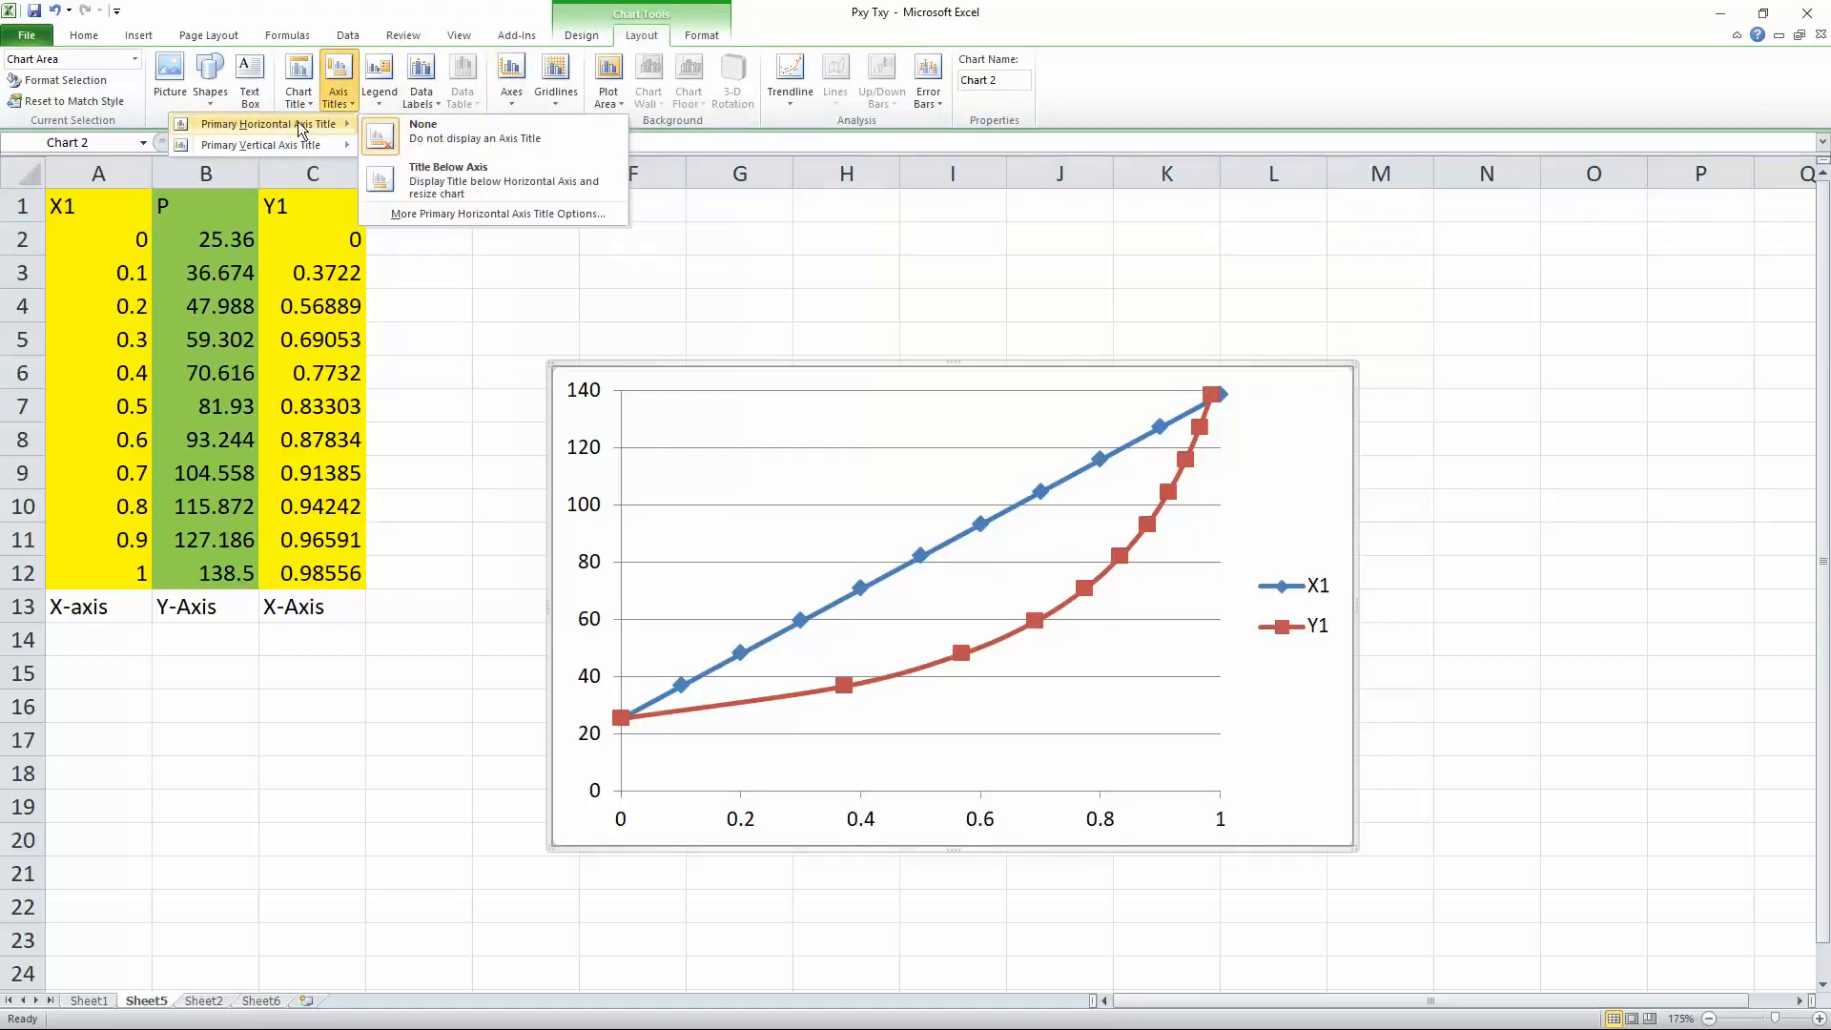
{"action": "left_click", "coordinate": [447, 166]}
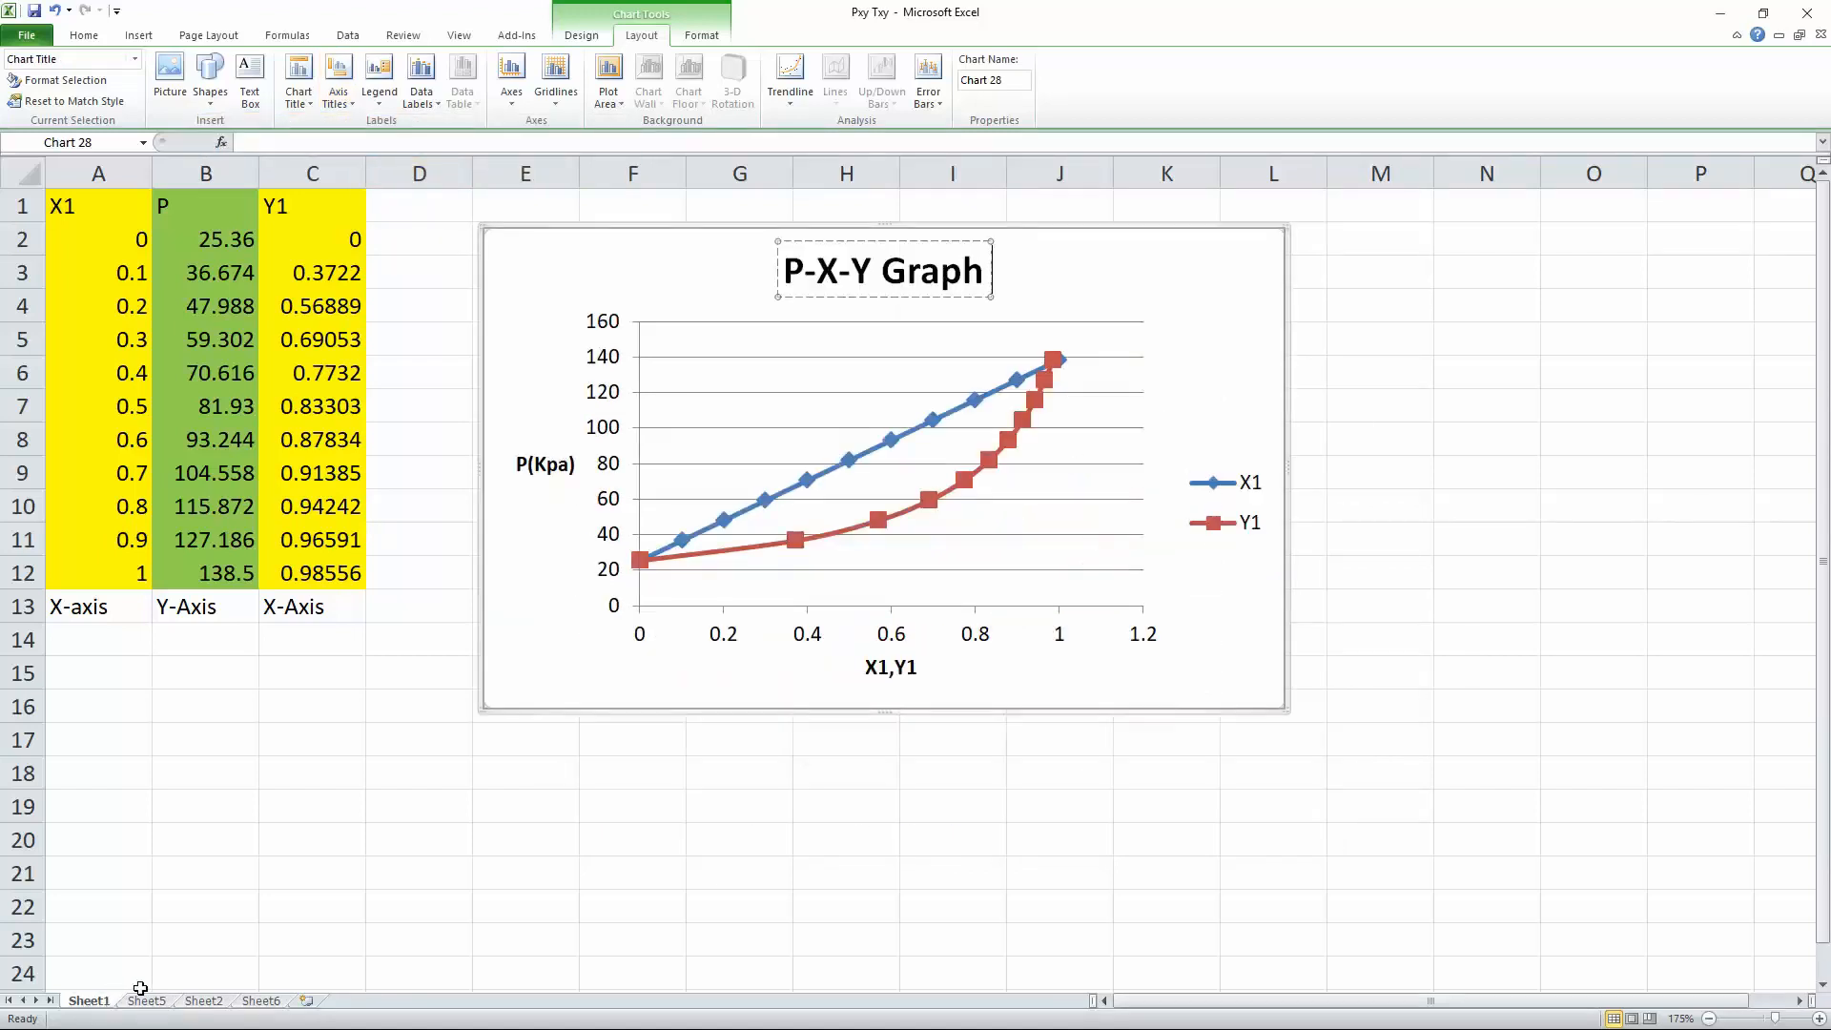
{"action": "left_click", "coordinate": [146, 1000]}
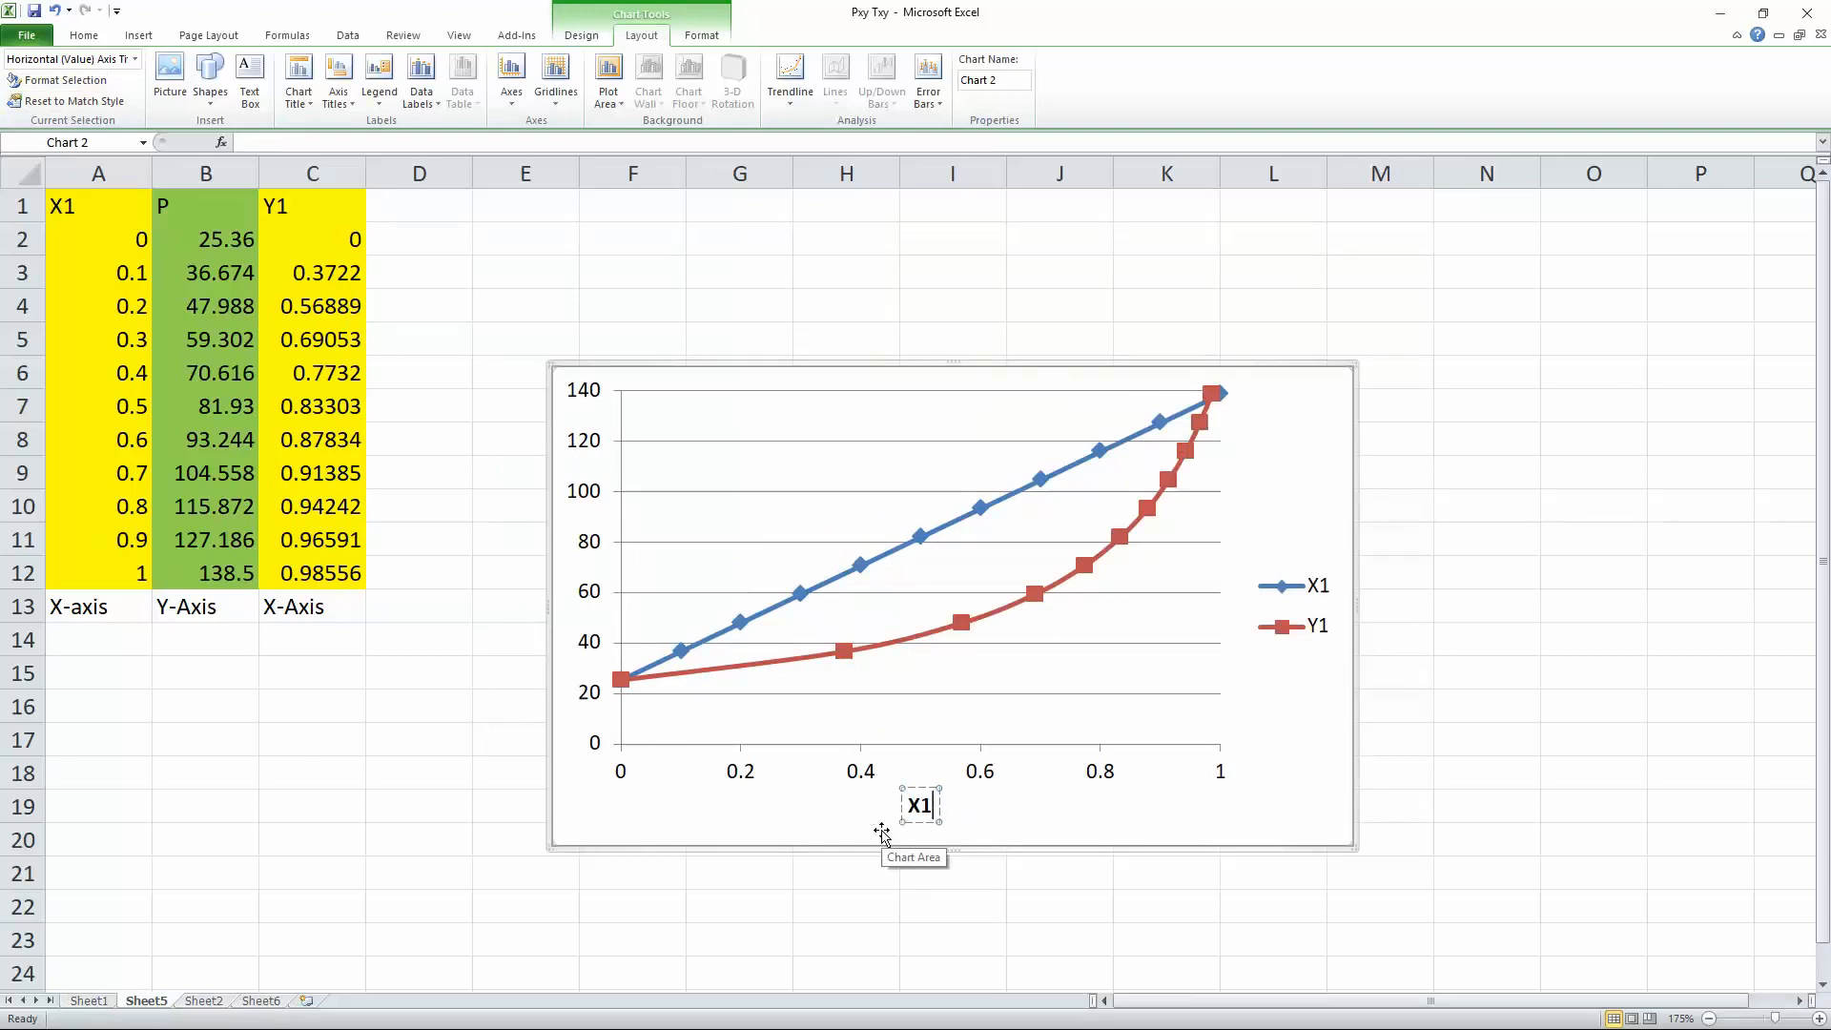
{"action": "type", "text": ",Y1"}
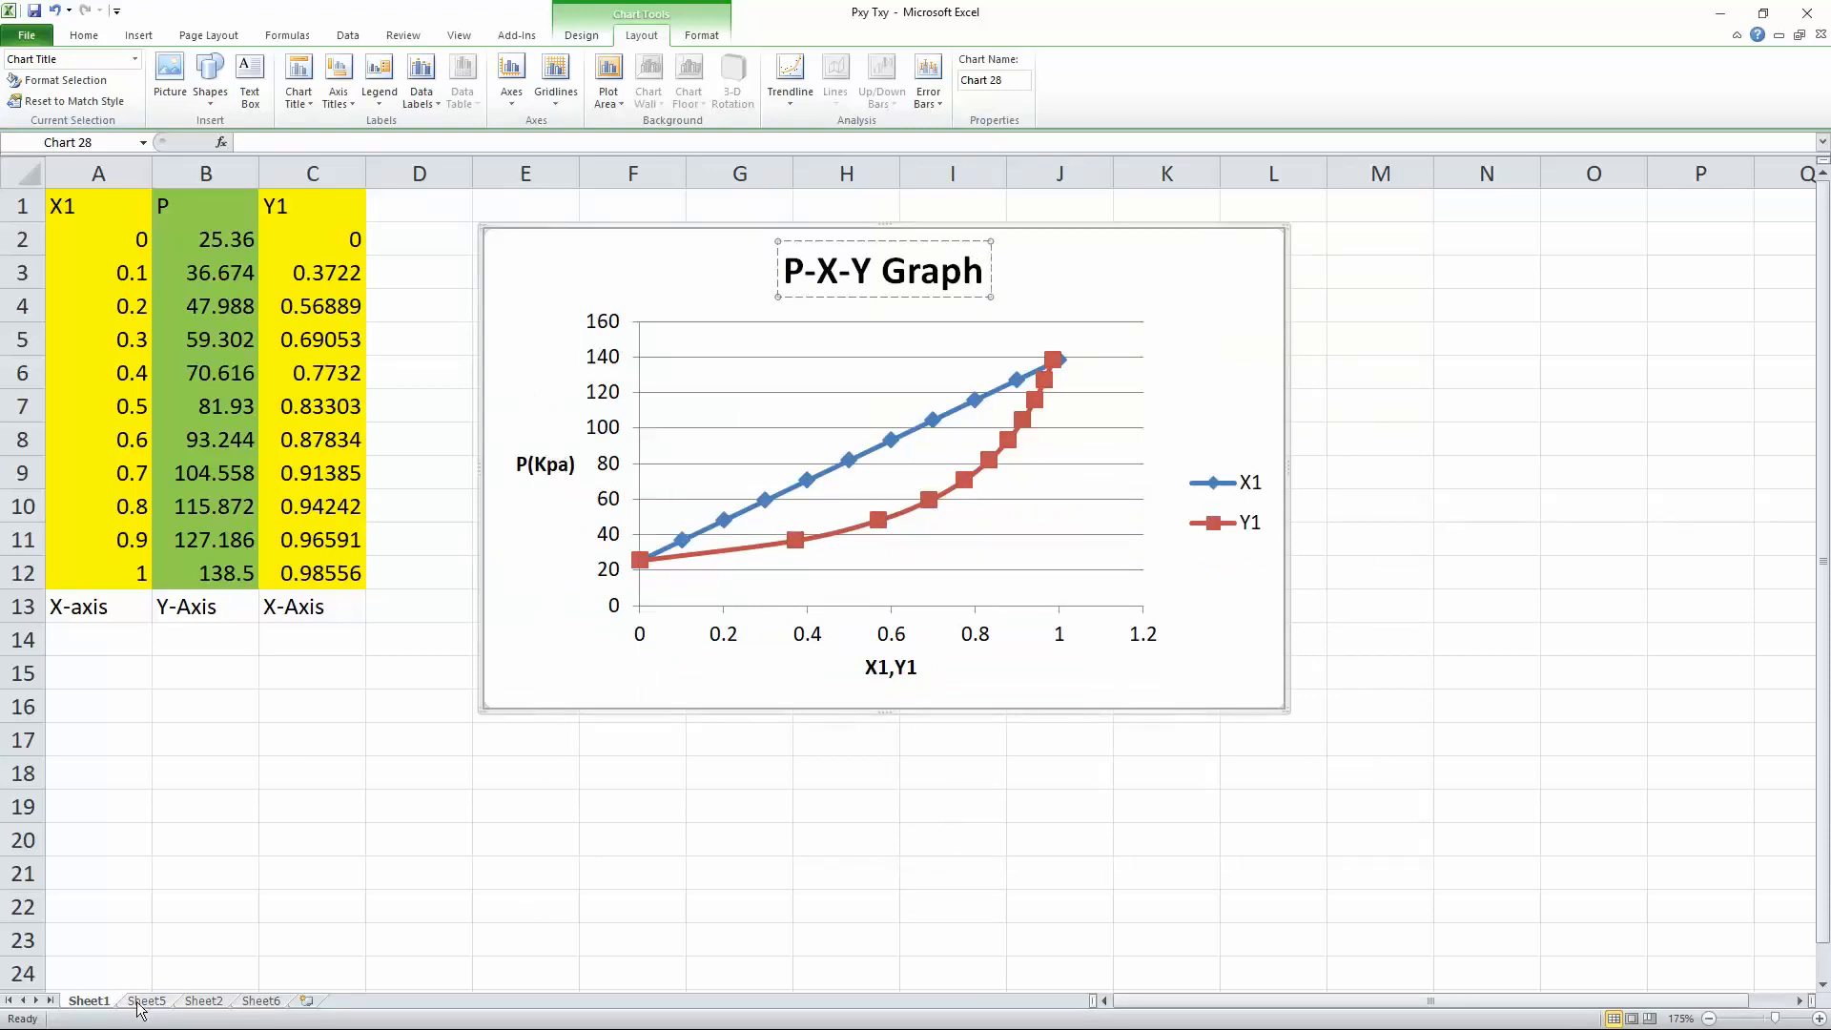
{"action": "left_click", "coordinate": [146, 1000]}
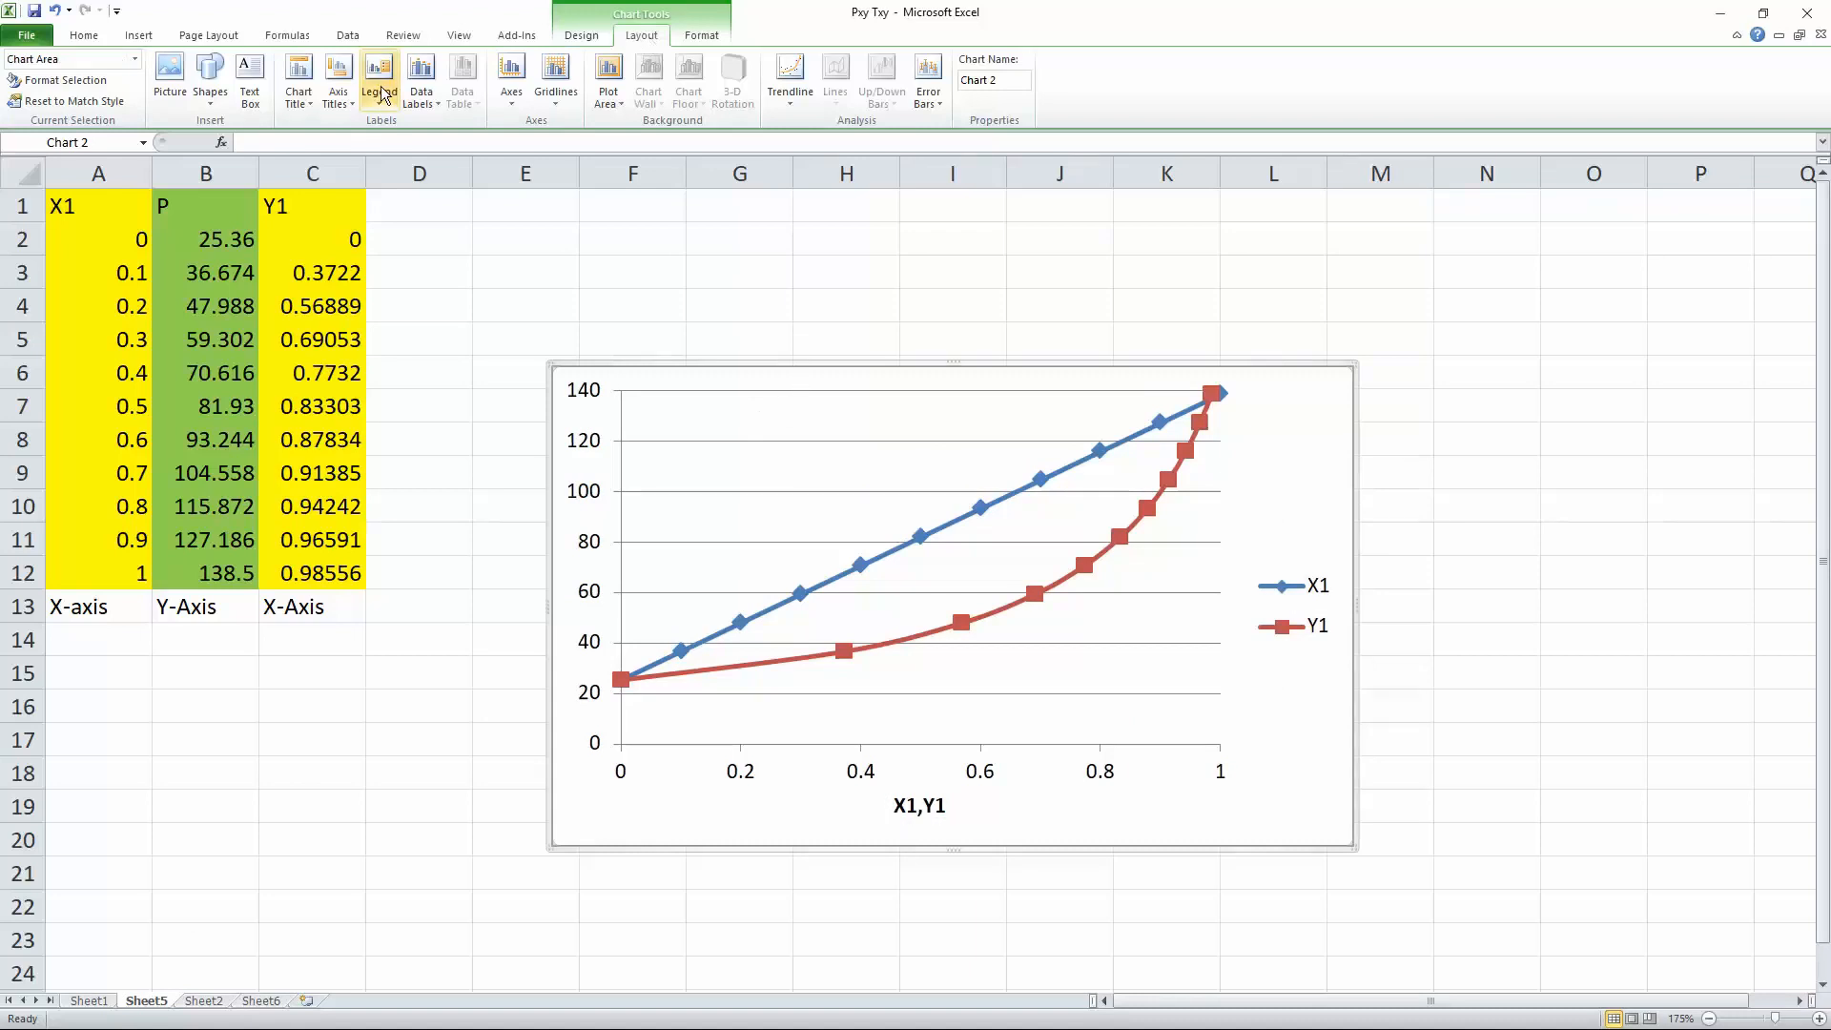
Add a horizontal 'P(Kpa)' title beside the vertical axis
{"action": "left_click", "coordinate": [338, 80]}
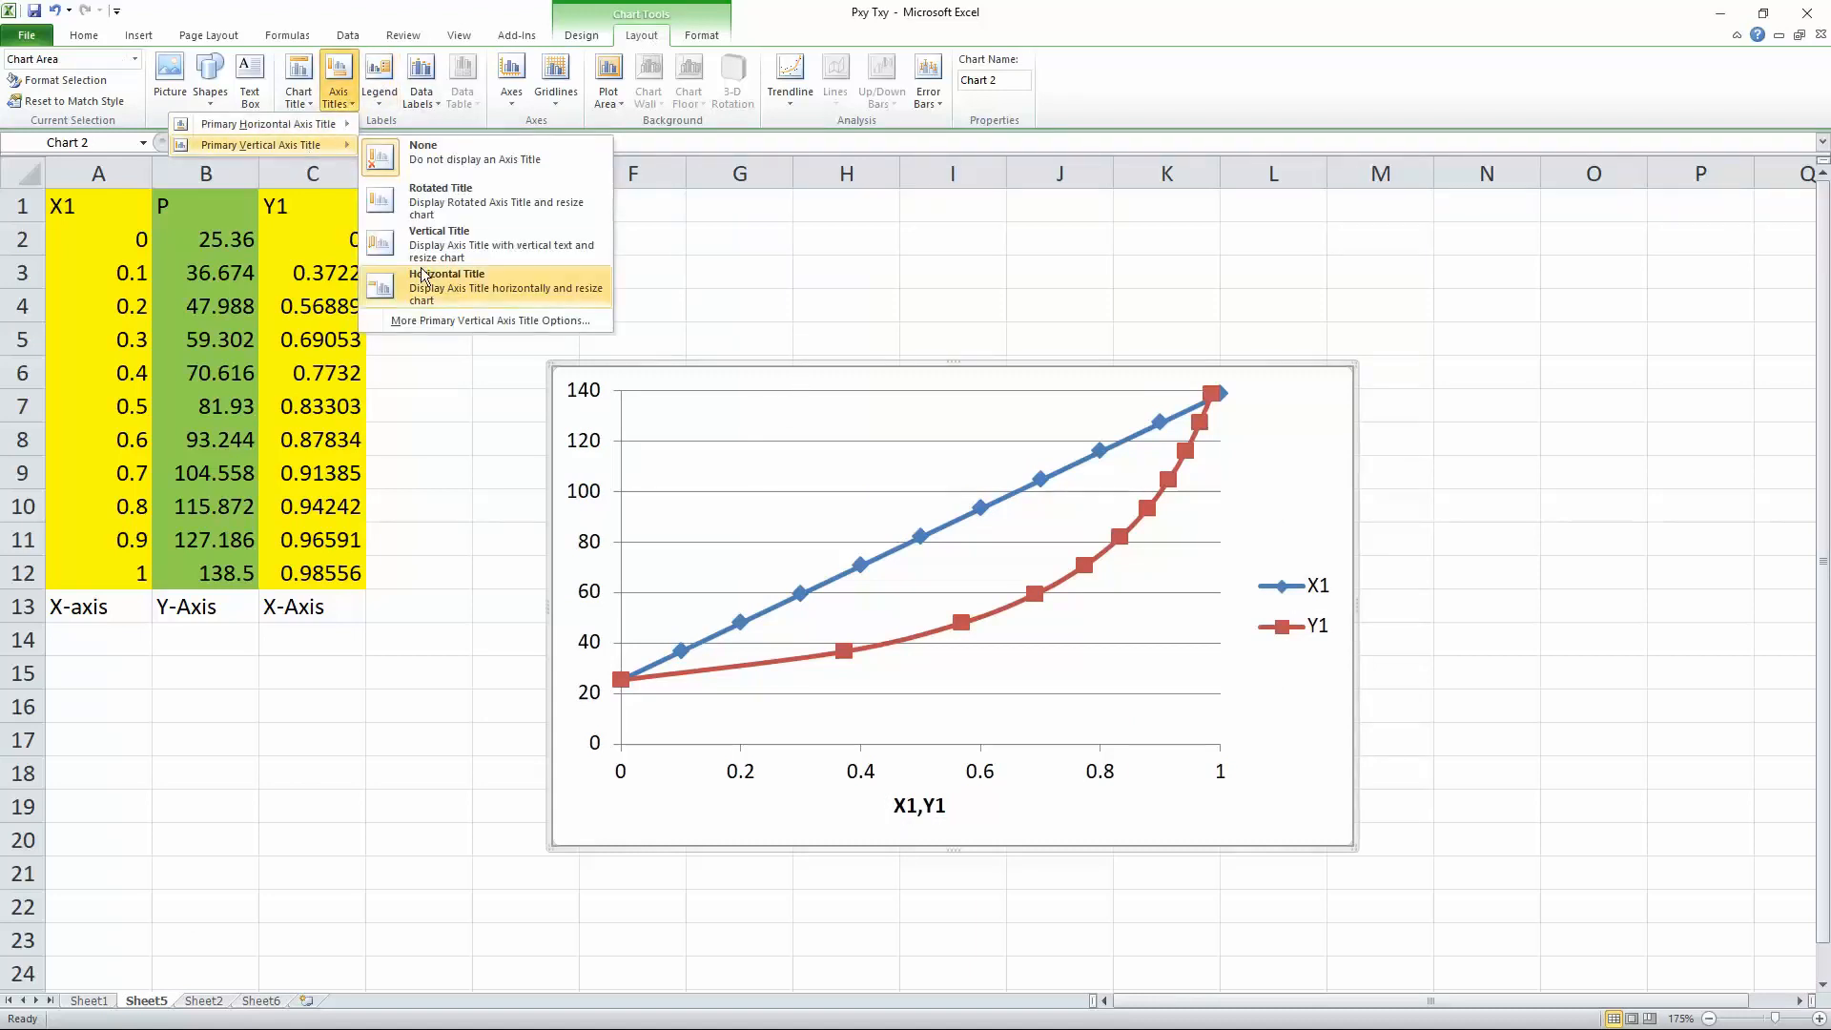
{"action": "left_click", "coordinate": [451, 287]}
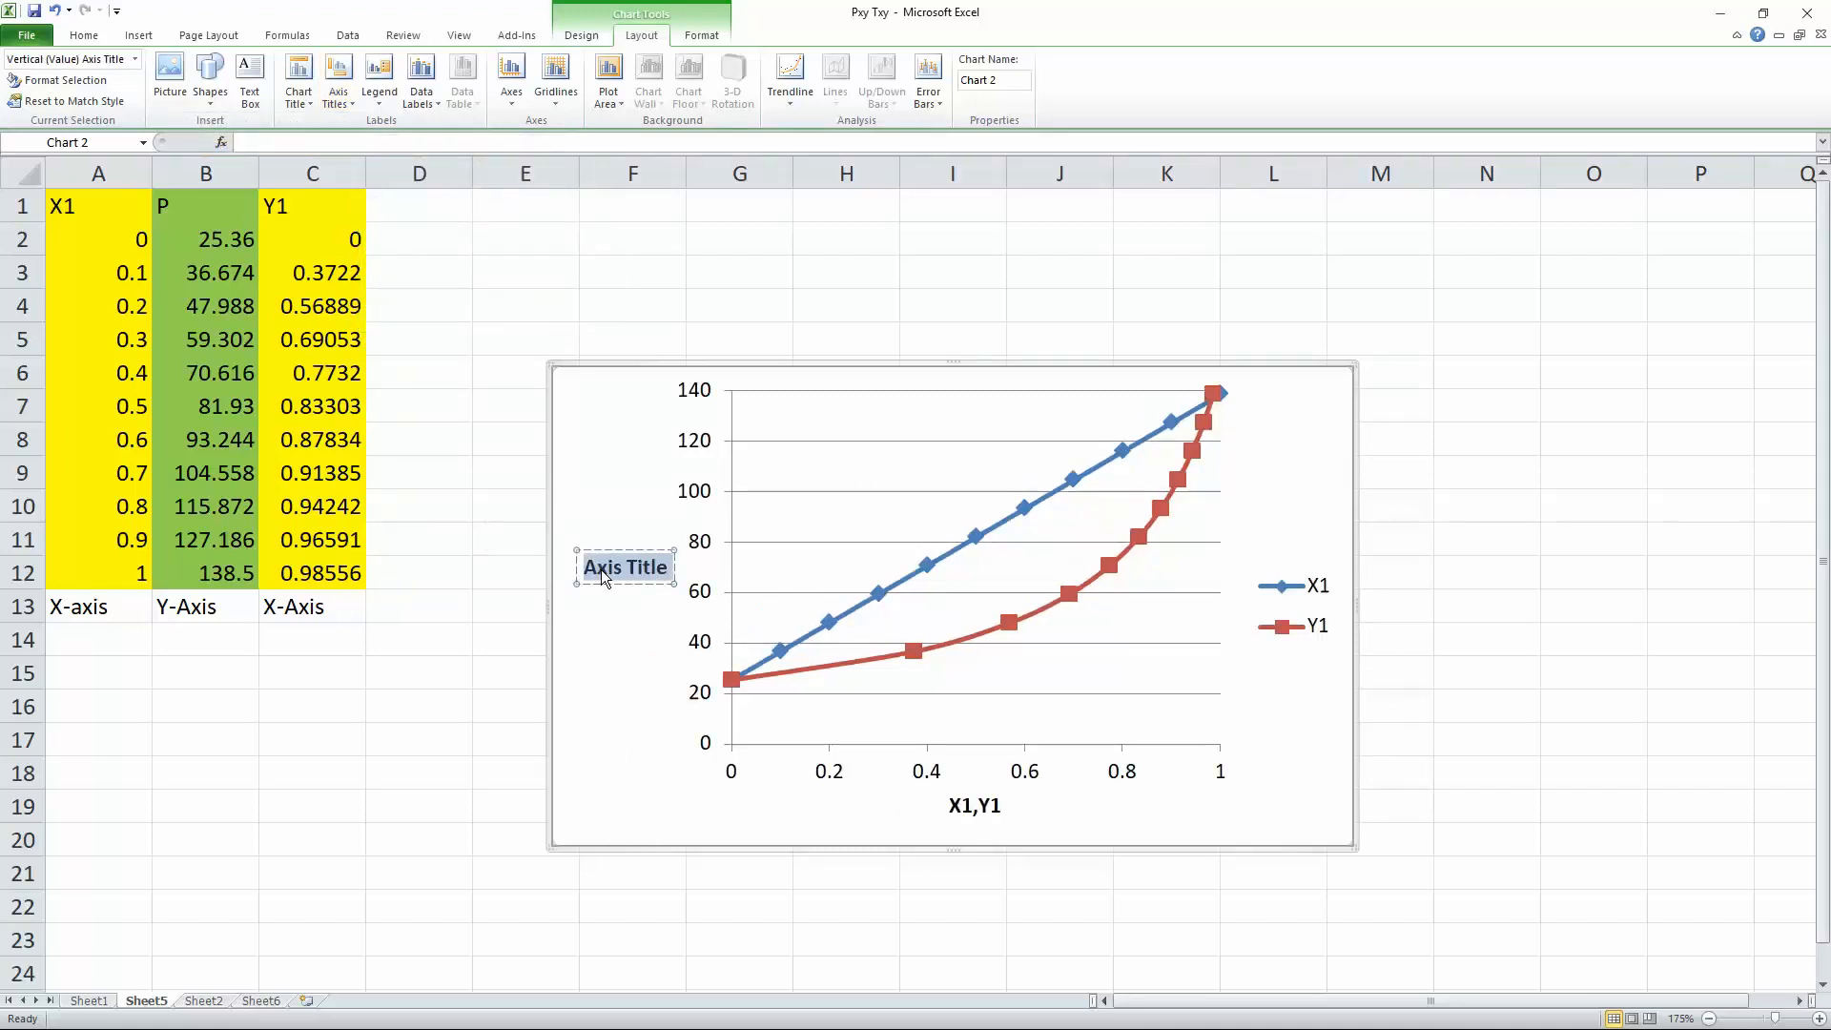
{"action": "type", "text": "P(Kpa"}
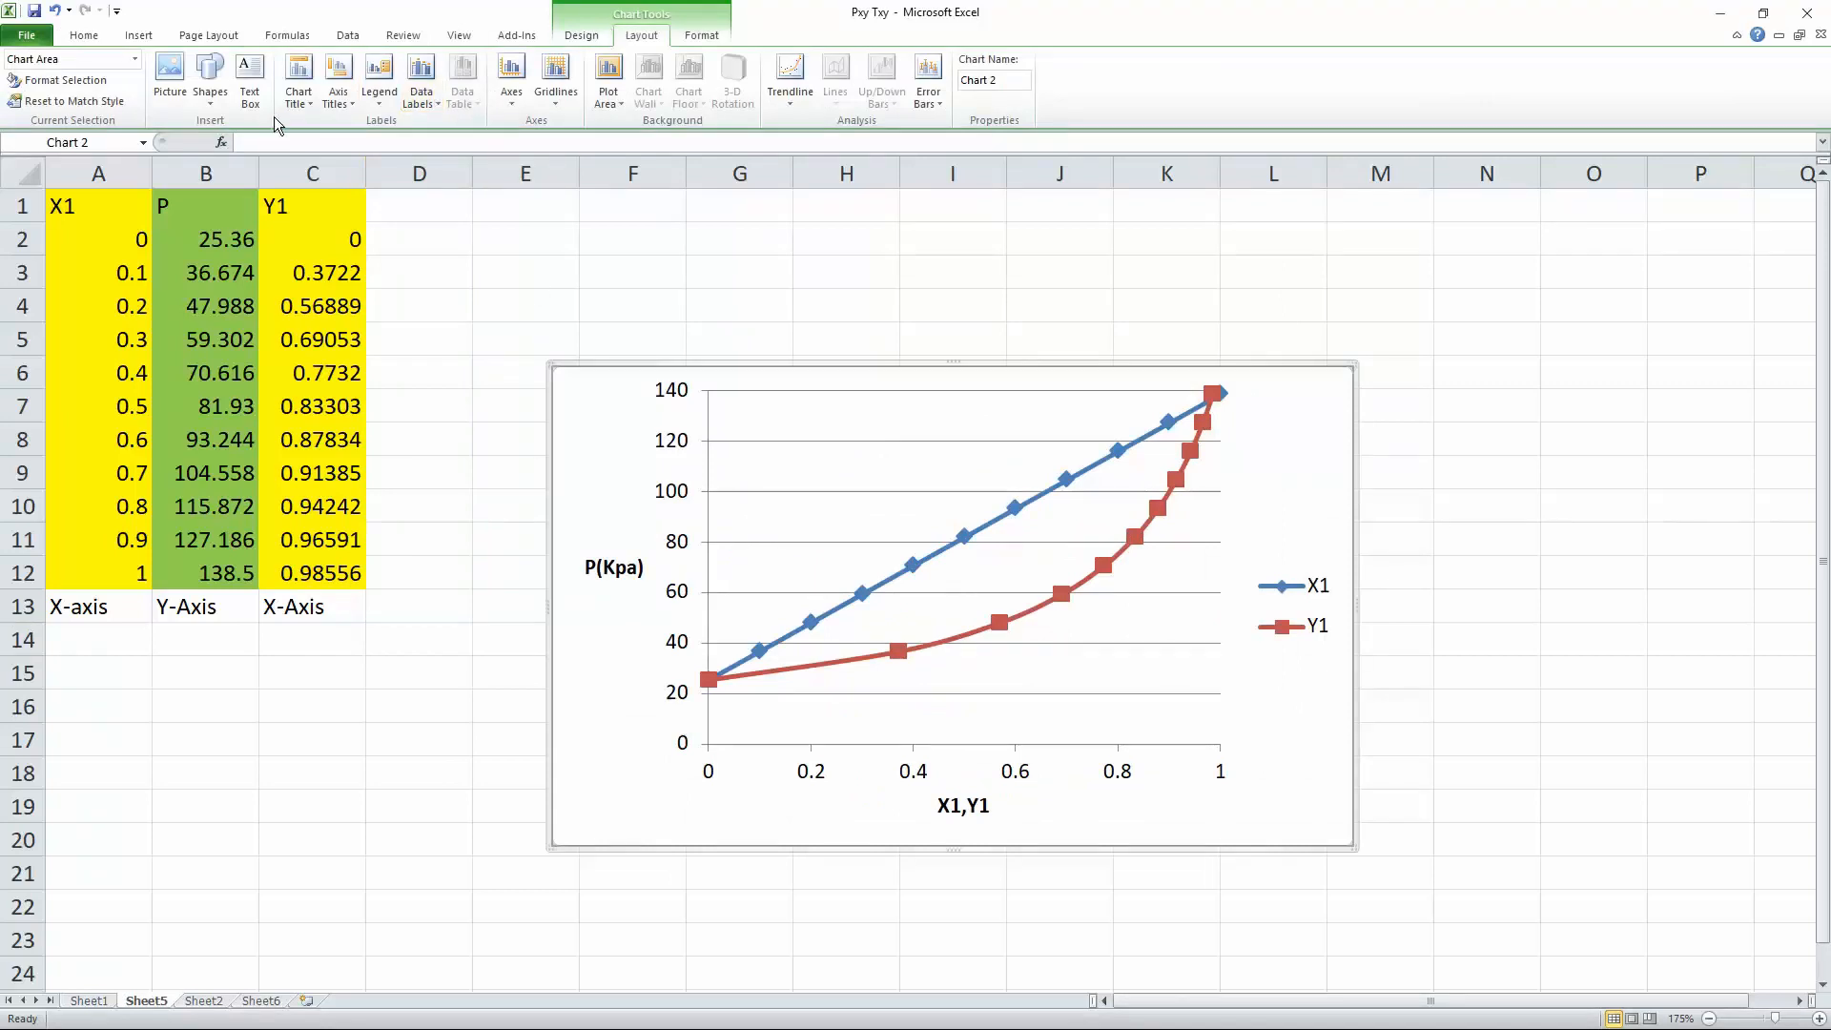
Put a 'P-XY' chart title above the plot
{"action": "left_click", "coordinate": [208, 221]}
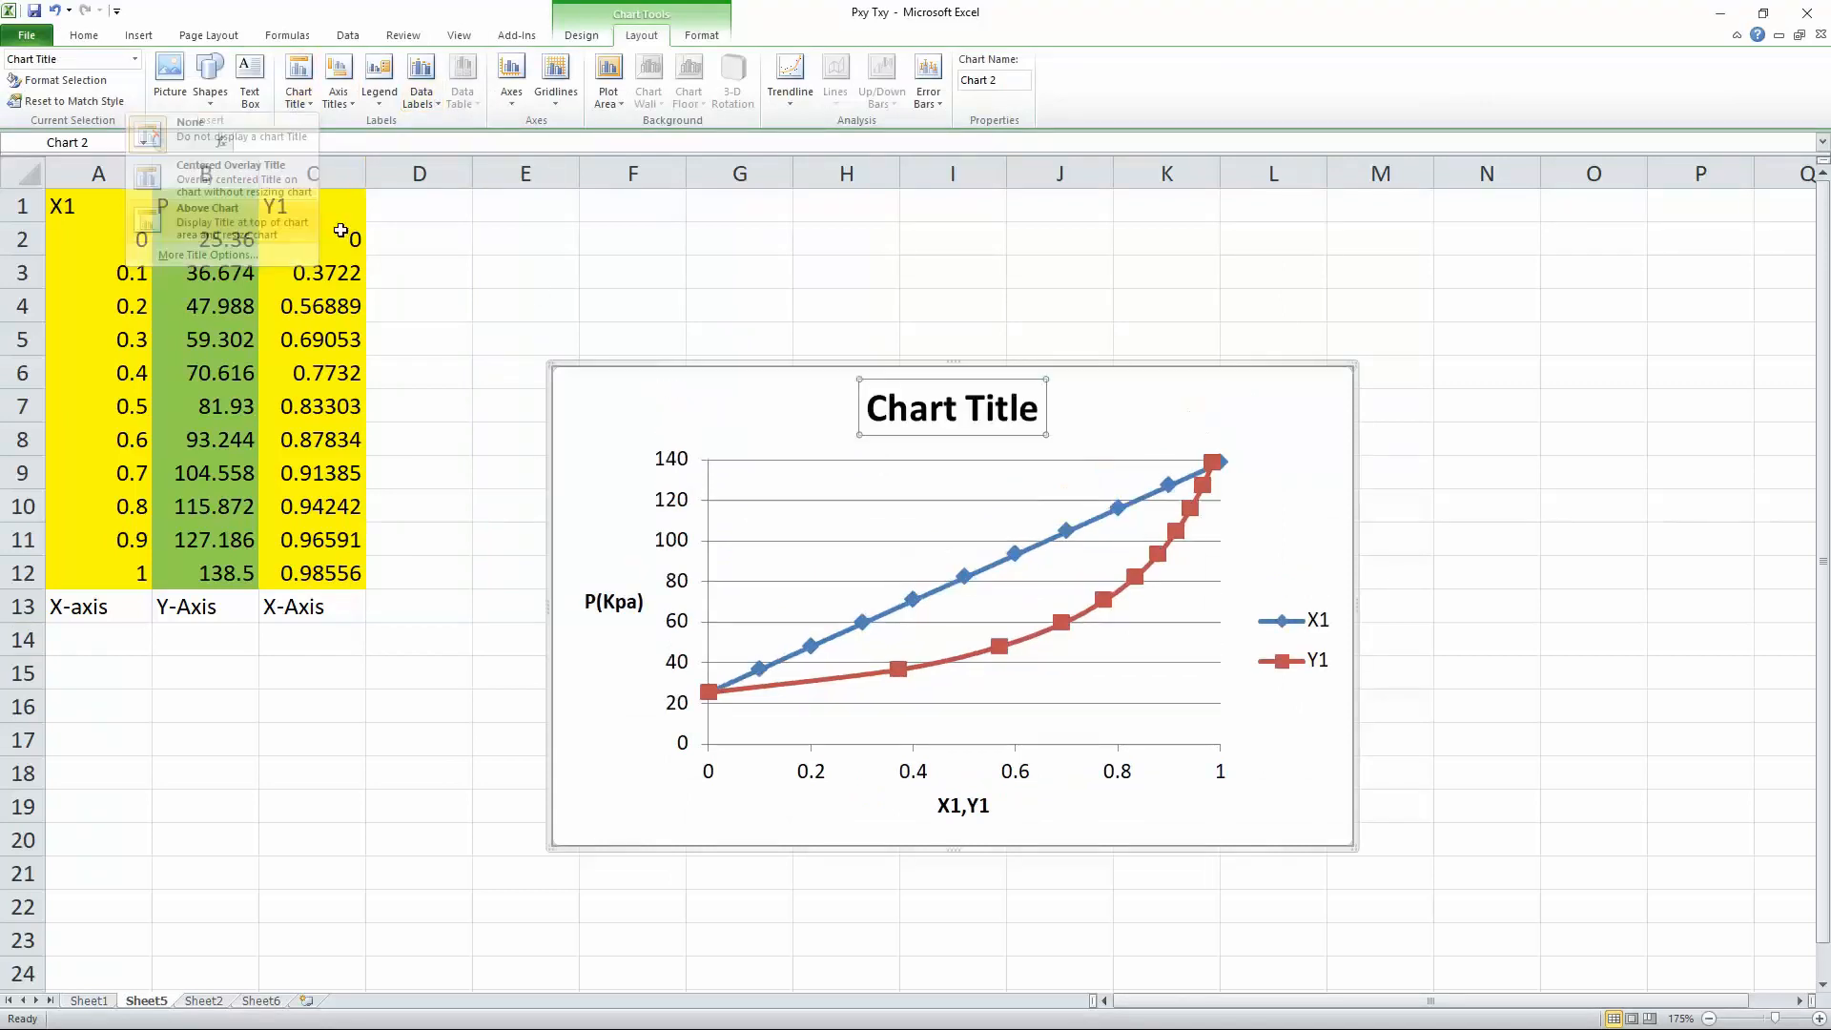
{"action": "left_click", "coordinate": [207, 214]}
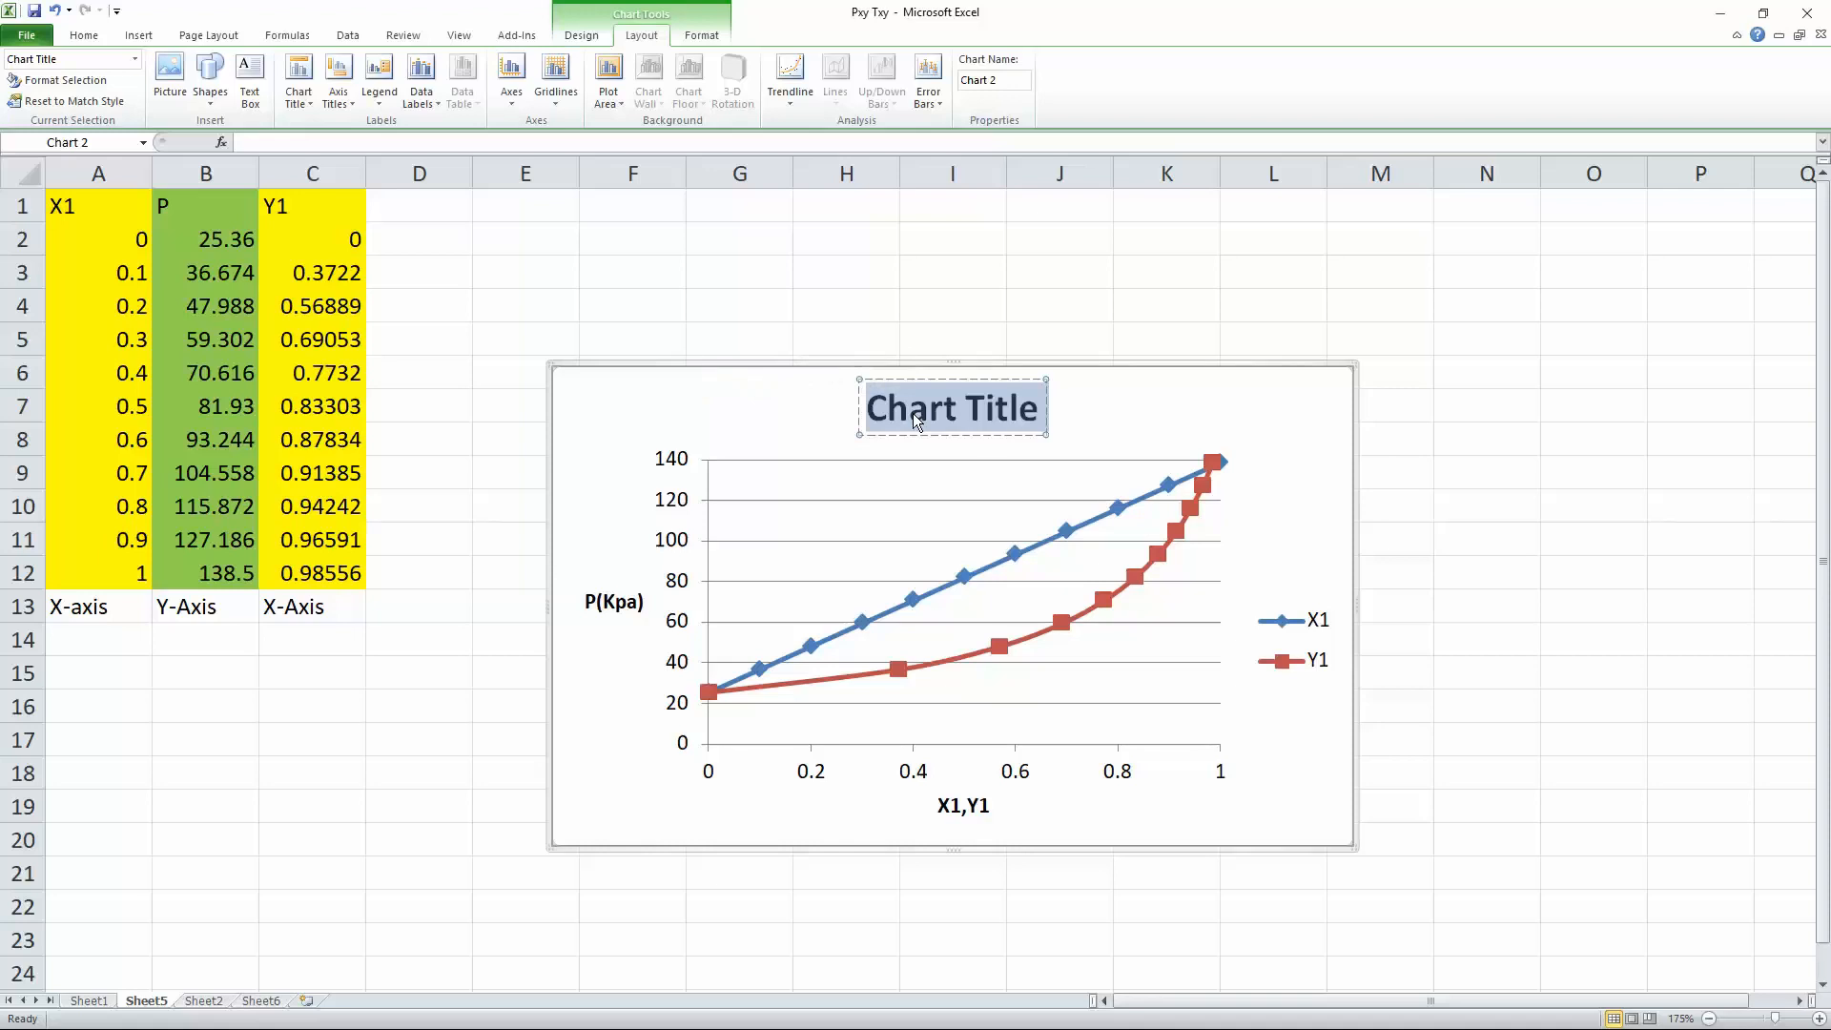
{"action": "type", "text": "P-XY"}
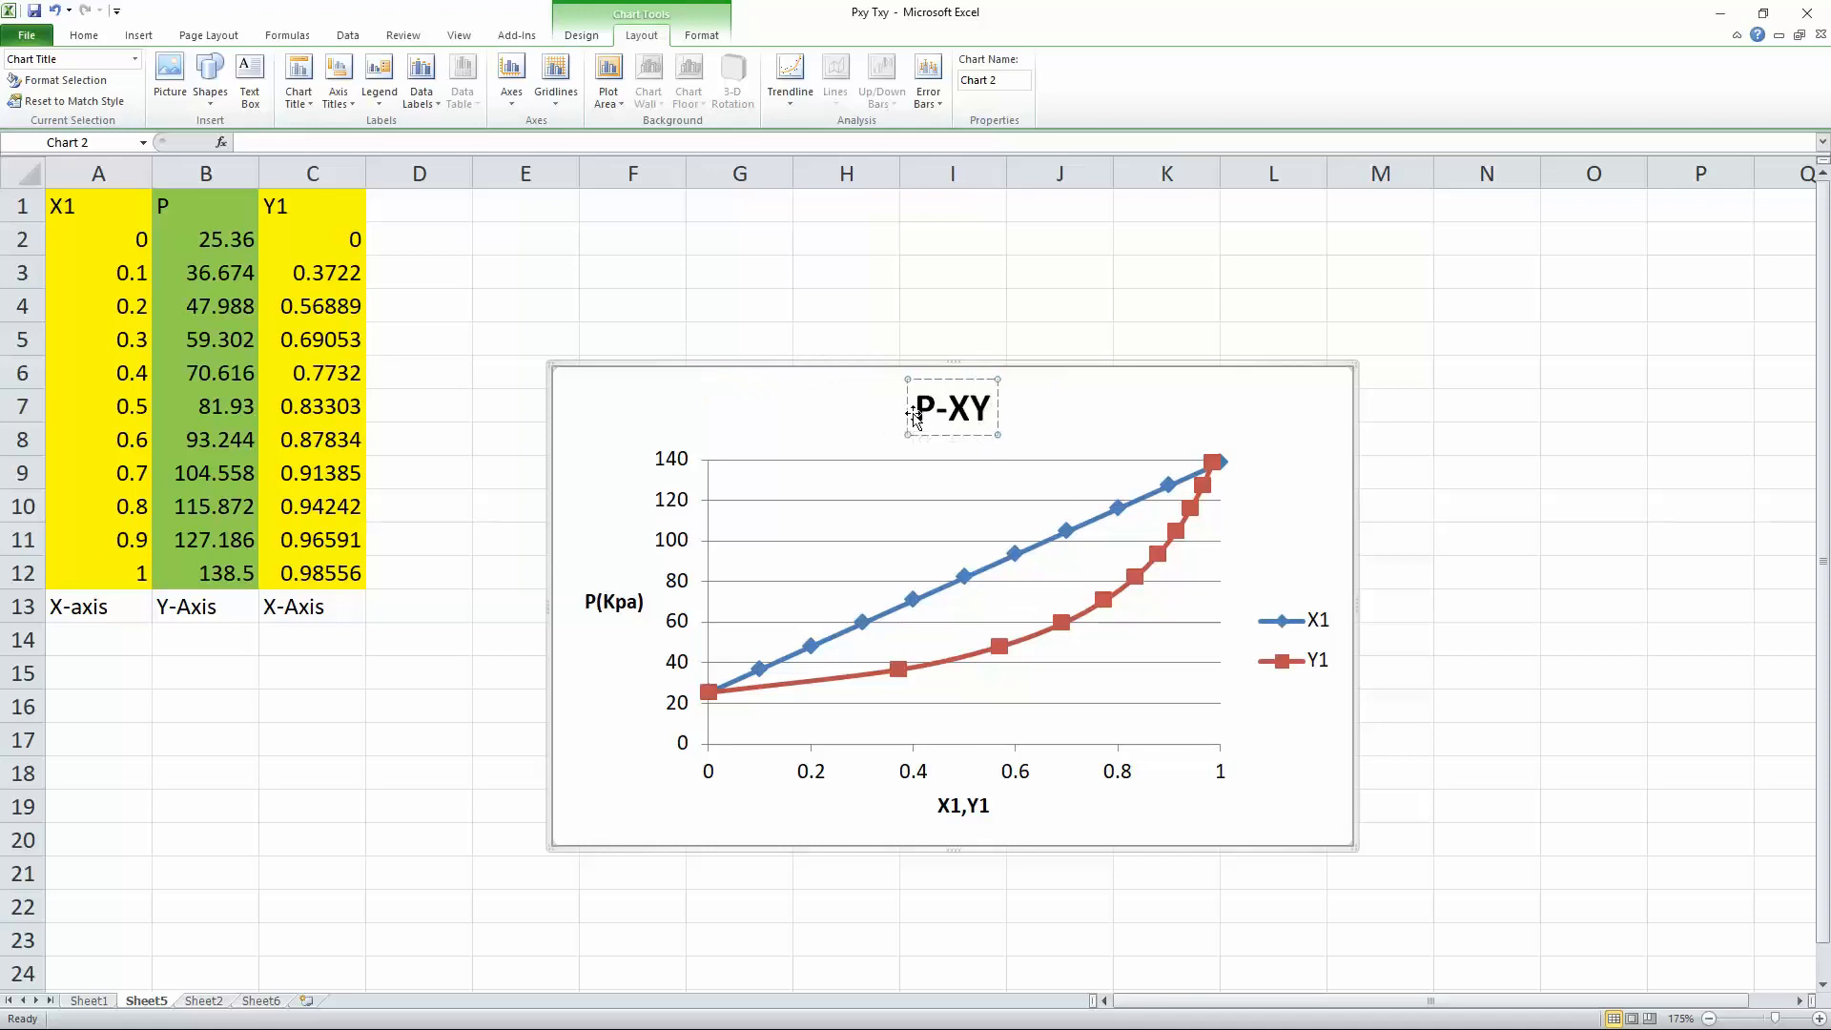
{"action": "left_click", "coordinate": [1592, 538]}
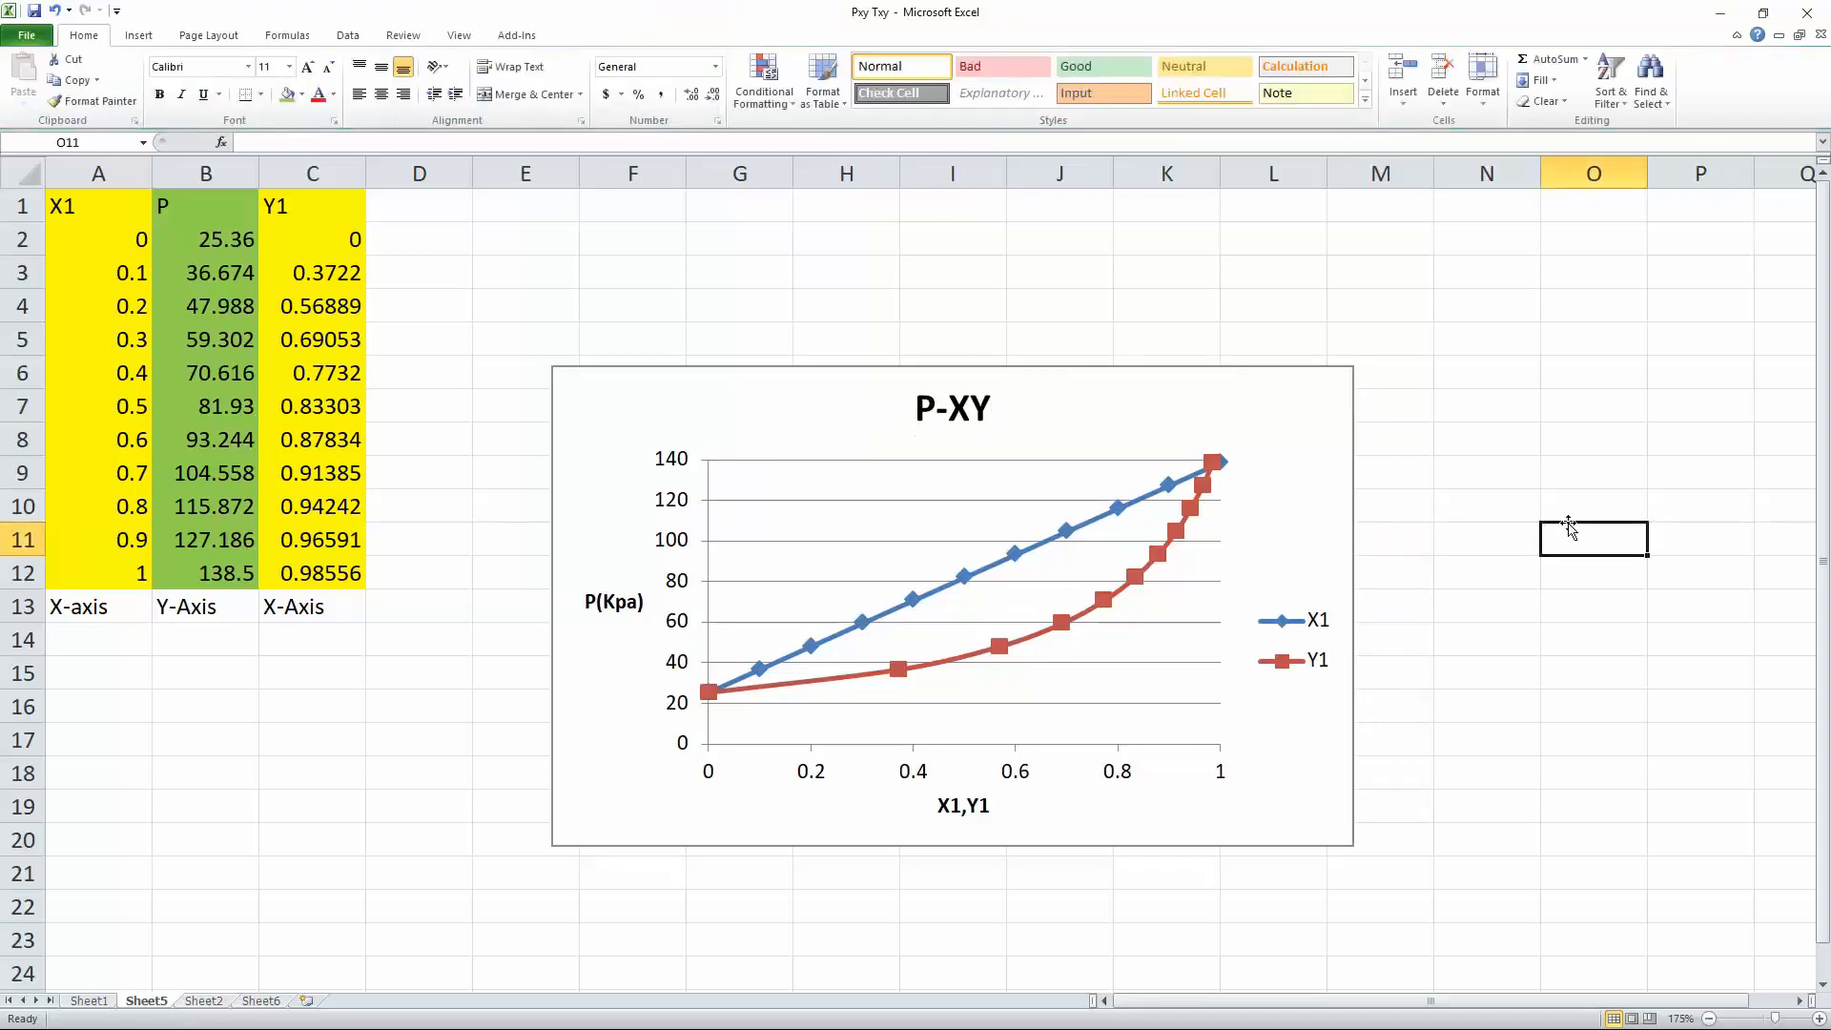